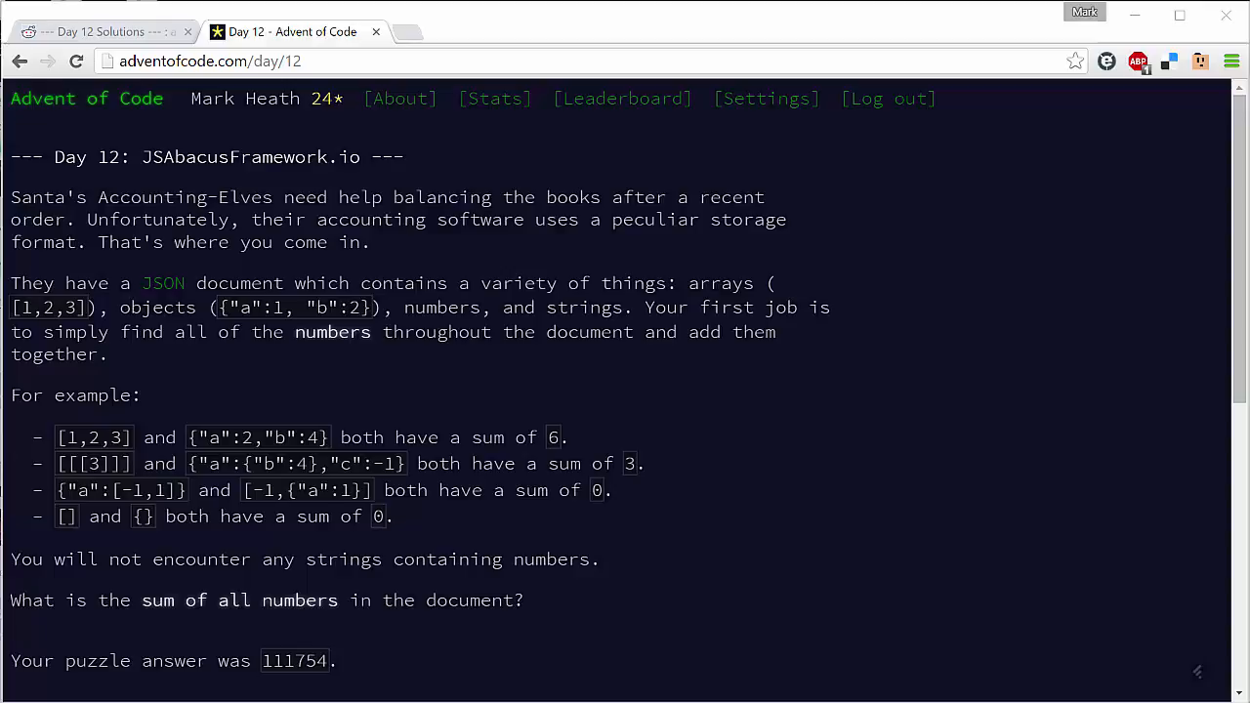
{"action": "mouse_move", "coordinate": [870, 633]}
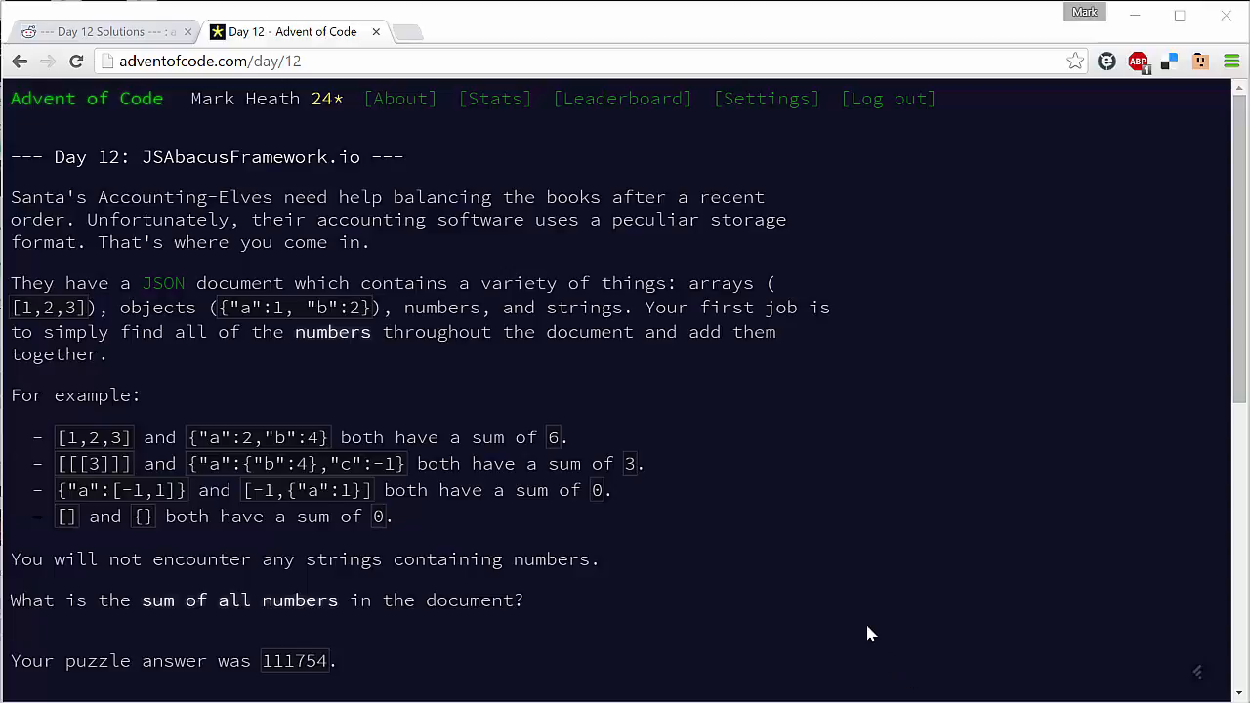
{"action": "mouse_move", "coordinate": [742, 629]}
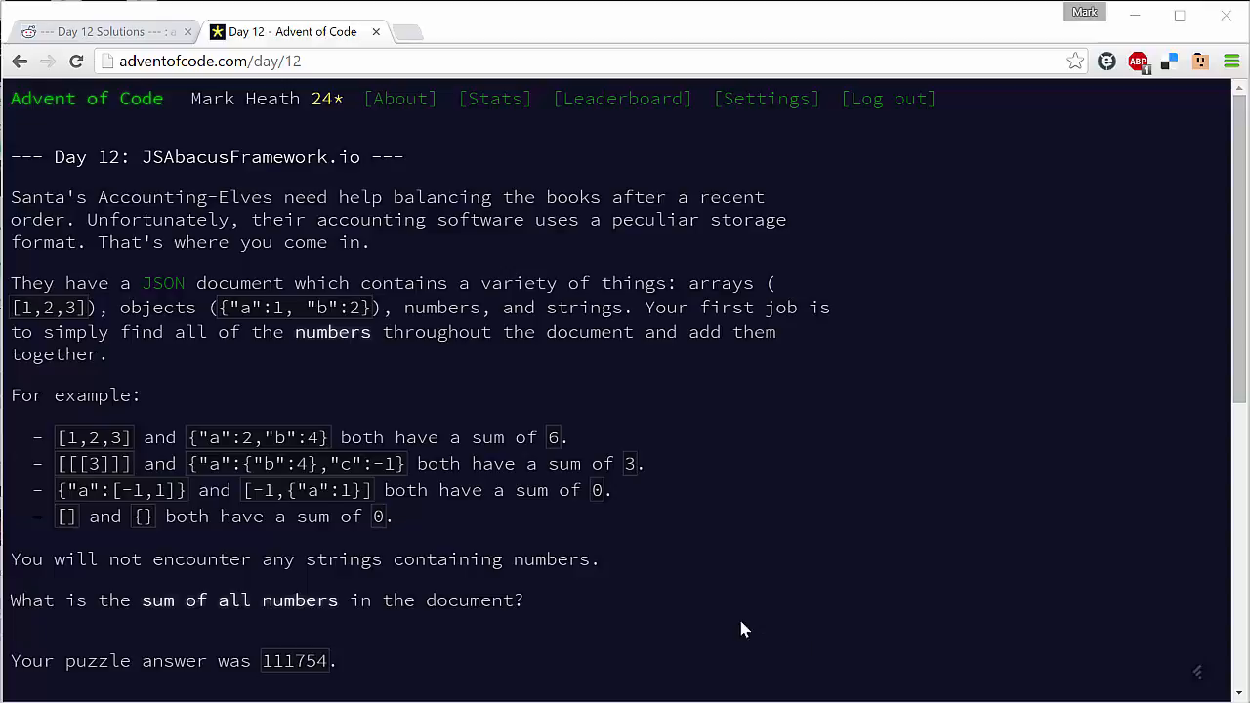
{"action": "mouse_move", "coordinate": [742, 628]}
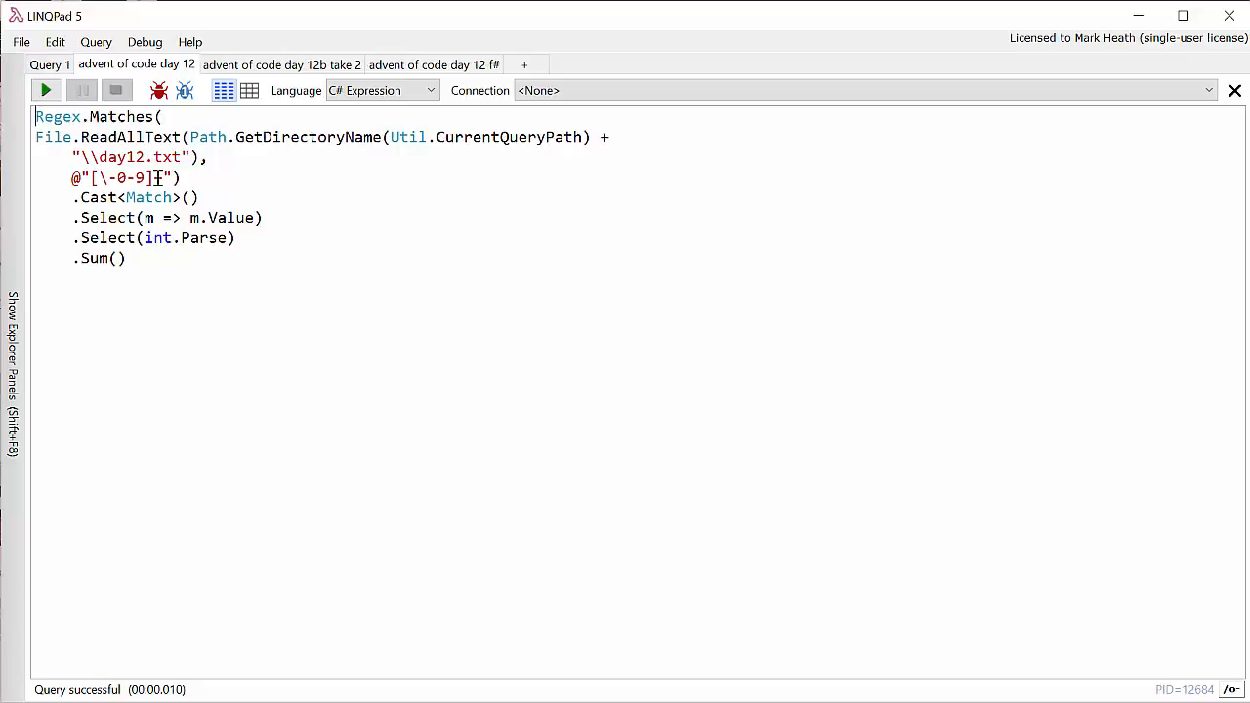
Step: Extend the regex to [\-0-9]+ so it matches whole numbers, and run the summing query
{"action": "type", "text": "+"}
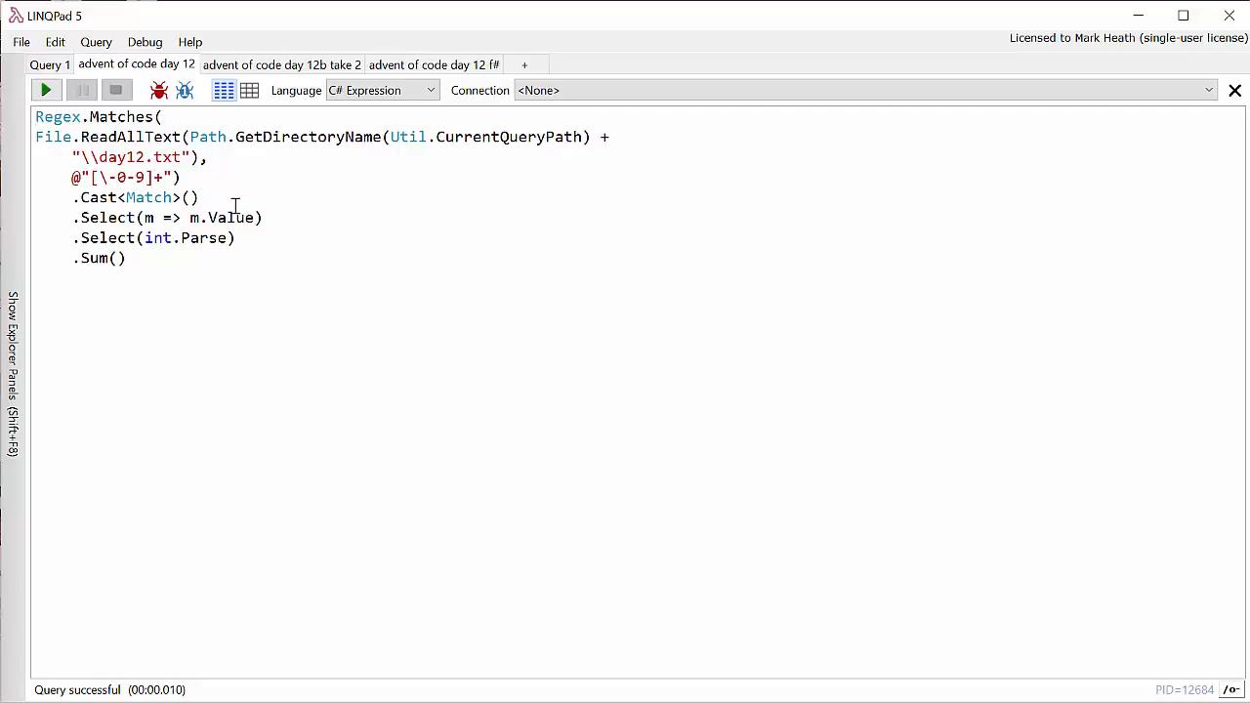
{"action": "mouse_move", "coordinate": [269, 200]}
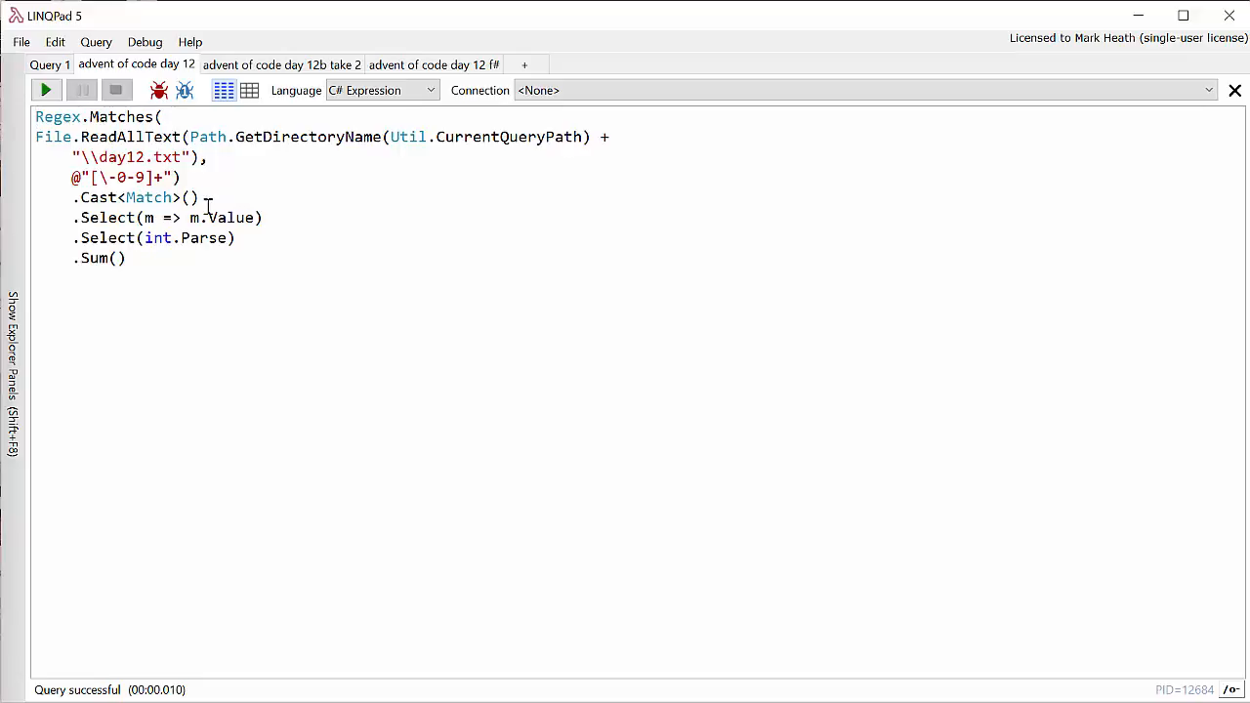
{"action": "mouse_move", "coordinate": [200, 270]}
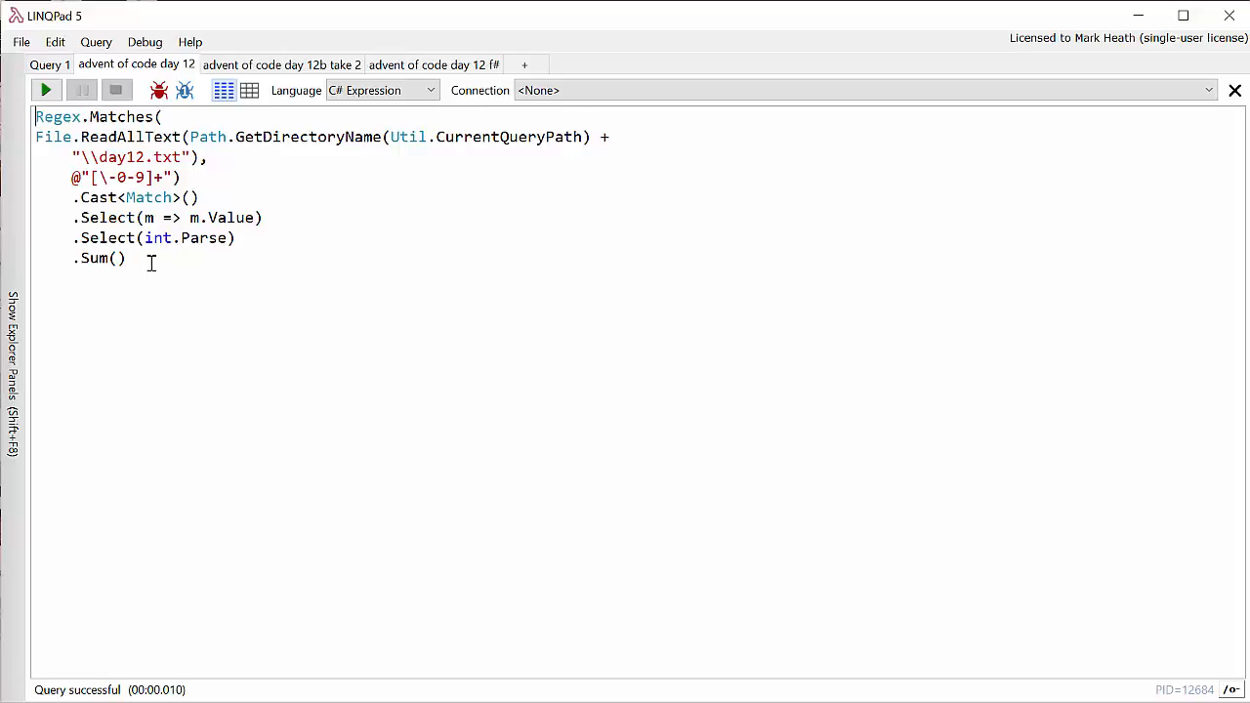
{"action": "left_click", "coordinate": [45, 90]}
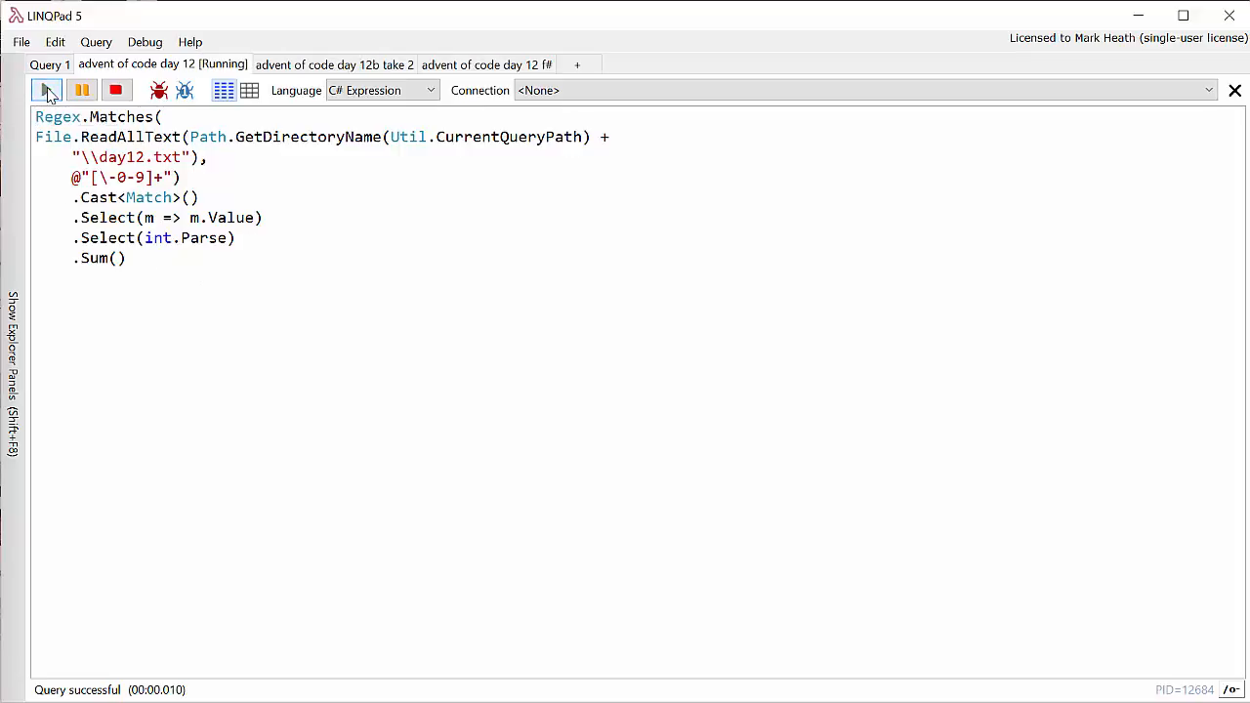
{"action": "left_click", "coordinate": [47, 90]}
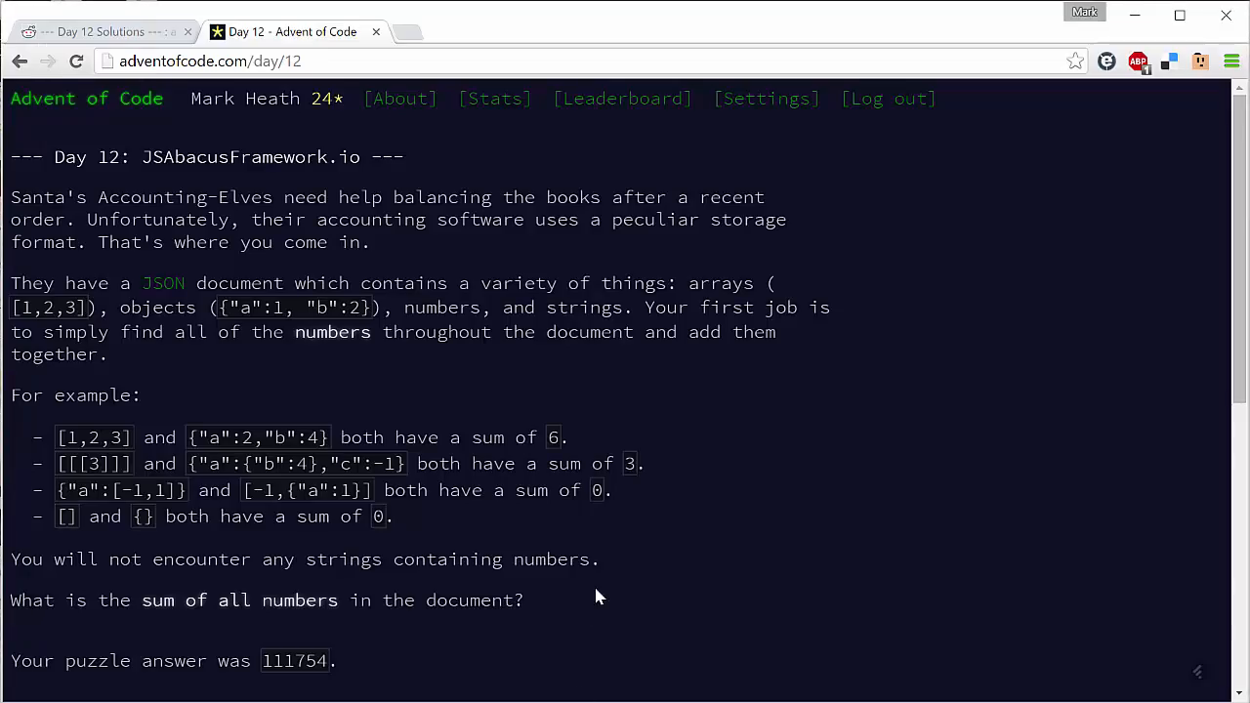
Step: Scroll the Day 12 page down to Part Two on ignoring red objects, answer 65402
{"action": "scroll", "scroll_direction": "down", "scroll_amount": 3}
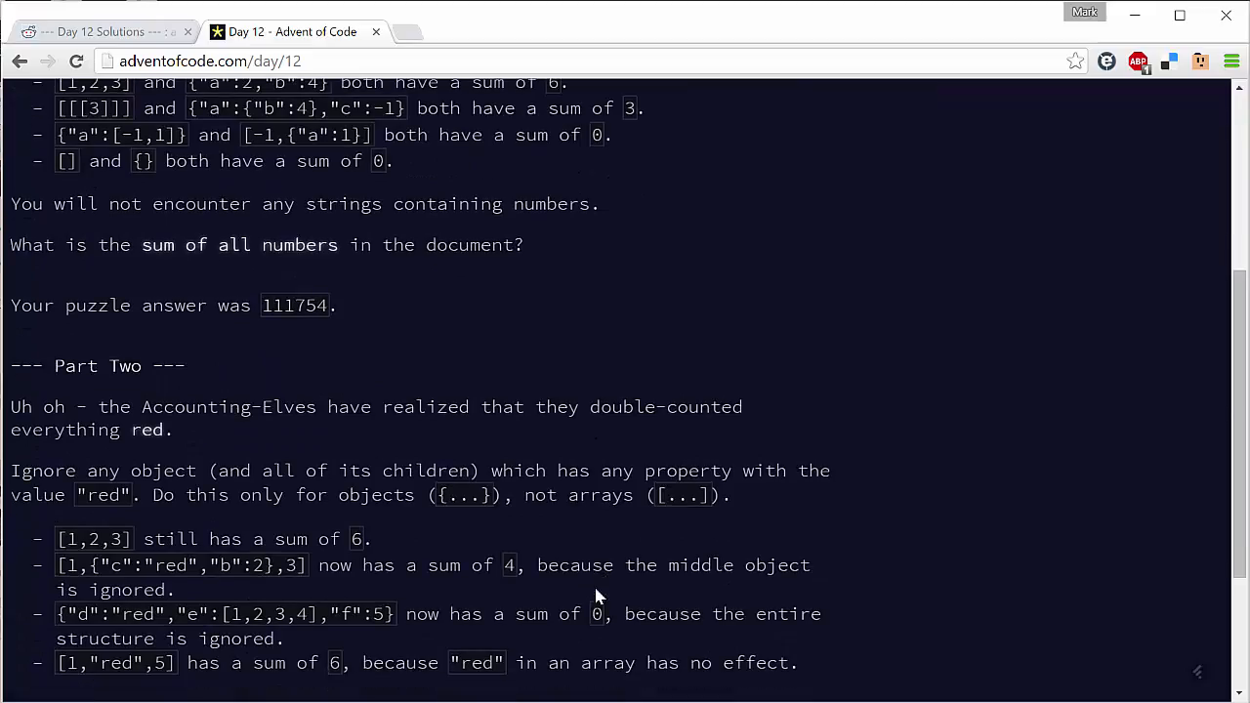
{"action": "scroll", "scroll_direction": "down", "scroll_amount": 3}
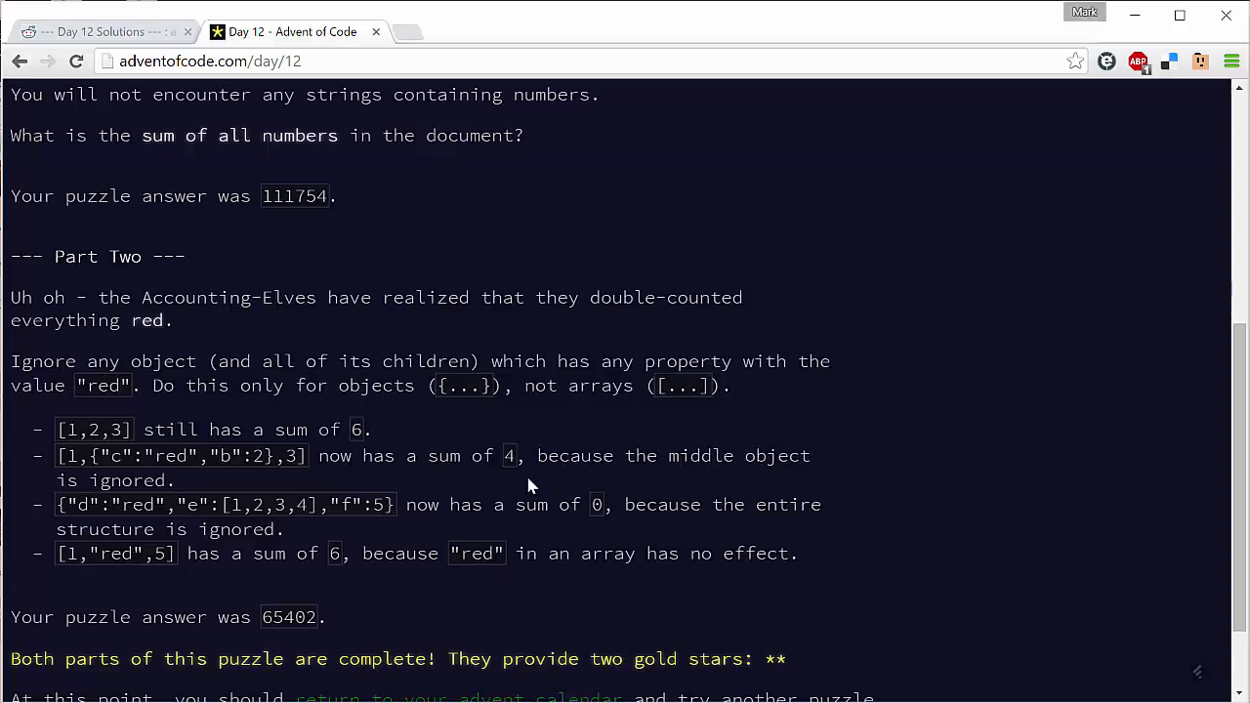
{"action": "mouse_move", "coordinate": [592, 668]}
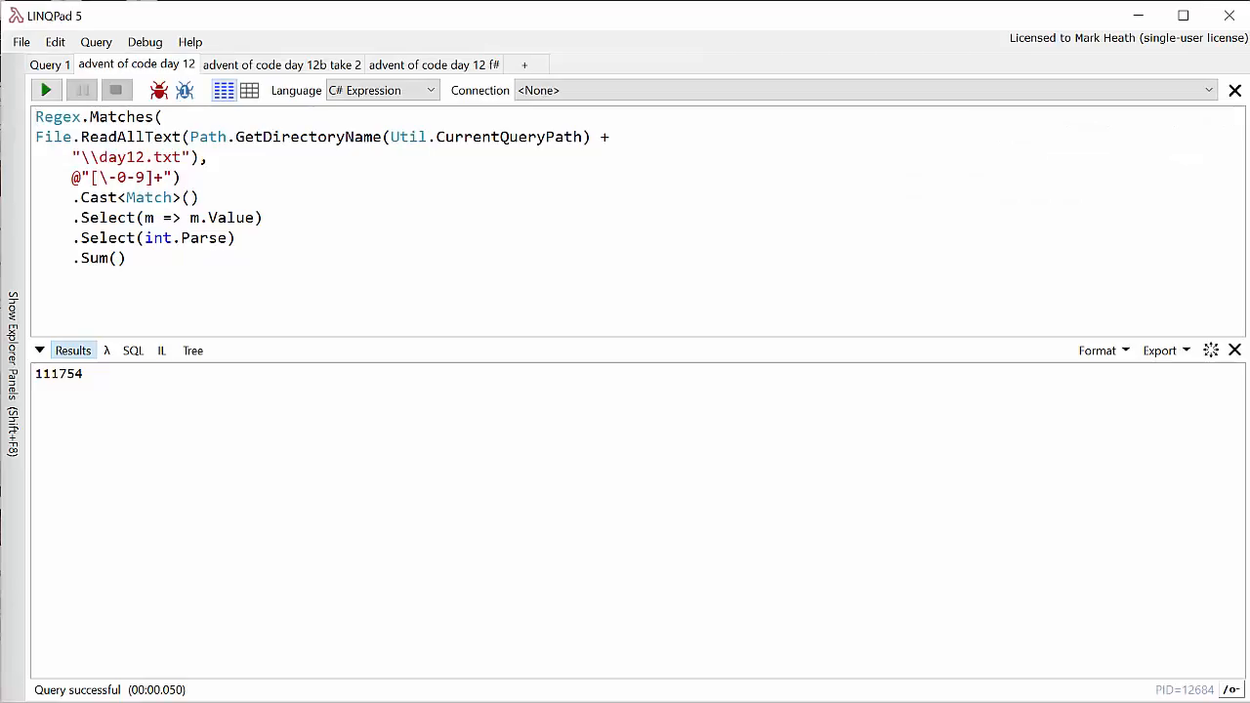
Step: Return to LINQPad to view the query result 111754 in the Results pane
{"action": "left_click", "coordinate": [282, 64]}
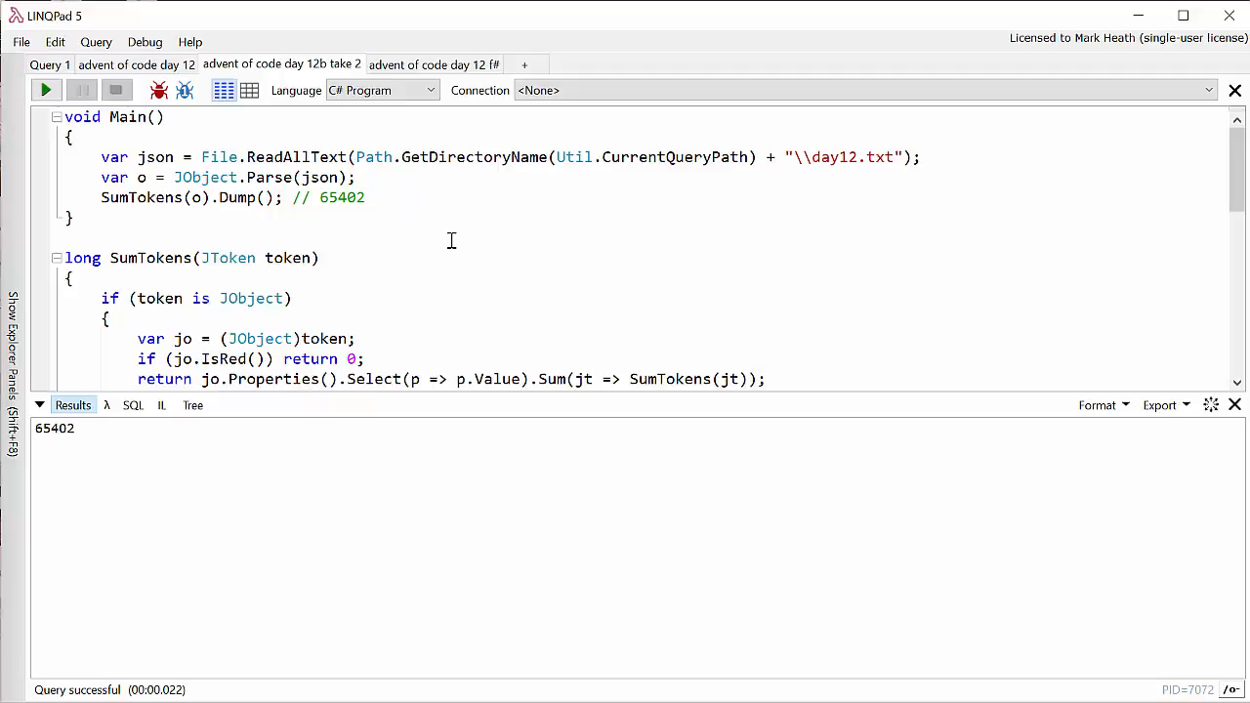
{"action": "mouse_move", "coordinate": [448, 244]}
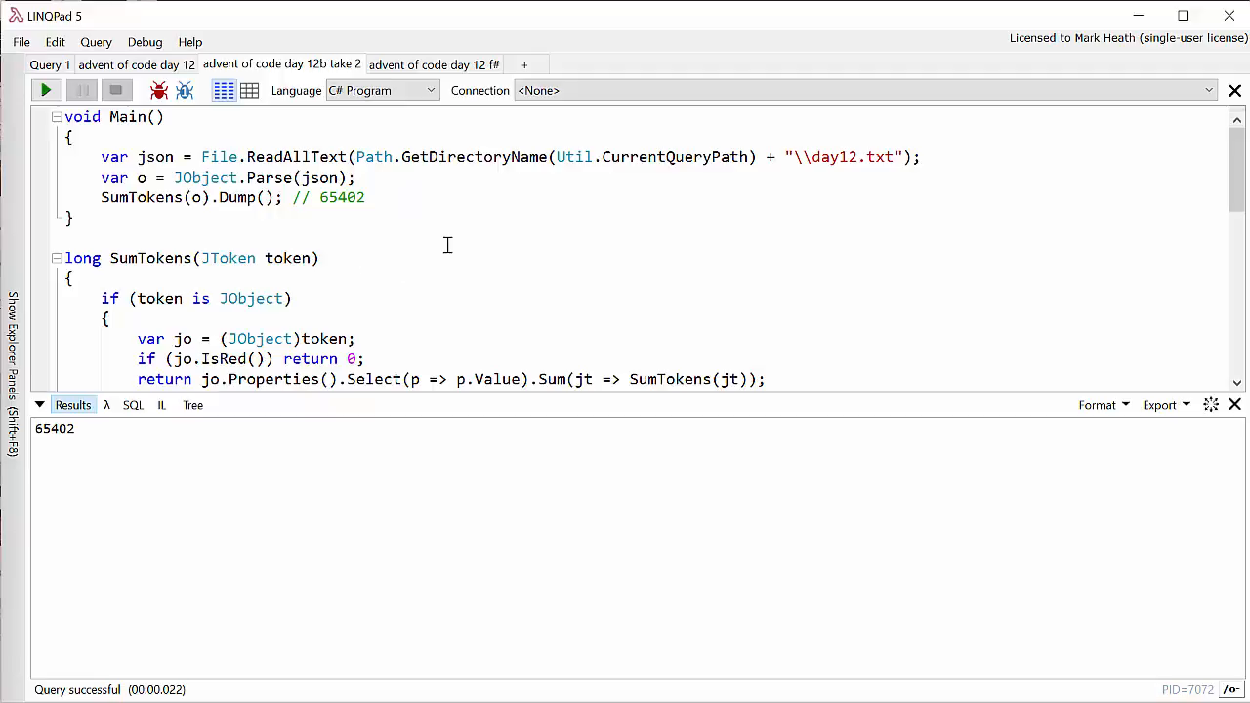
{"action": "mouse_move", "coordinate": [458, 188]}
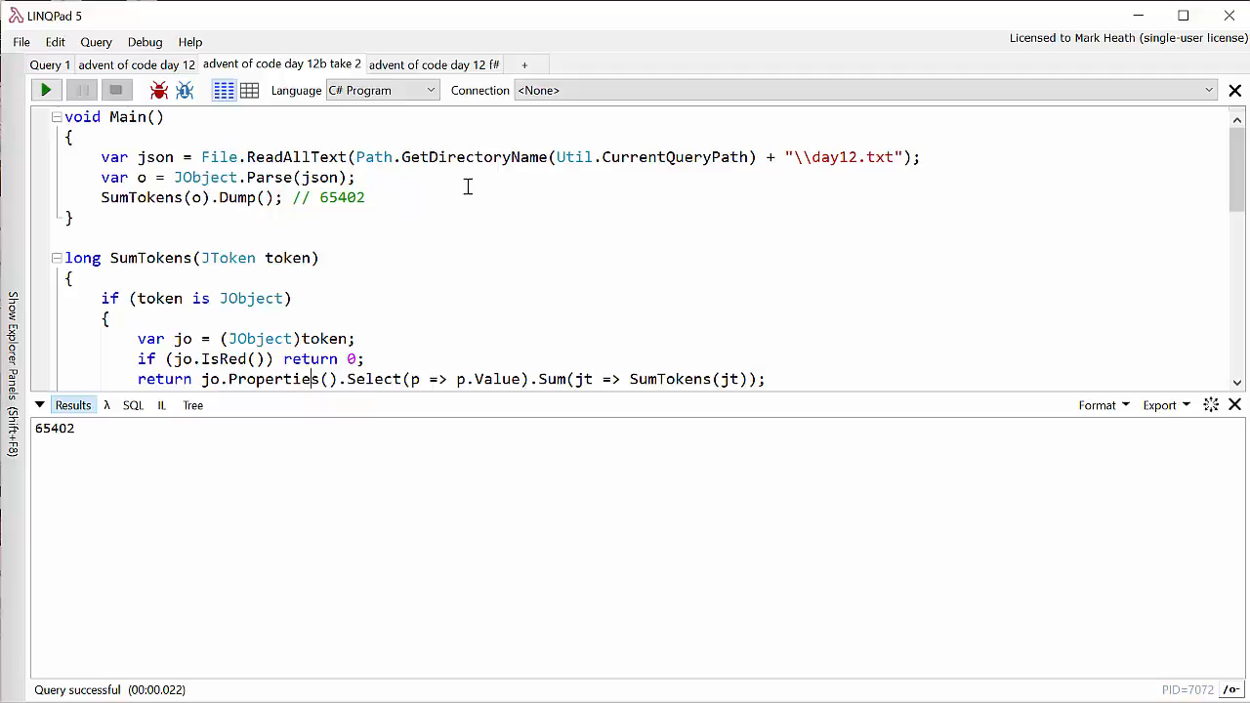
{"action": "mouse_move", "coordinate": [440, 195]}
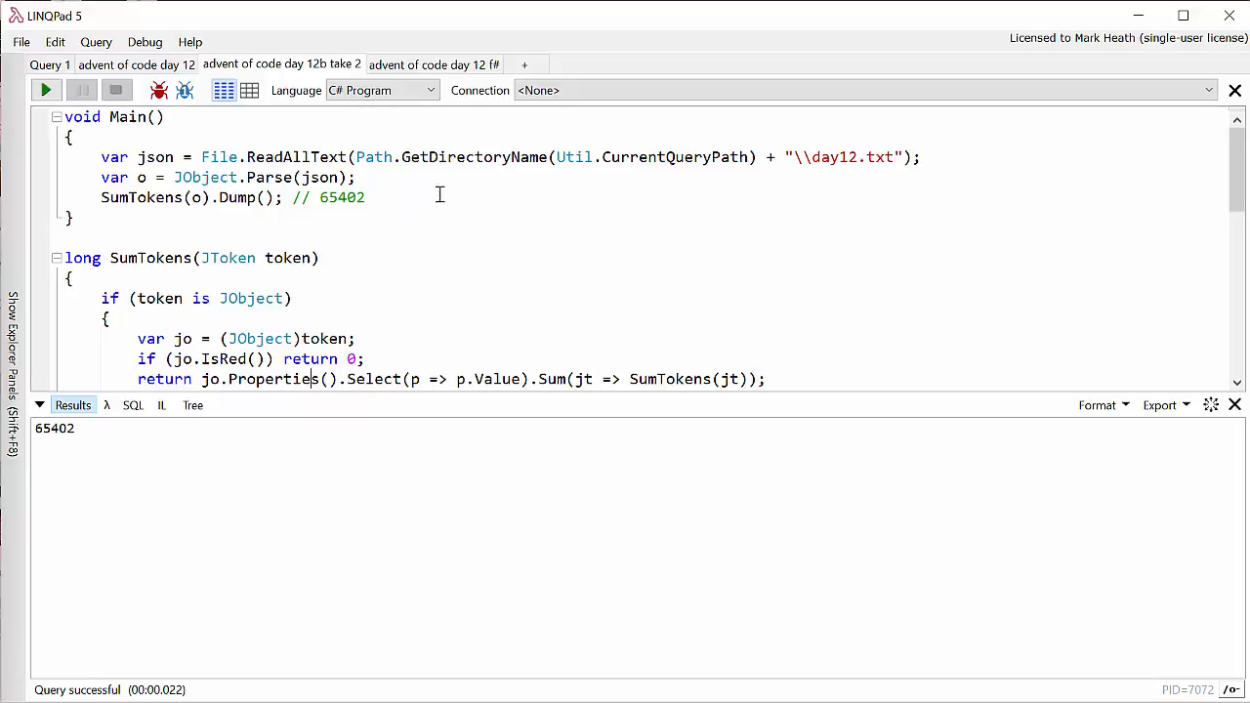
{"action": "mouse_move", "coordinate": [440, 196]}
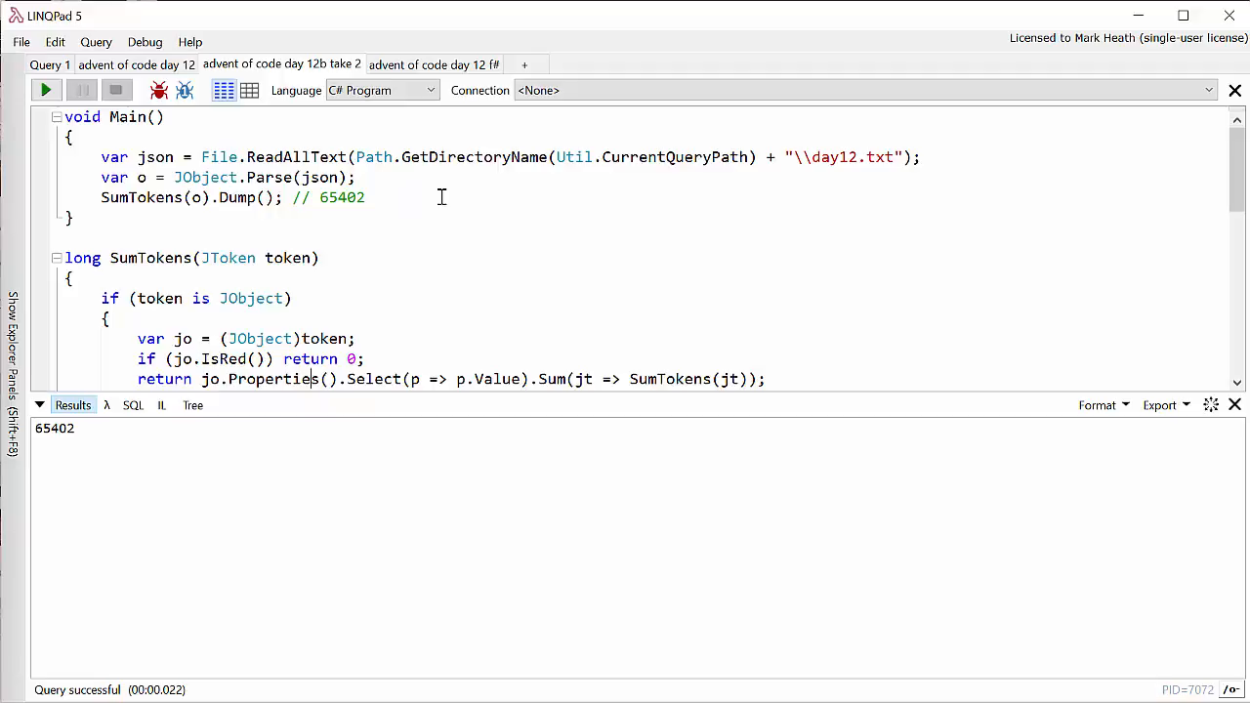
{"action": "mouse_move", "coordinate": [445, 271]}
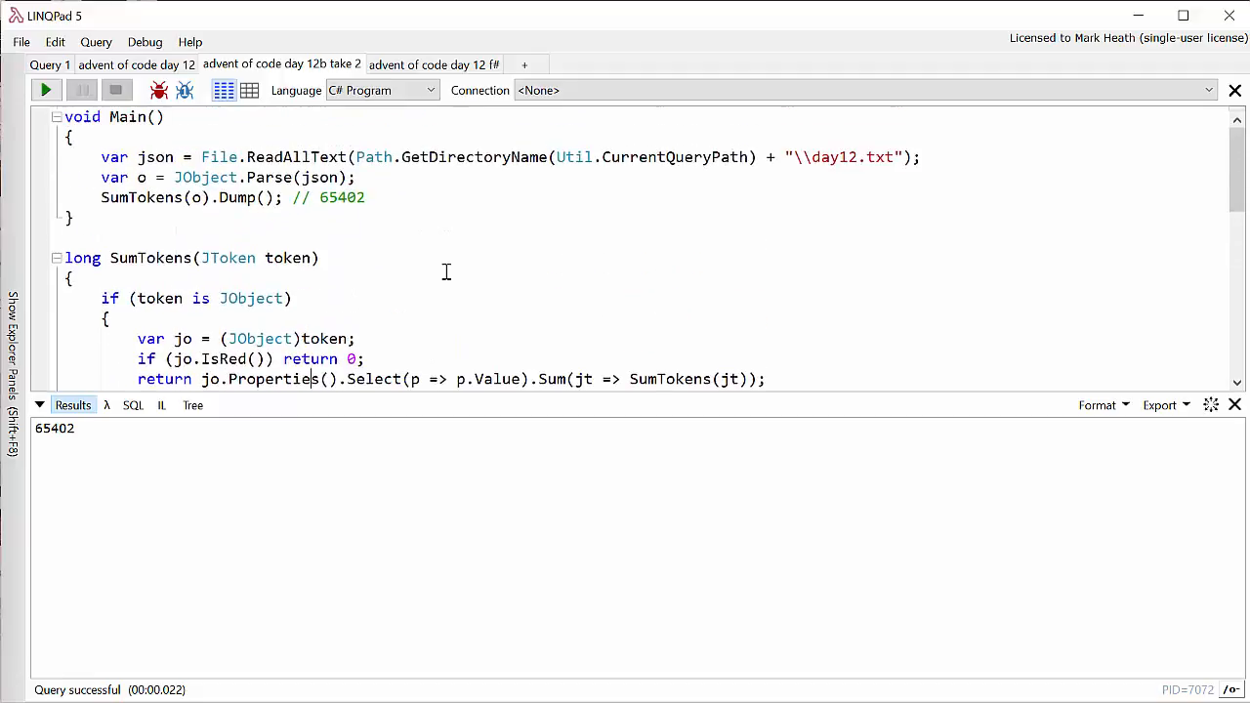
{"action": "scroll", "scroll_direction": "down", "scroll_amount": 3}
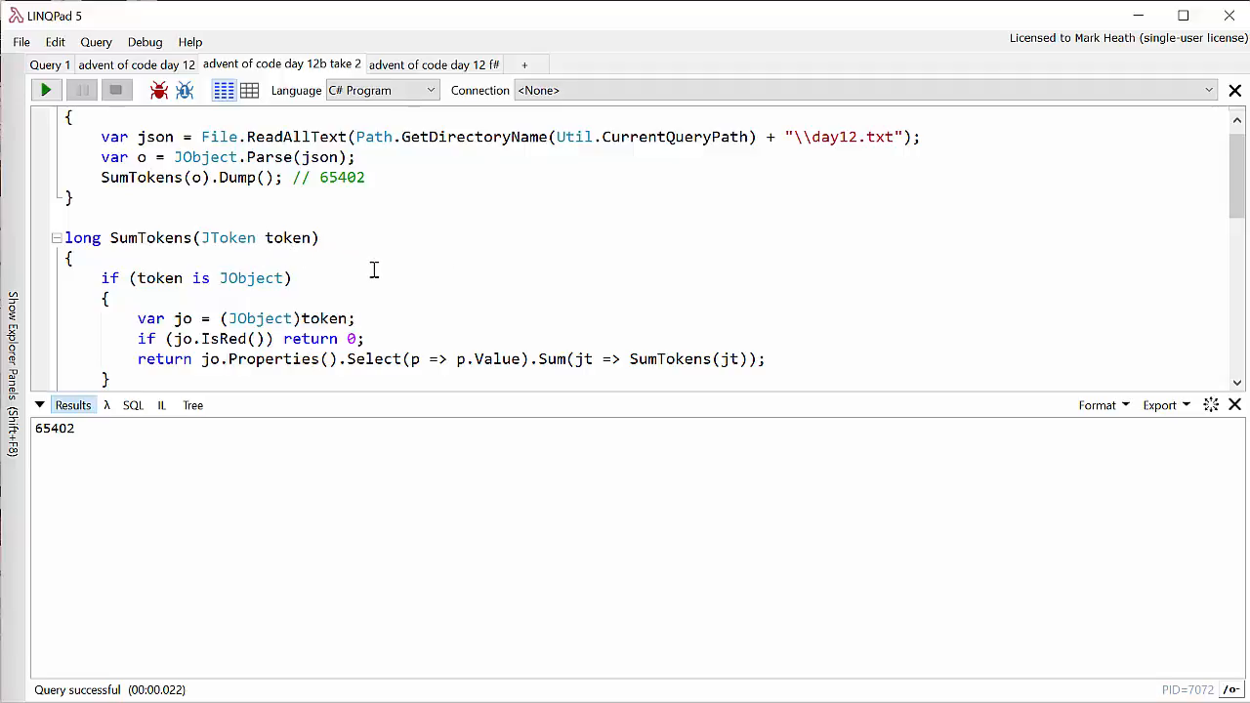
{"action": "mouse_move", "coordinate": [423, 294]}
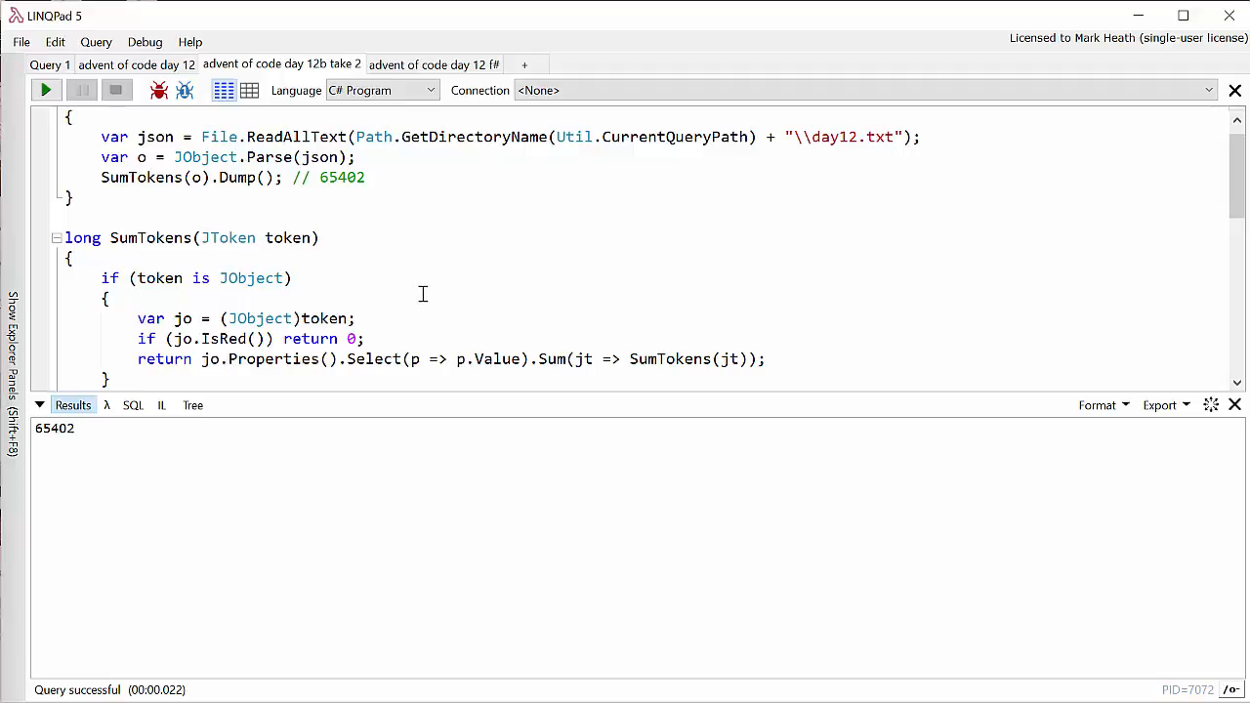
{"action": "scroll", "scroll_direction": "down", "scroll_amount": 3}
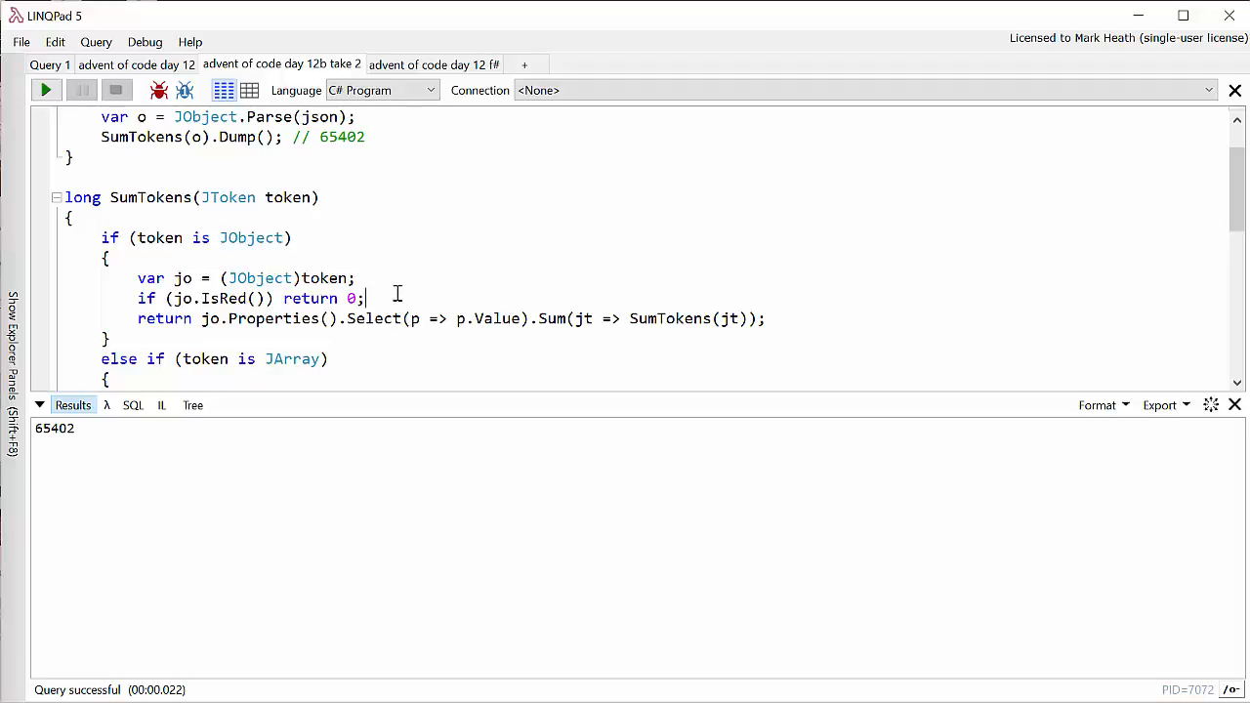
{"action": "mouse_move", "coordinate": [271, 318]}
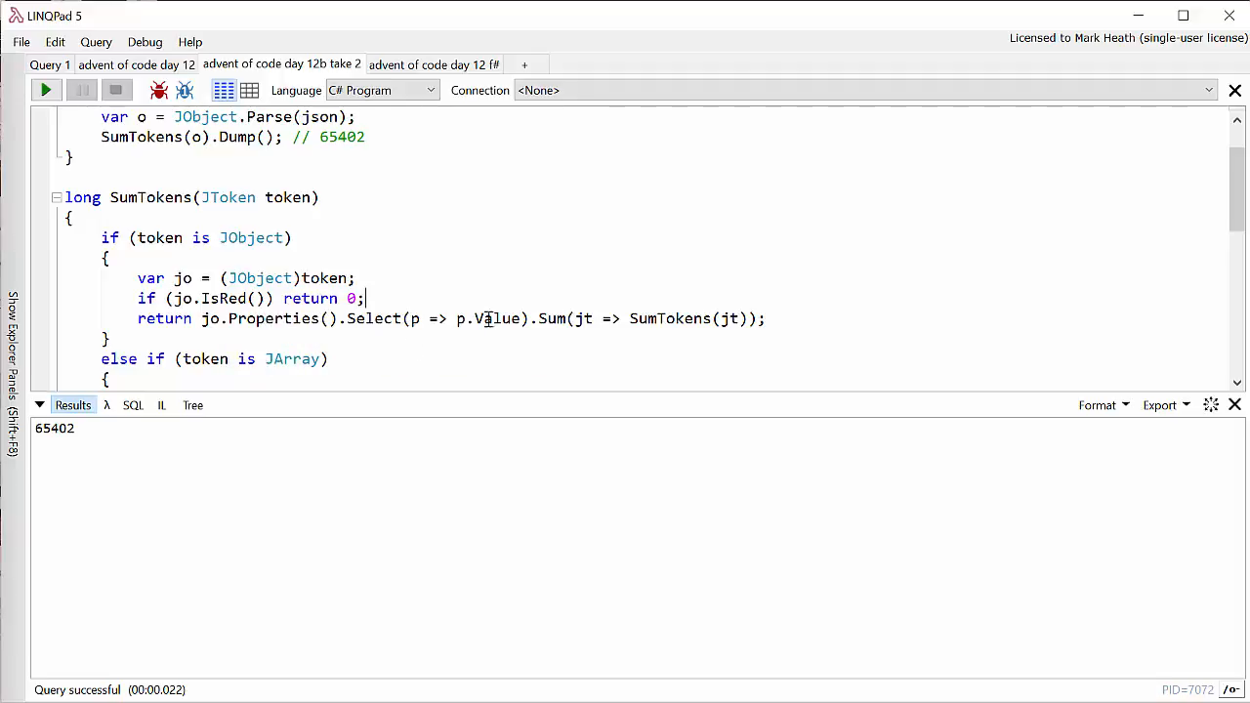
{"action": "mouse_move", "coordinate": [331, 241]}
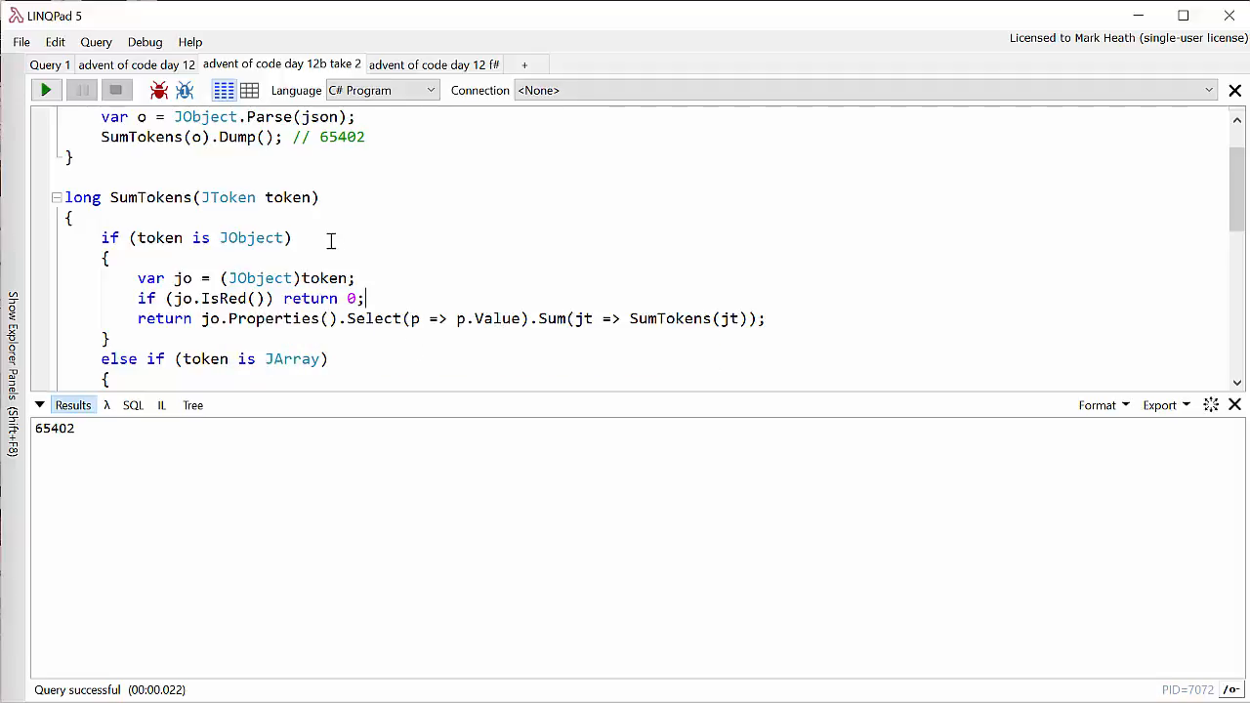
{"action": "mouse_move", "coordinate": [379, 379]}
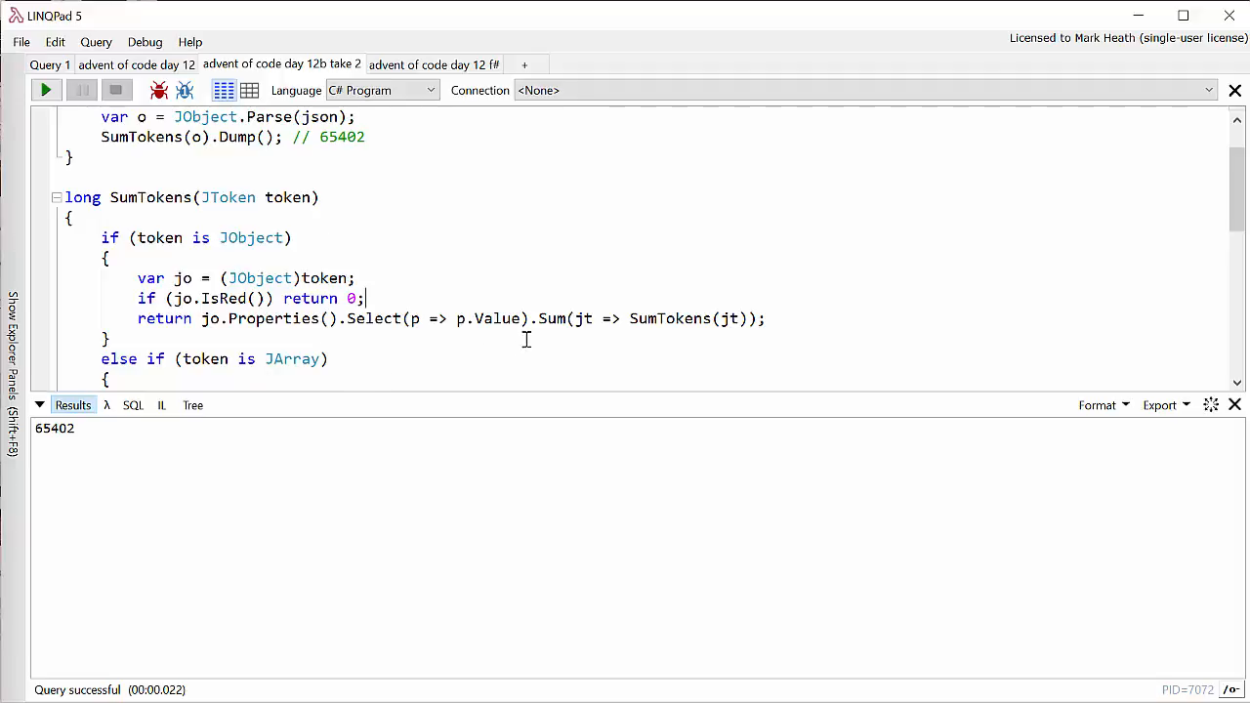
{"action": "mouse_move", "coordinate": [615, 302]}
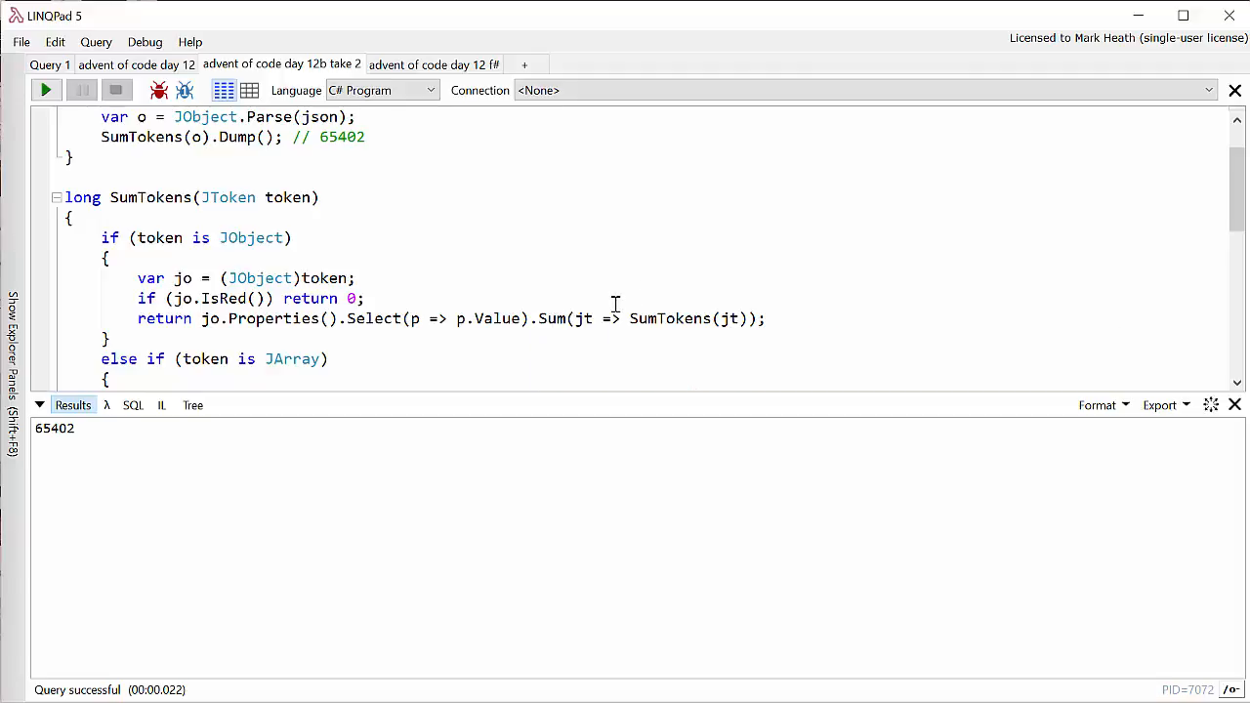
{"action": "mouse_move", "coordinate": [693, 335]}
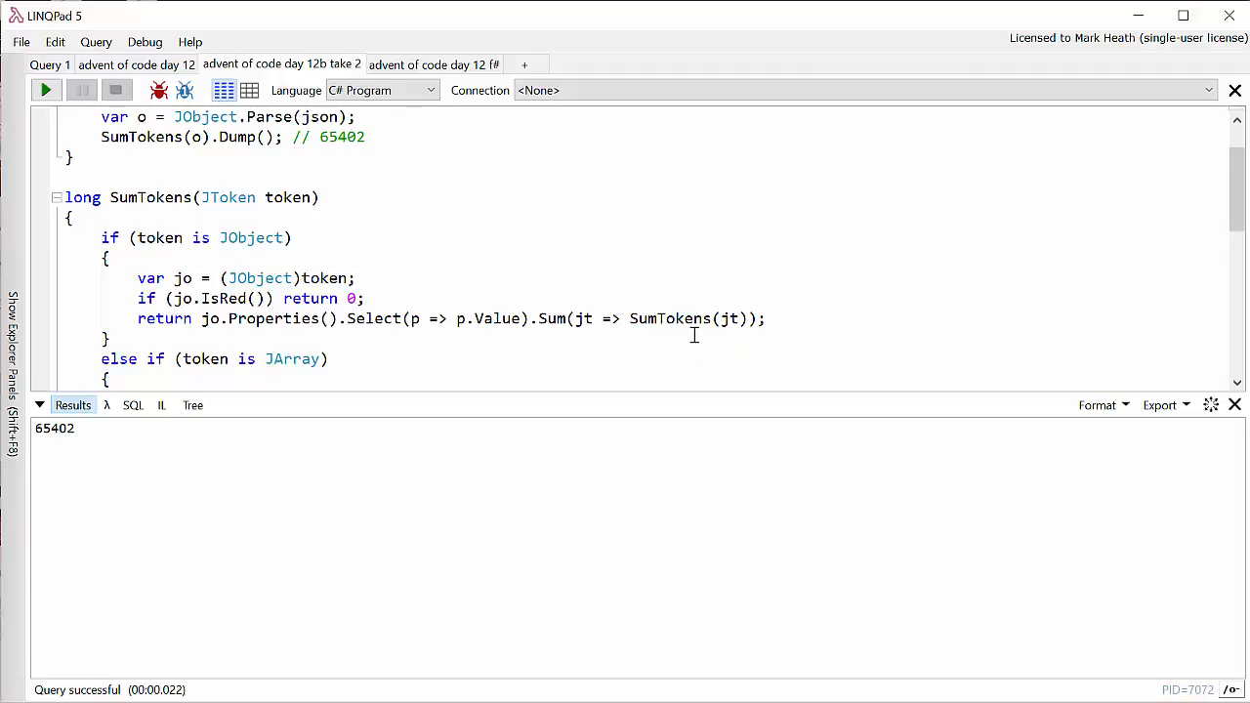
{"action": "mouse_move", "coordinate": [734, 315]}
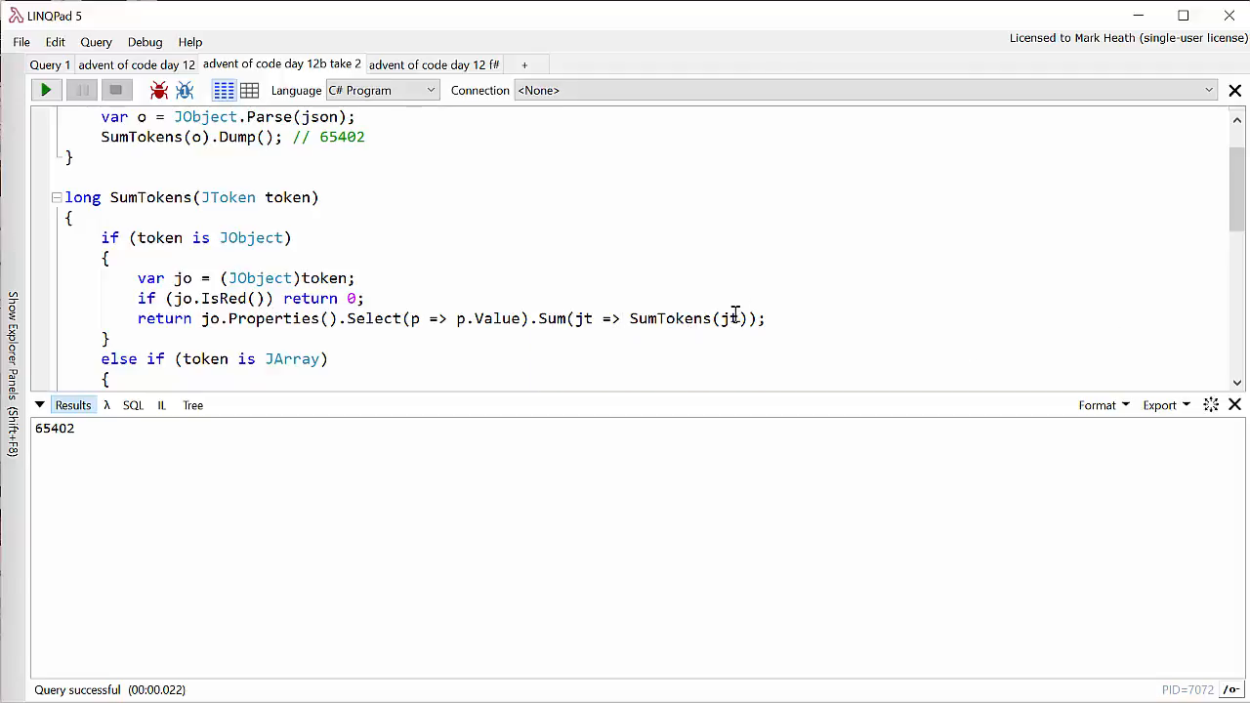
{"action": "mouse_move", "coordinate": [827, 314]}
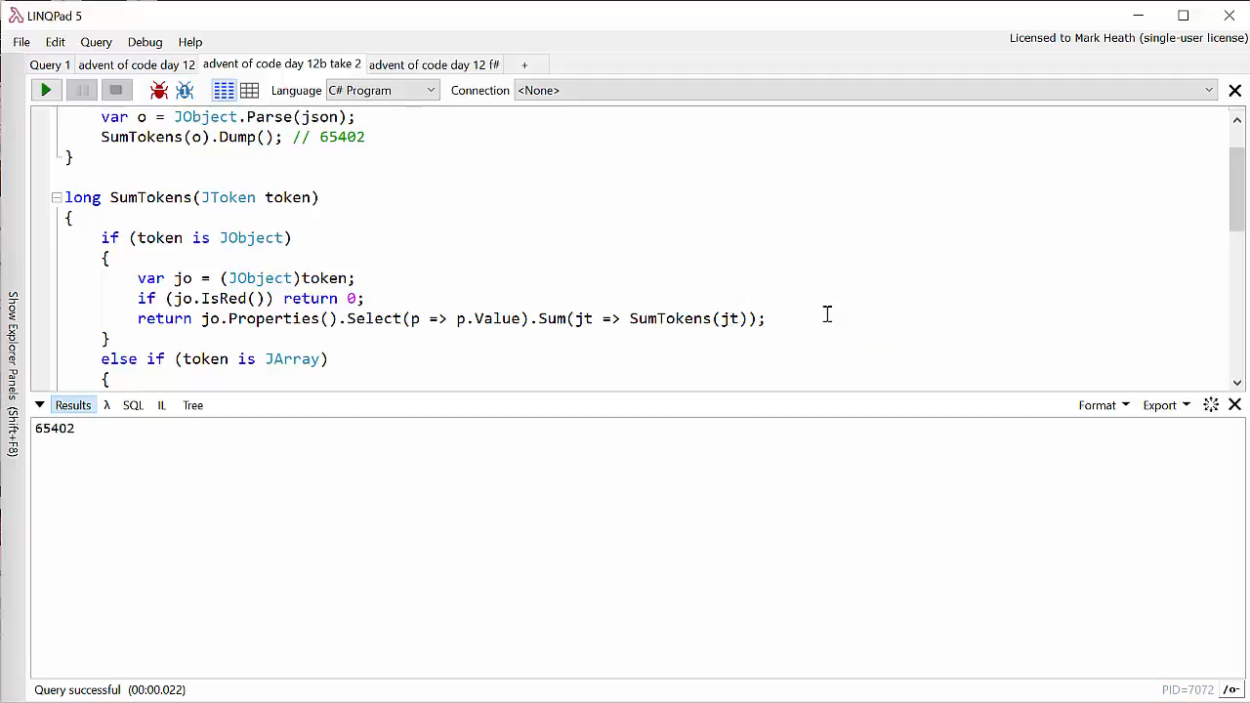
{"action": "left_click", "coordinate": [365, 297]}
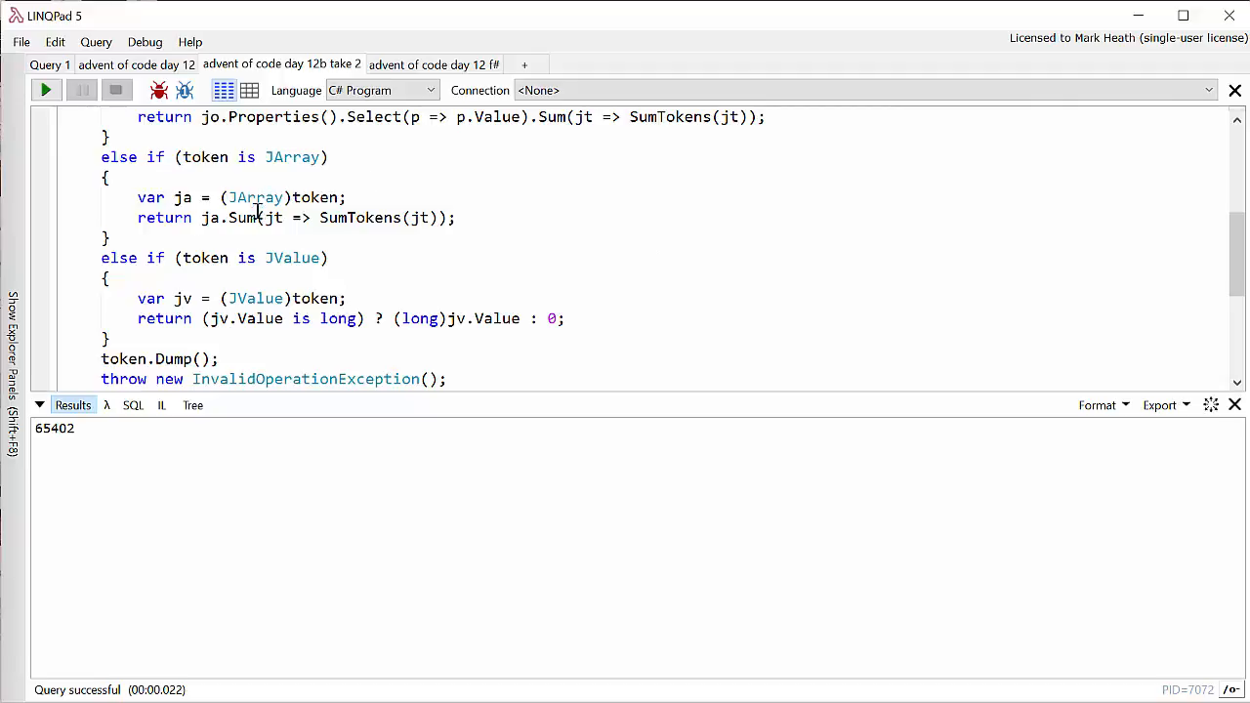
{"action": "mouse_move", "coordinate": [359, 216]}
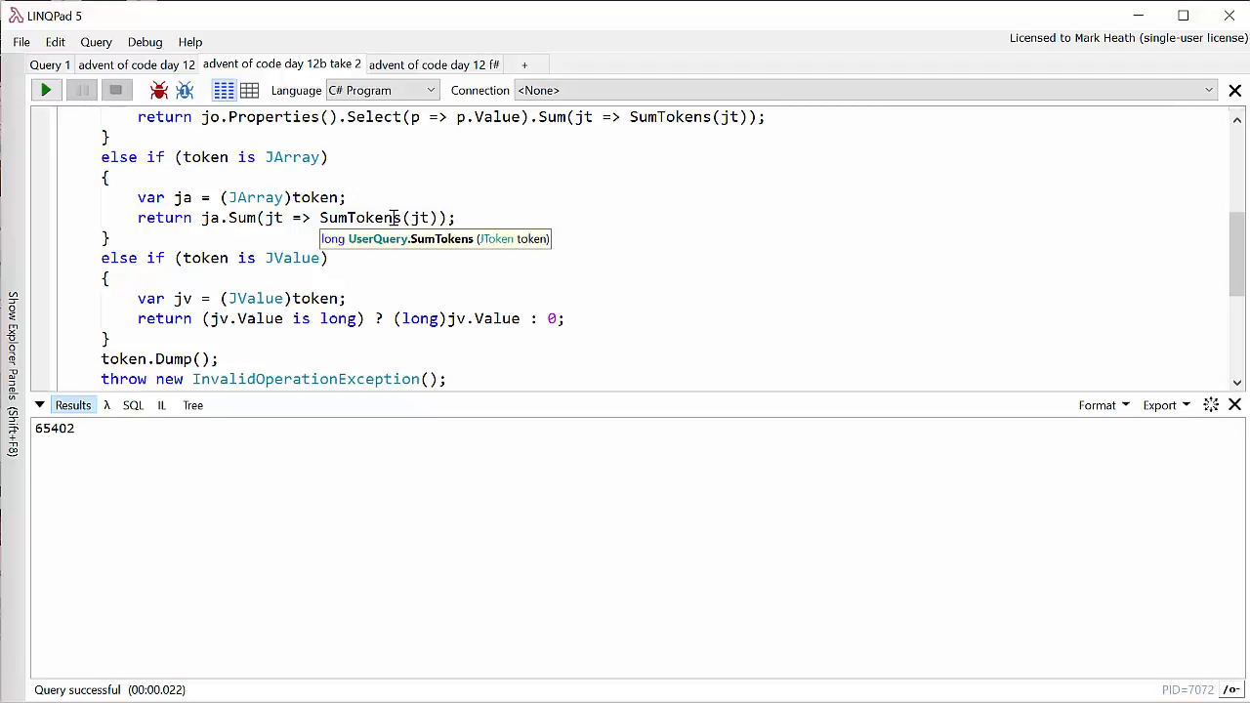
{"action": "mouse_move", "coordinate": [374, 213]}
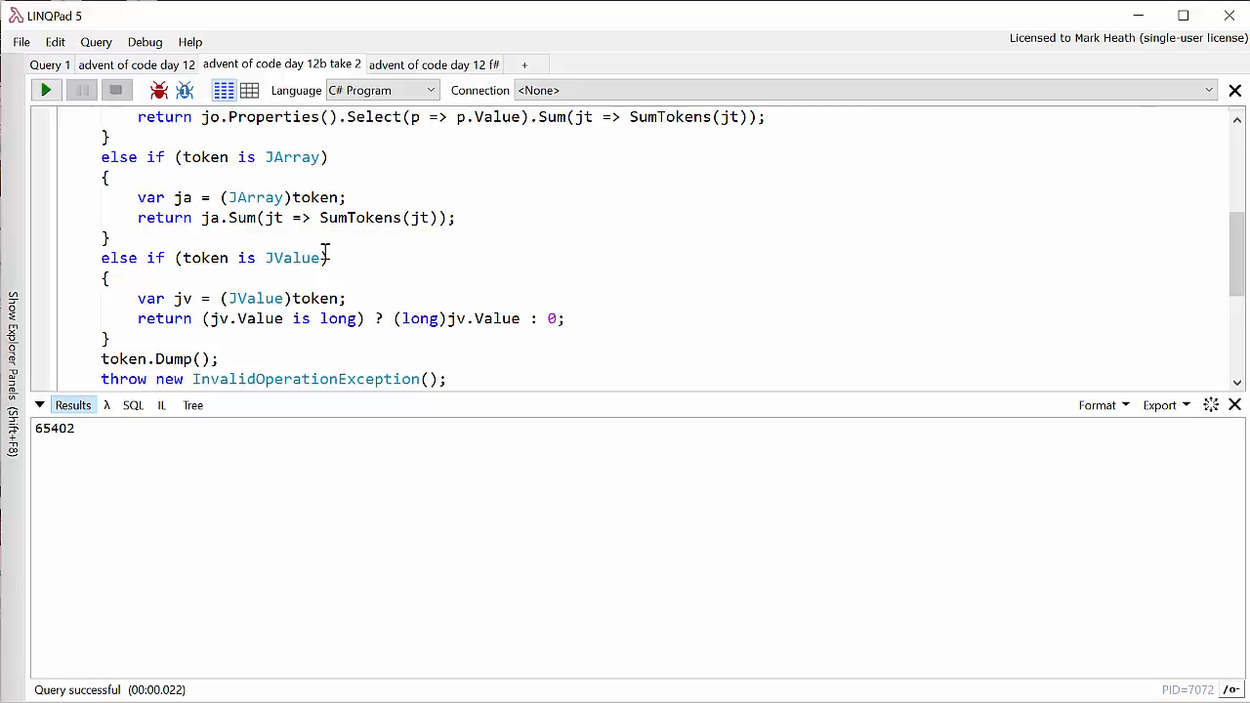
{"action": "mouse_move", "coordinate": [354, 283]}
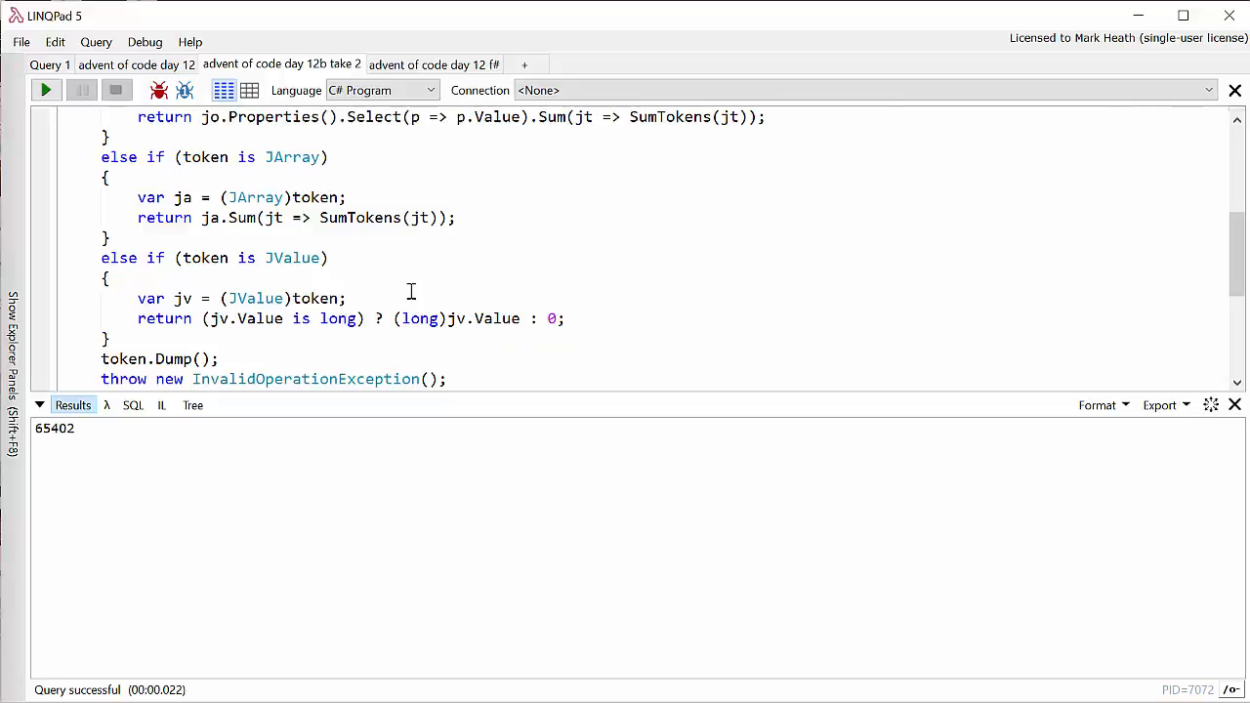
{"action": "mouse_move", "coordinate": [384, 293]}
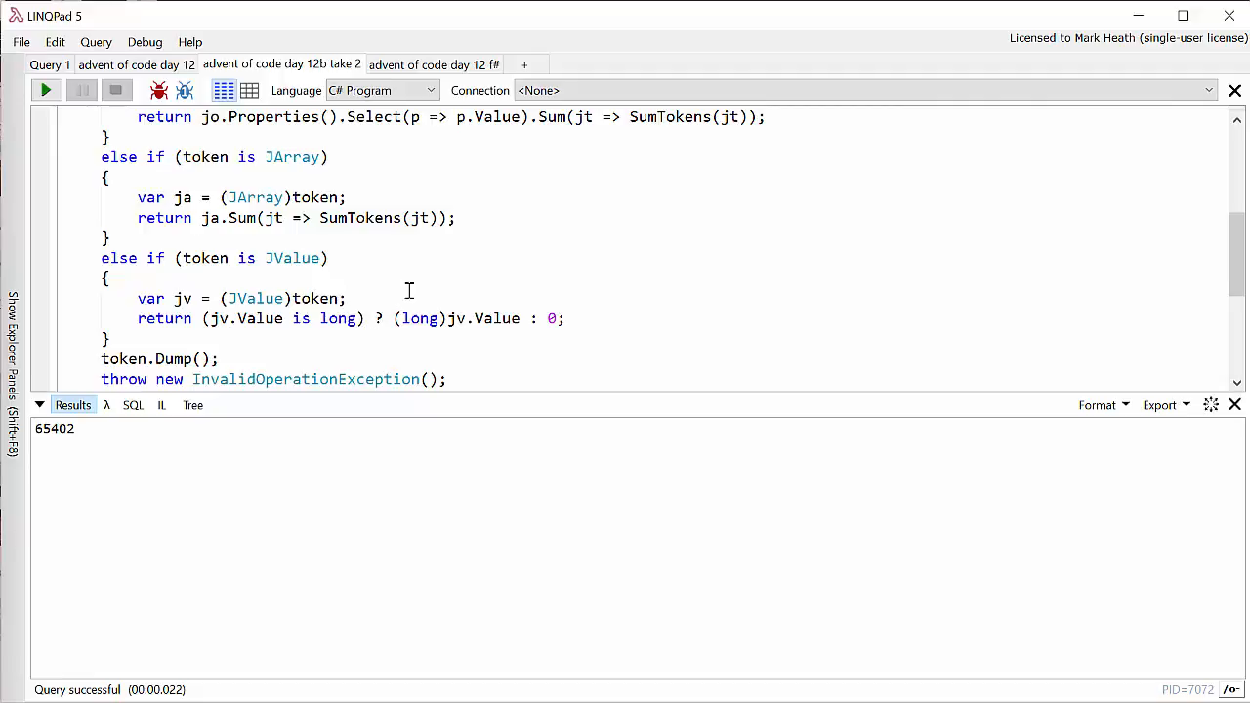
{"action": "mouse_move", "coordinate": [509, 275]}
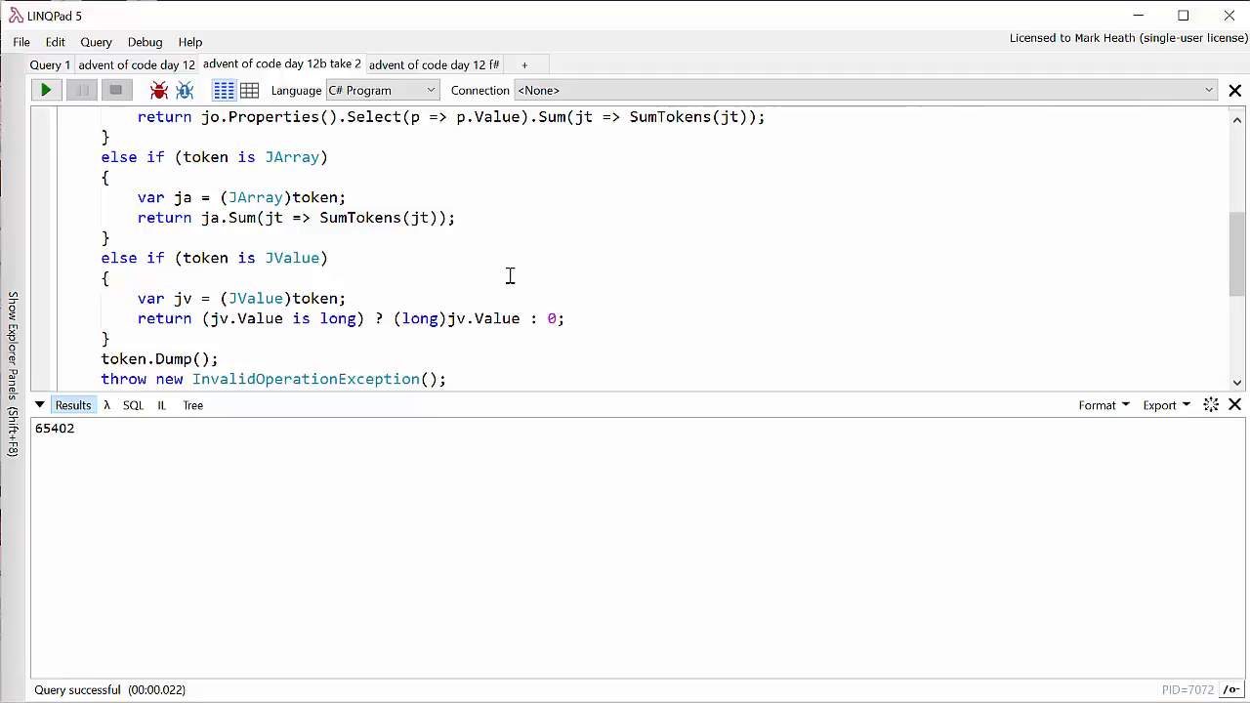
{"action": "mouse_move", "coordinate": [310, 365]}
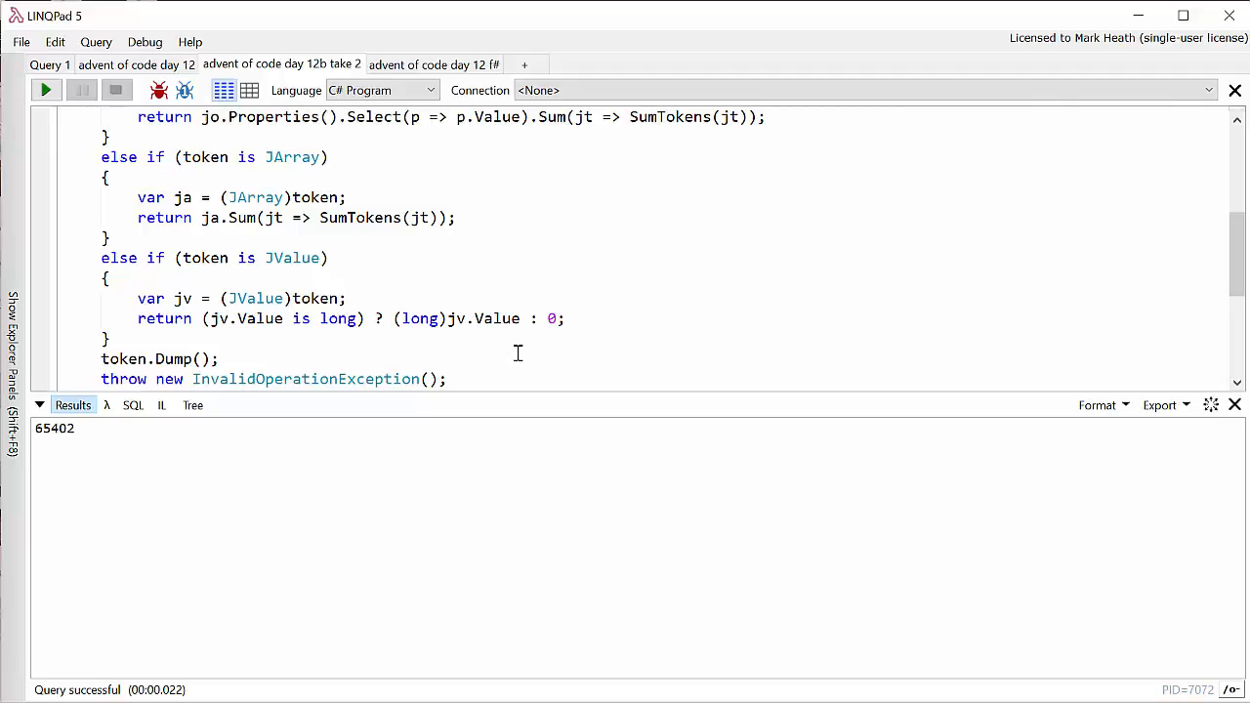
{"action": "scroll", "scroll_direction": "down", "scroll_amount": 3}
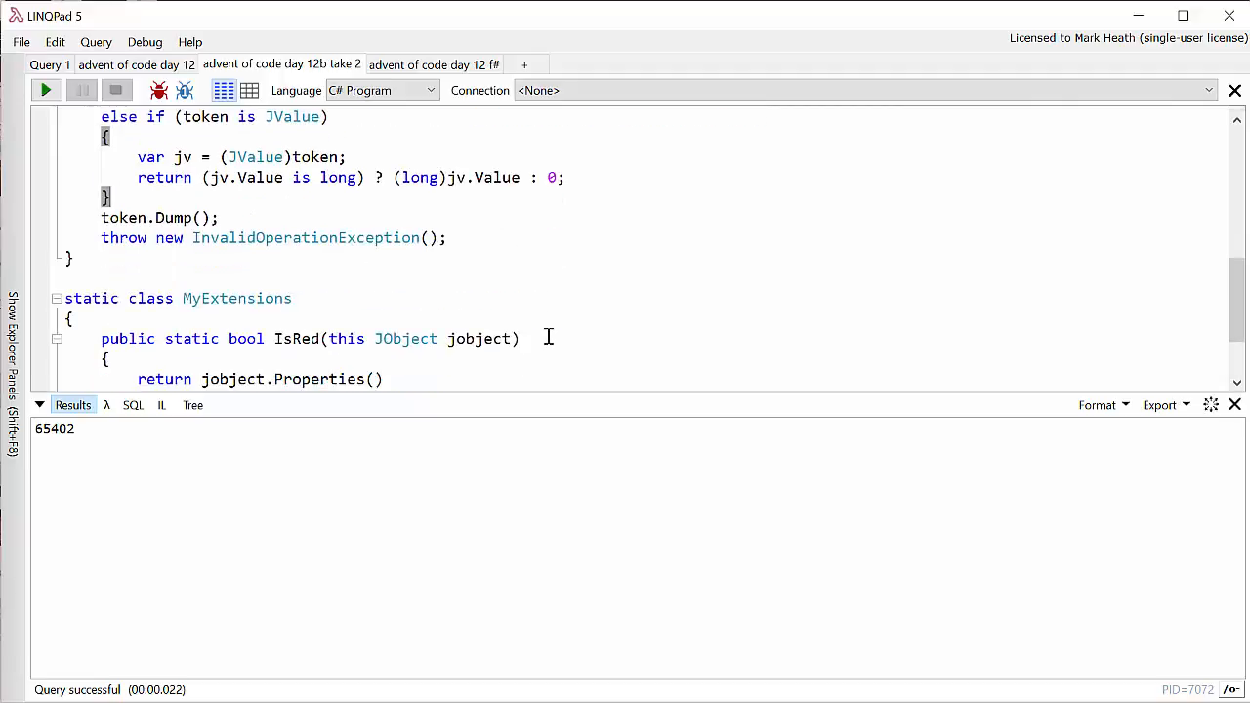
{"action": "scroll", "scroll_direction": "down", "scroll_amount": 3}
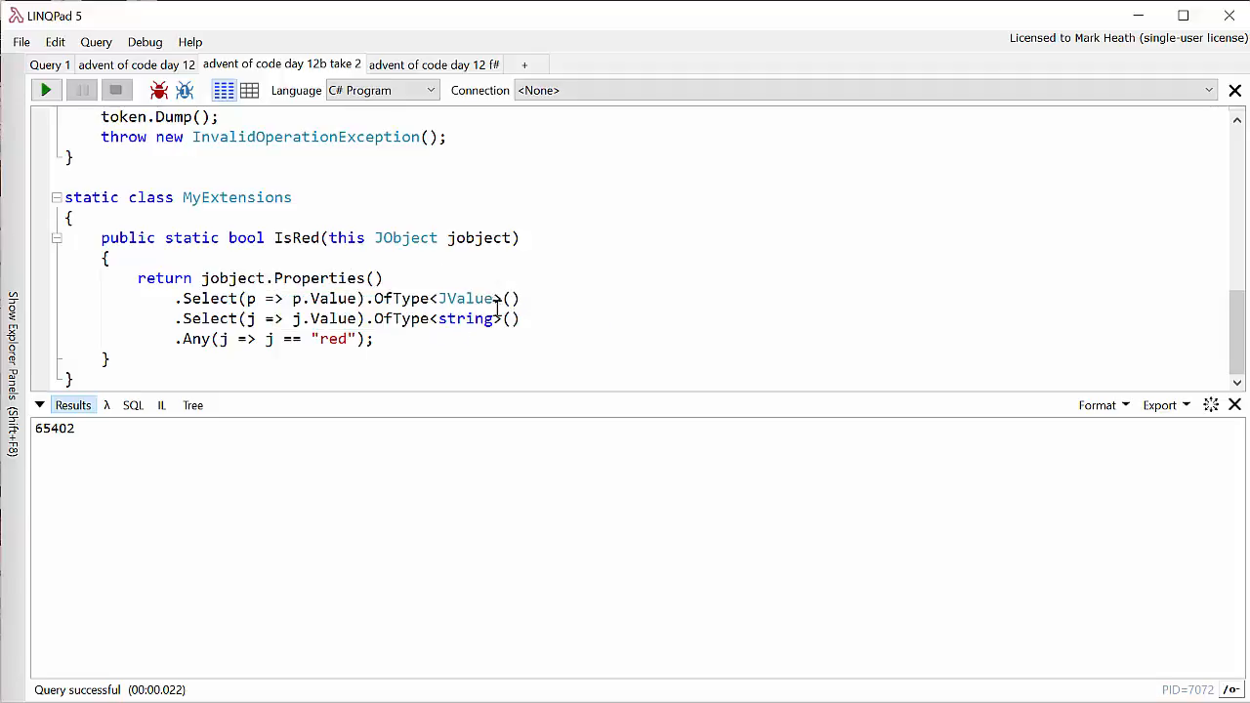
{"action": "mouse_move", "coordinate": [471, 298]}
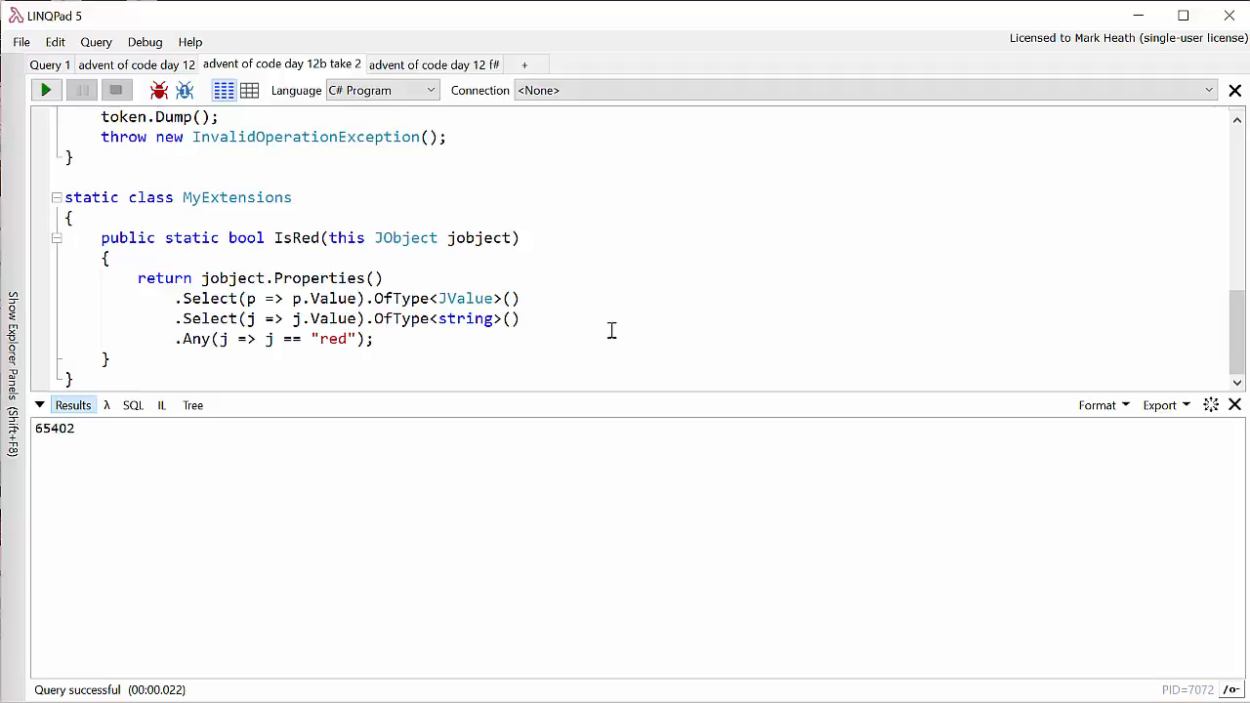
{"action": "mouse_move", "coordinate": [614, 319]}
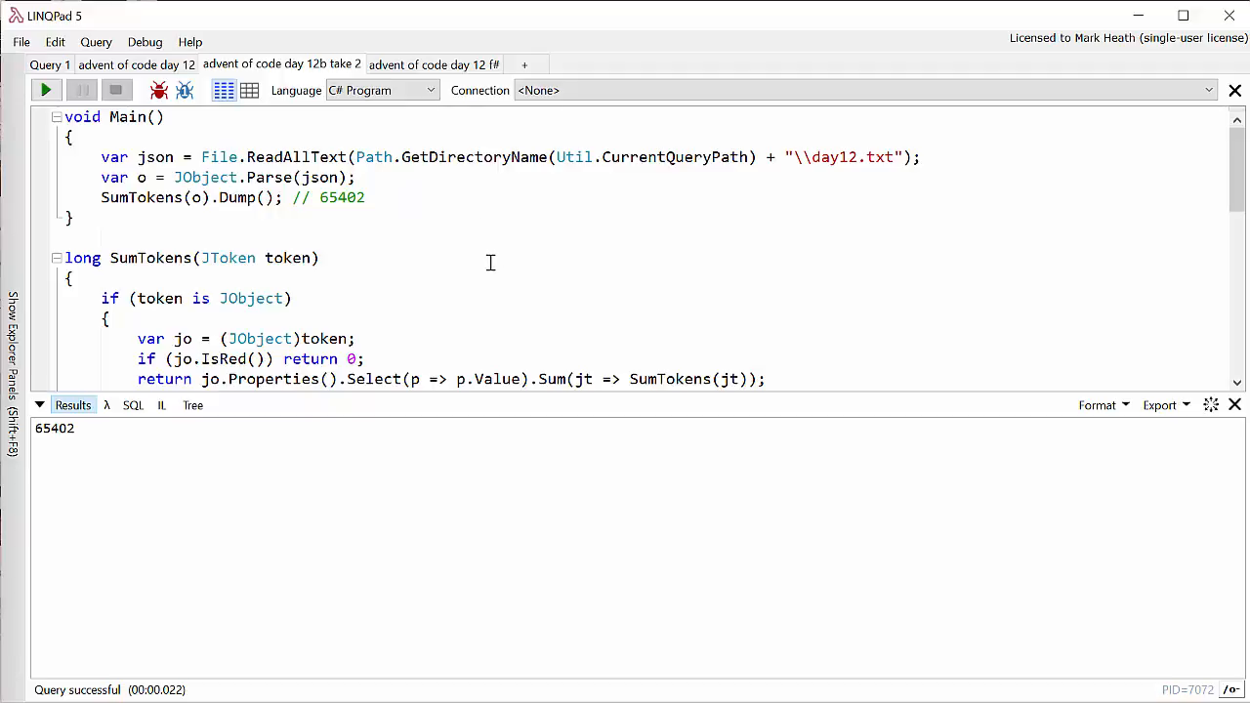
{"action": "mouse_move", "coordinate": [539, 349]}
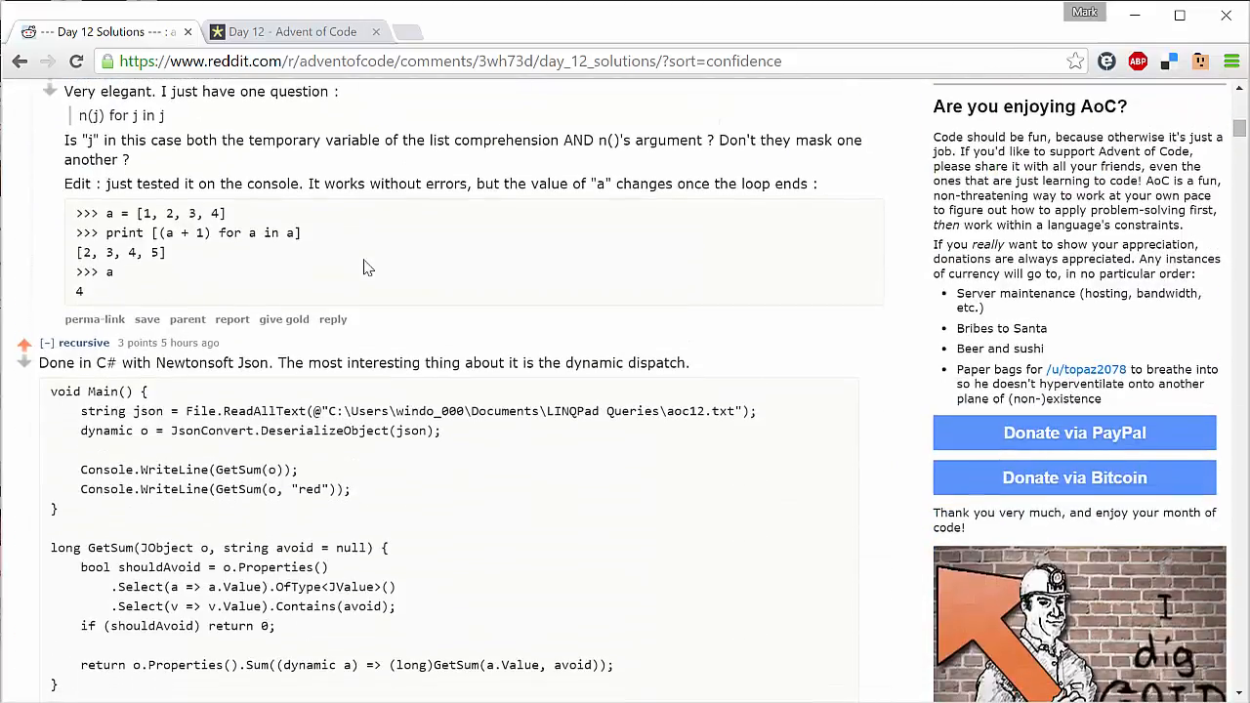
Step: Scroll the Reddit thread to the C# Newtonsoft Json GetSum overloads solution
{"action": "scroll", "scroll_direction": "down", "scroll_amount": 3}
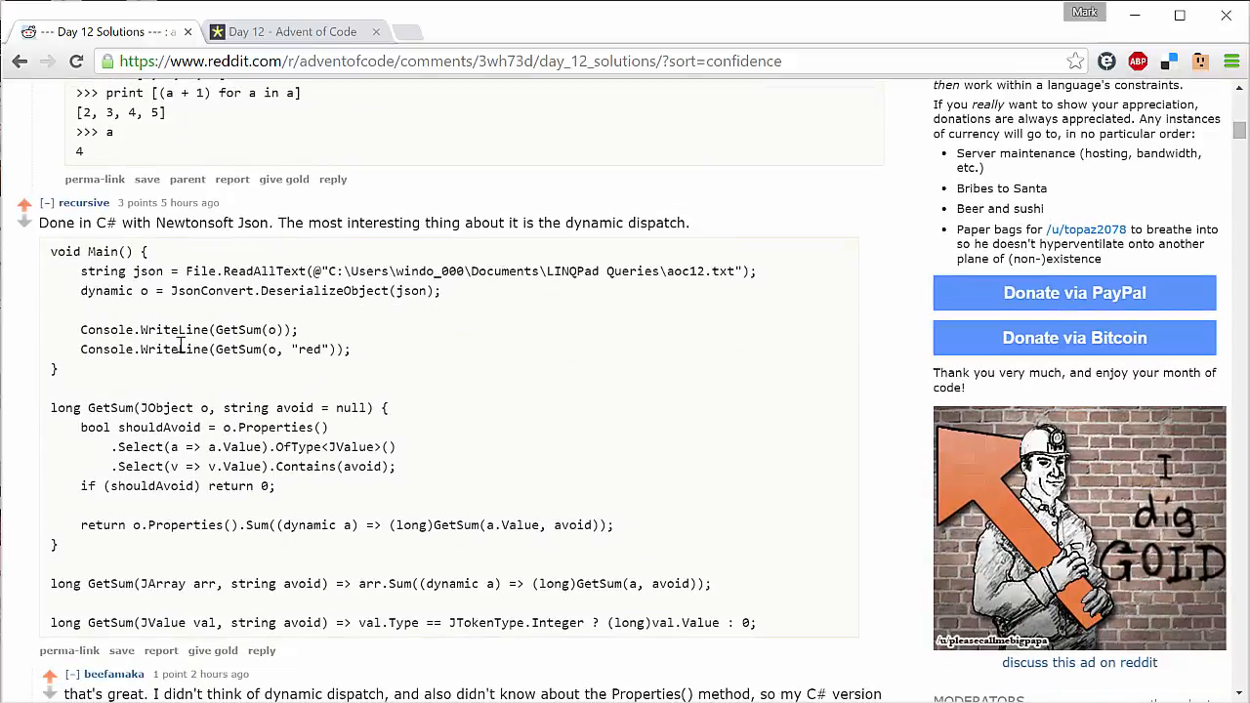
{"action": "mouse_move", "coordinate": [386, 369]}
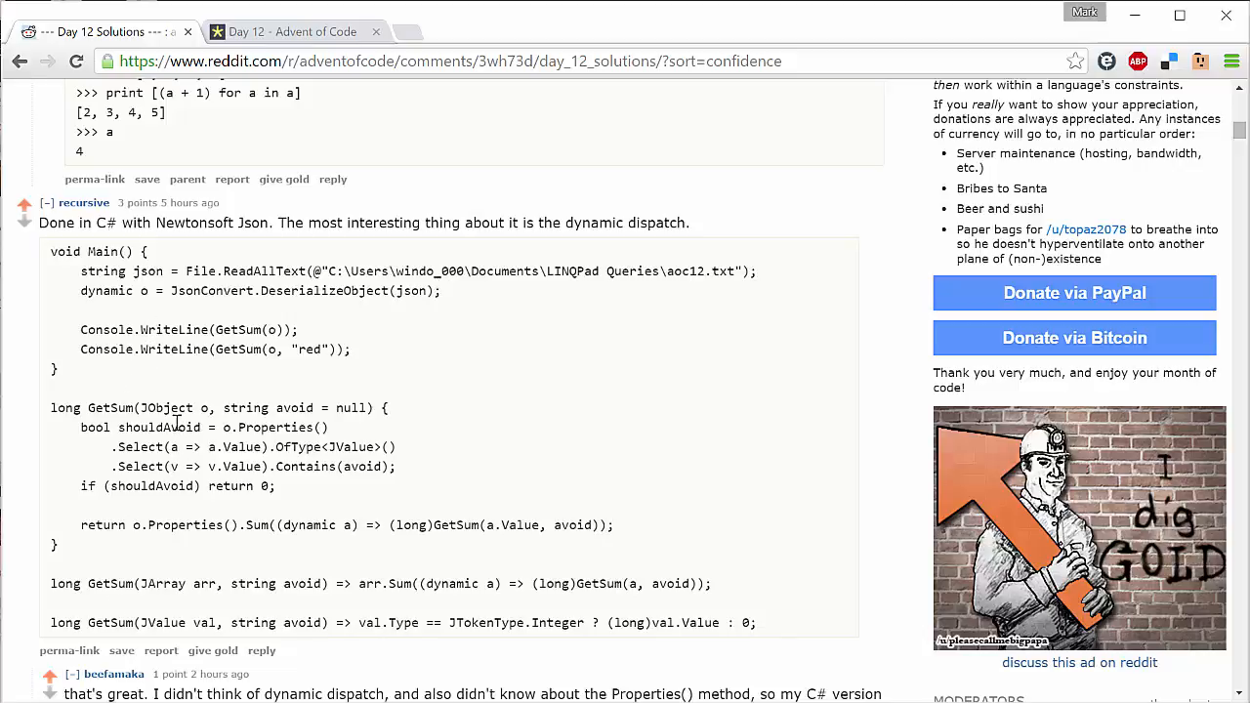
{"action": "mouse_move", "coordinate": [164, 614]}
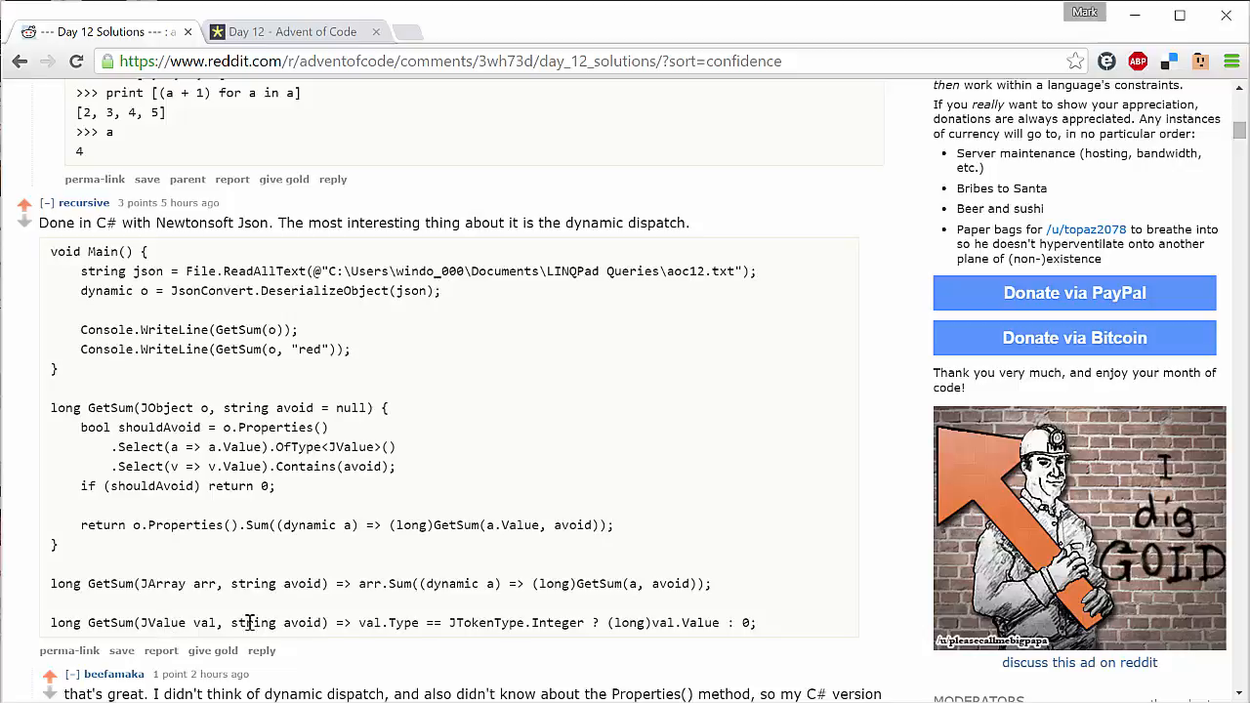
{"action": "mouse_move", "coordinate": [545, 560]}
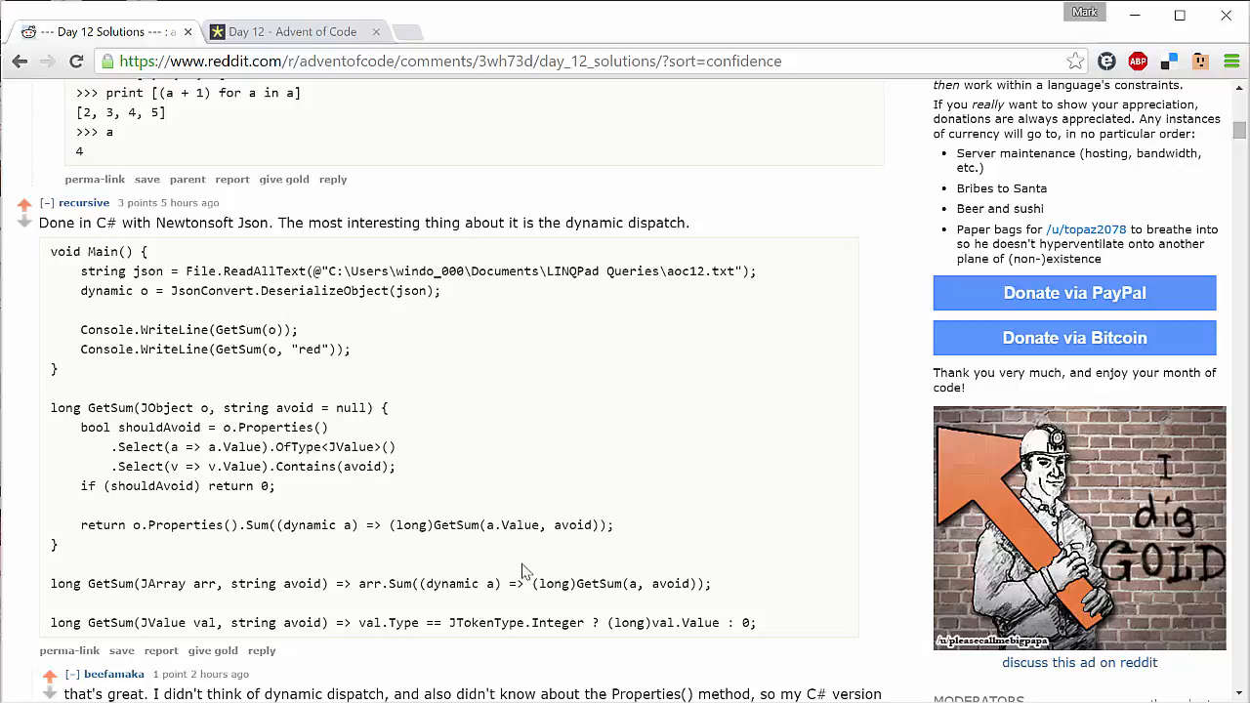
{"action": "mouse_move", "coordinate": [544, 571]}
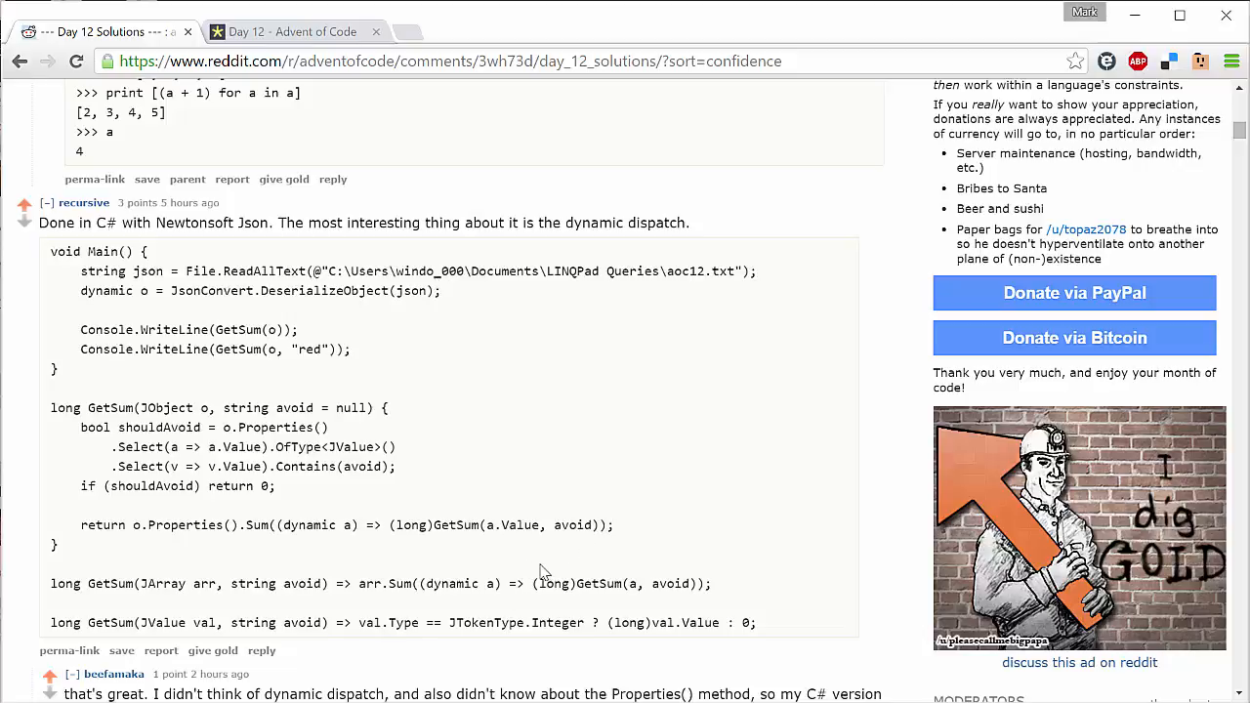
{"action": "mouse_move", "coordinate": [414, 518]}
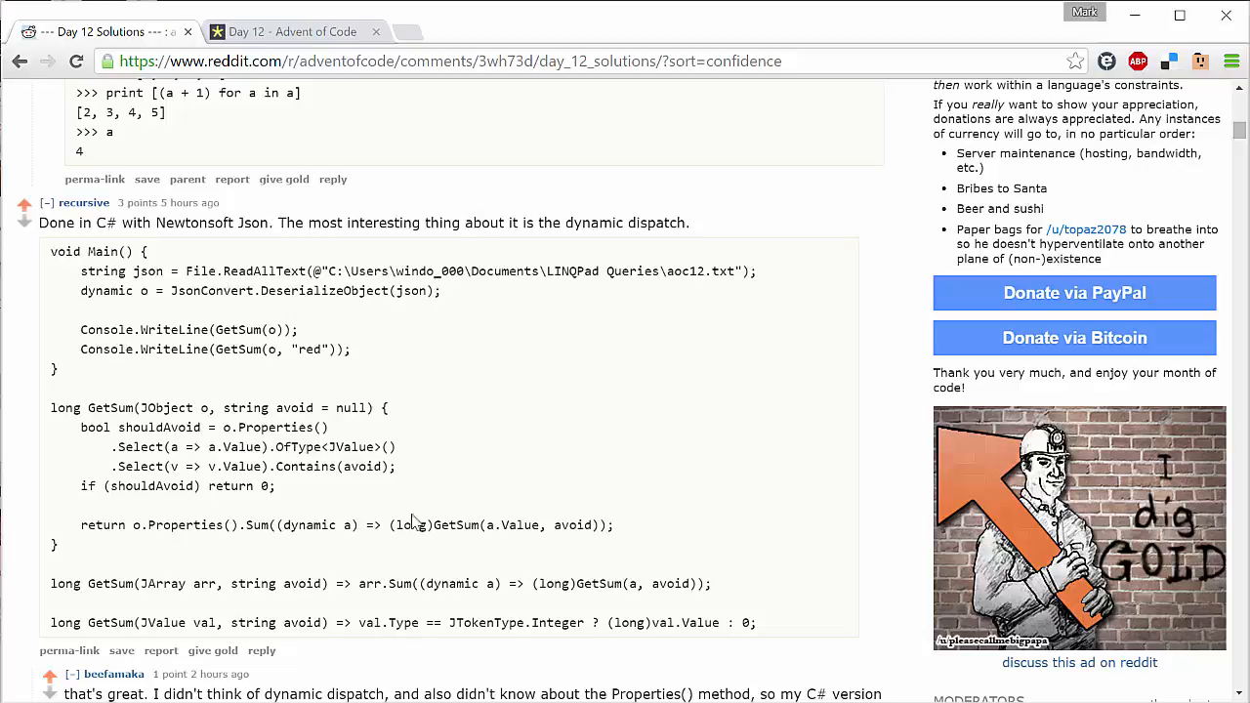
{"action": "mouse_move", "coordinate": [478, 572]}
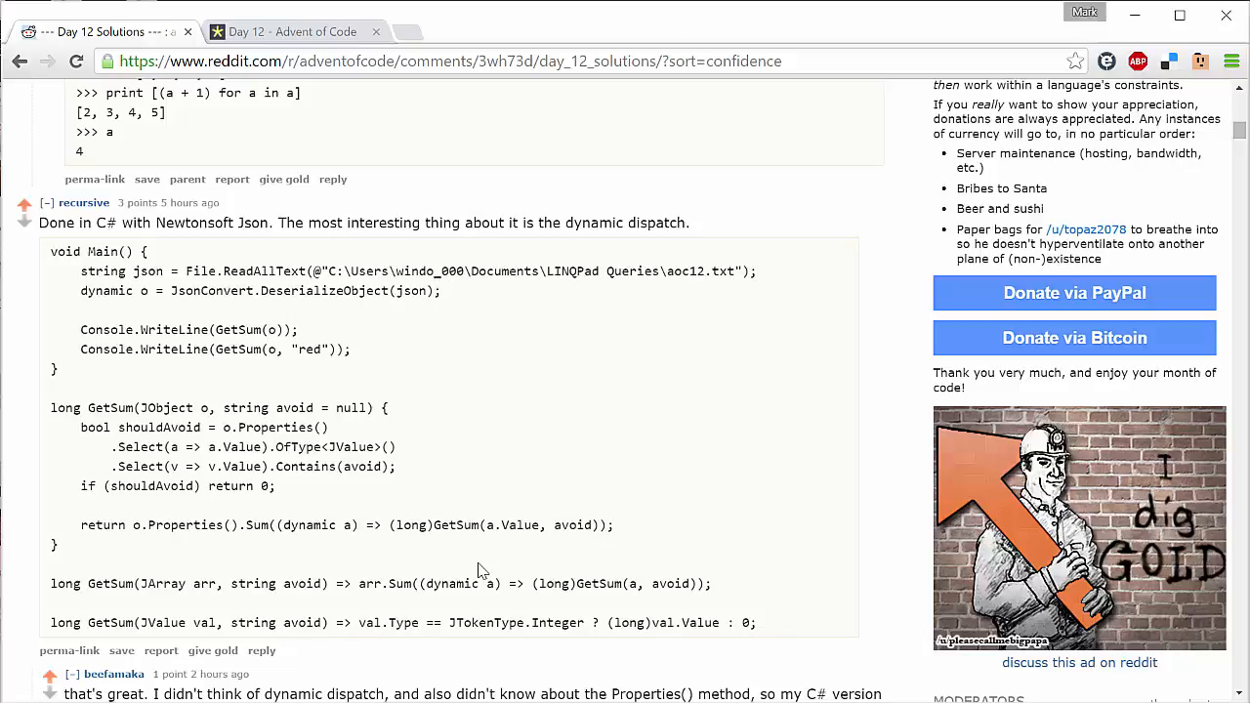
{"action": "mouse_move", "coordinate": [604, 483]}
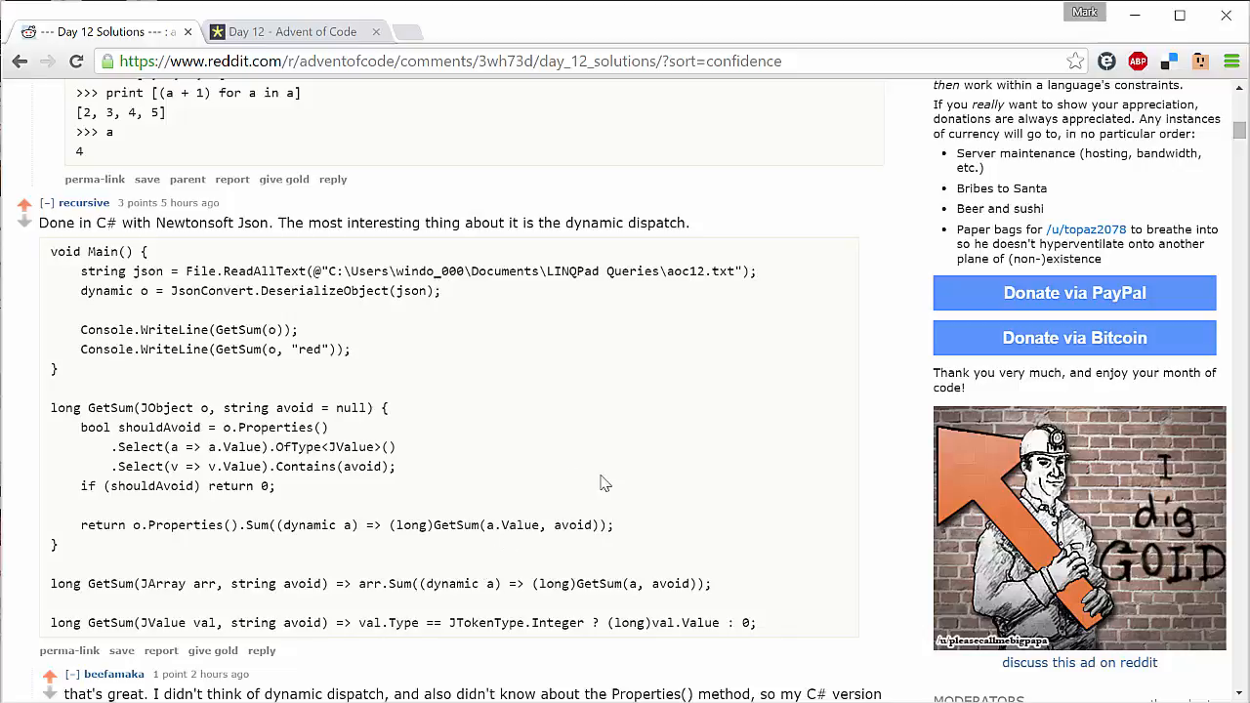
{"action": "mouse_move", "coordinate": [597, 488]}
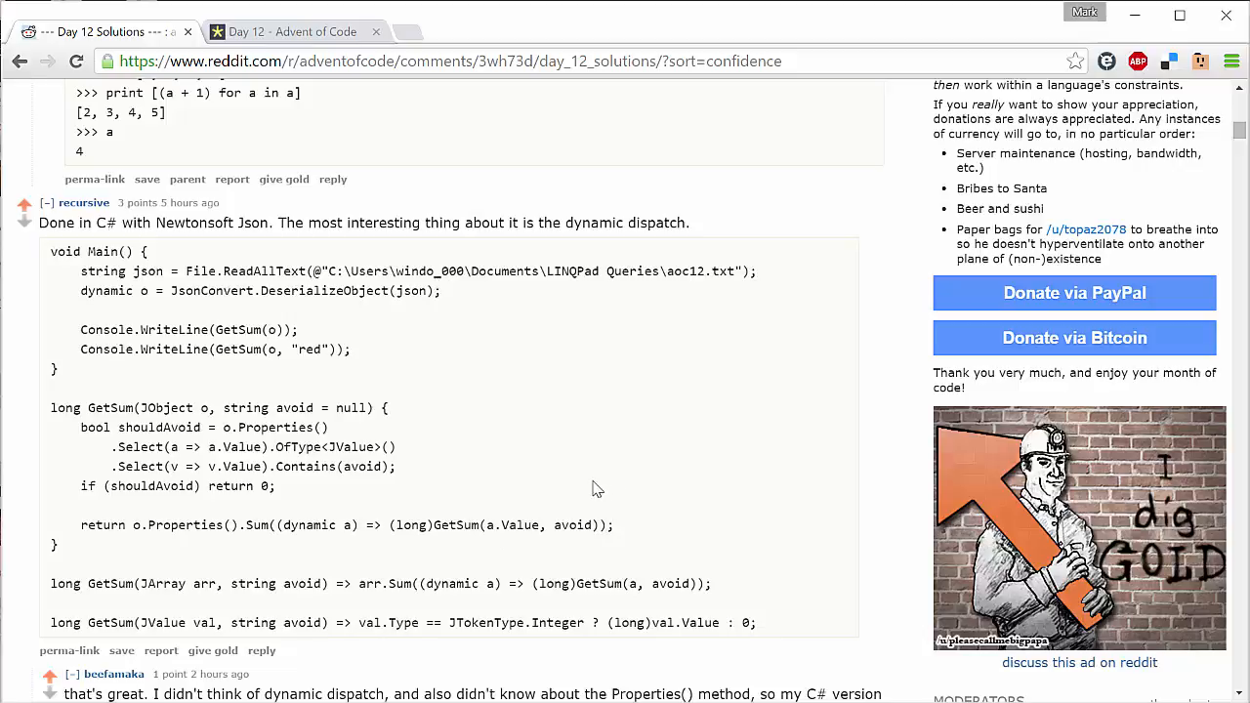
{"action": "mouse_move", "coordinate": [422, 466]}
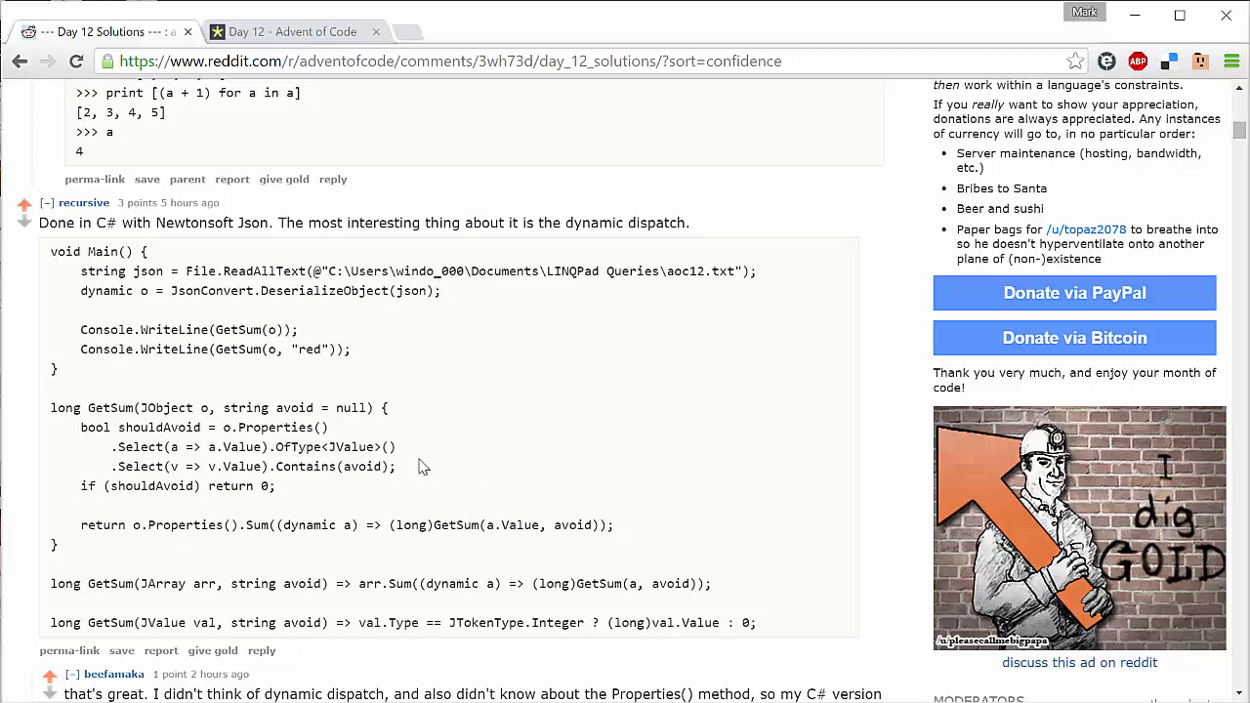
{"action": "mouse_move", "coordinate": [286, 413]}
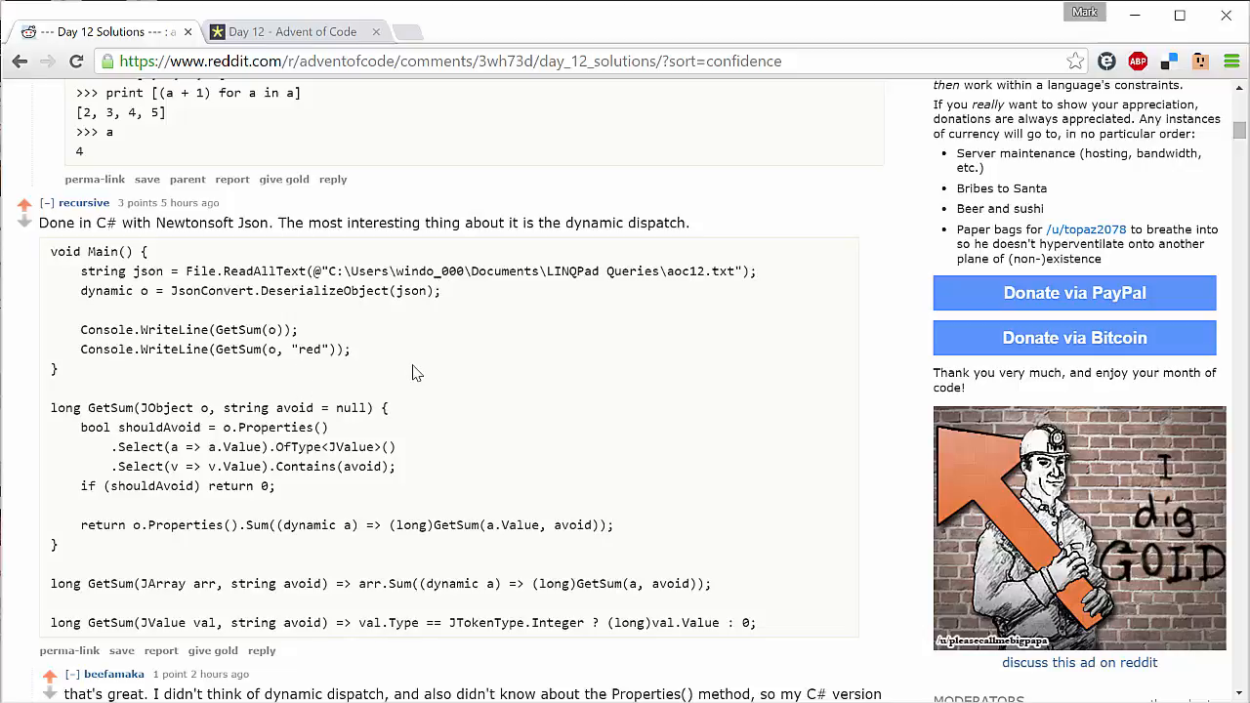
{"action": "mouse_move", "coordinate": [410, 388]}
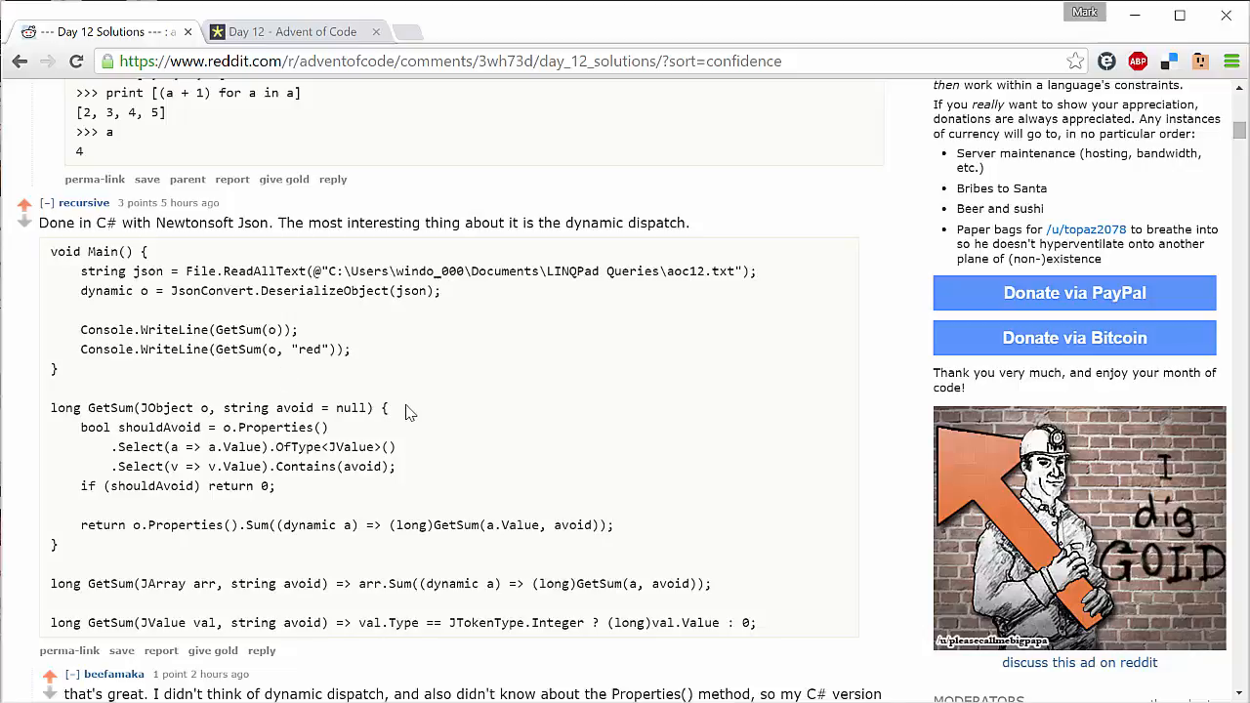
{"action": "mouse_move", "coordinate": [342, 331]}
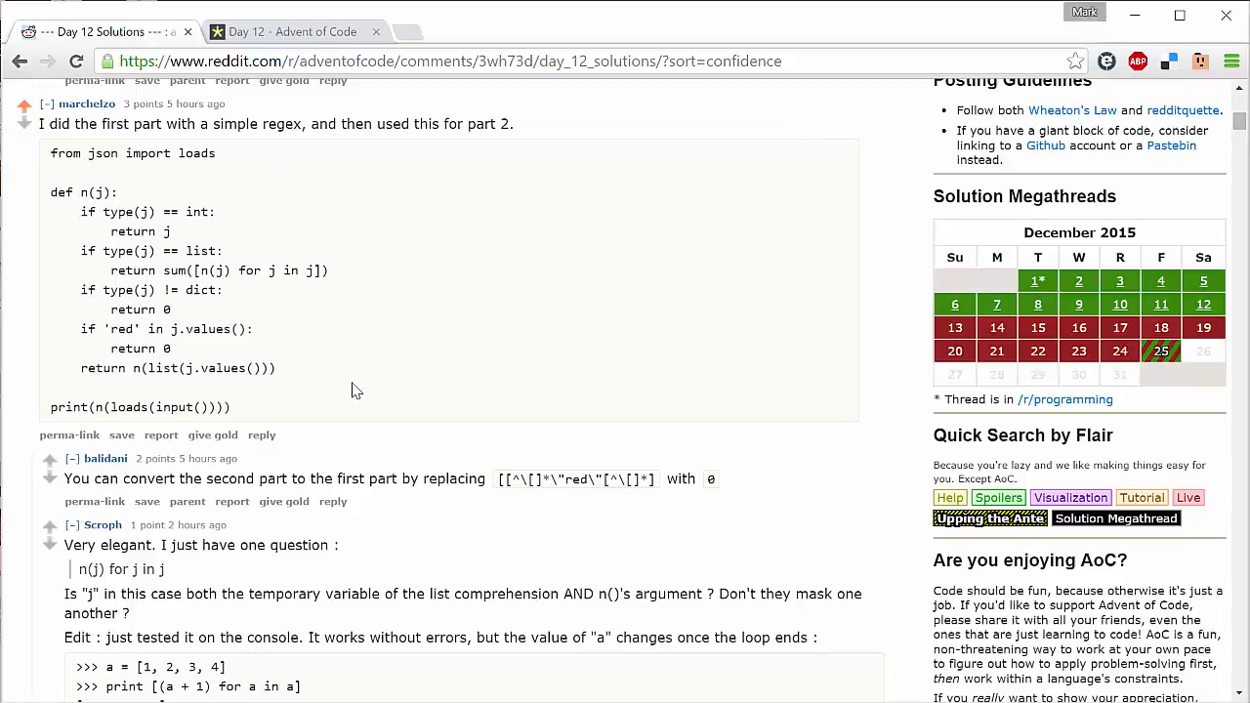
{"action": "mouse_move", "coordinate": [321, 404]}
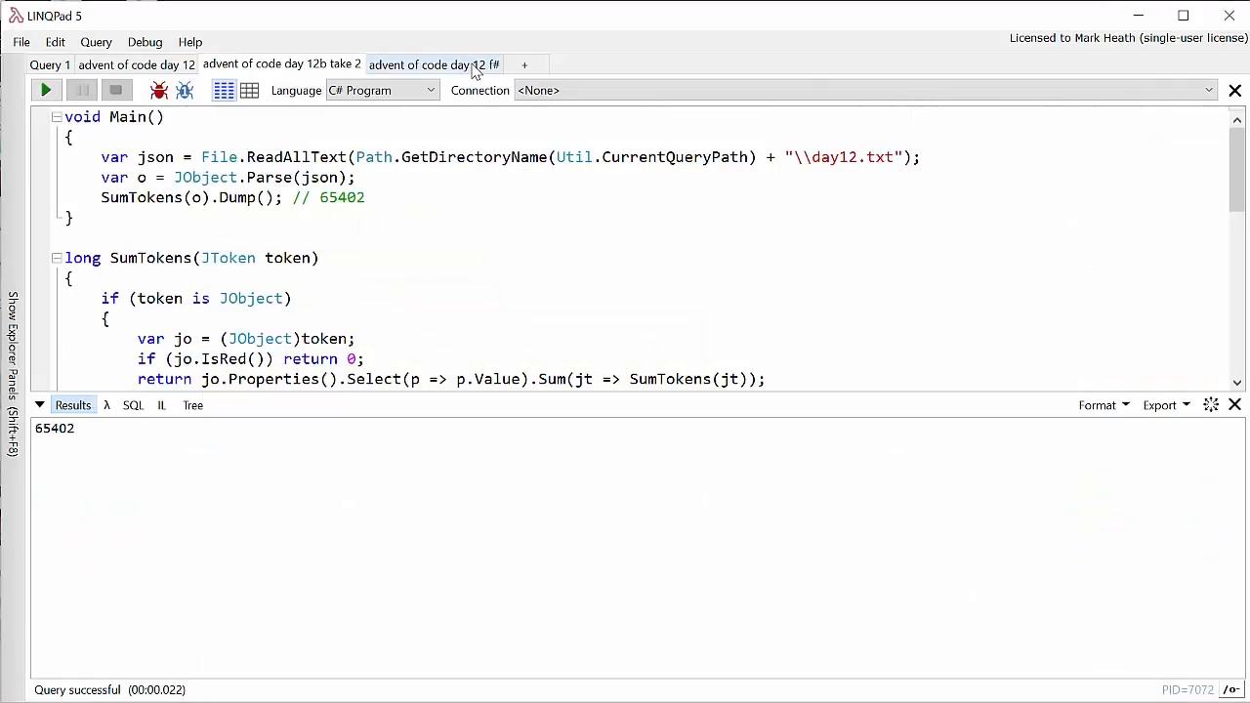
Step: Show the 'advent of code day 12 f#' query with its getSum pattern matching
{"action": "left_click", "coordinate": [433, 65]}
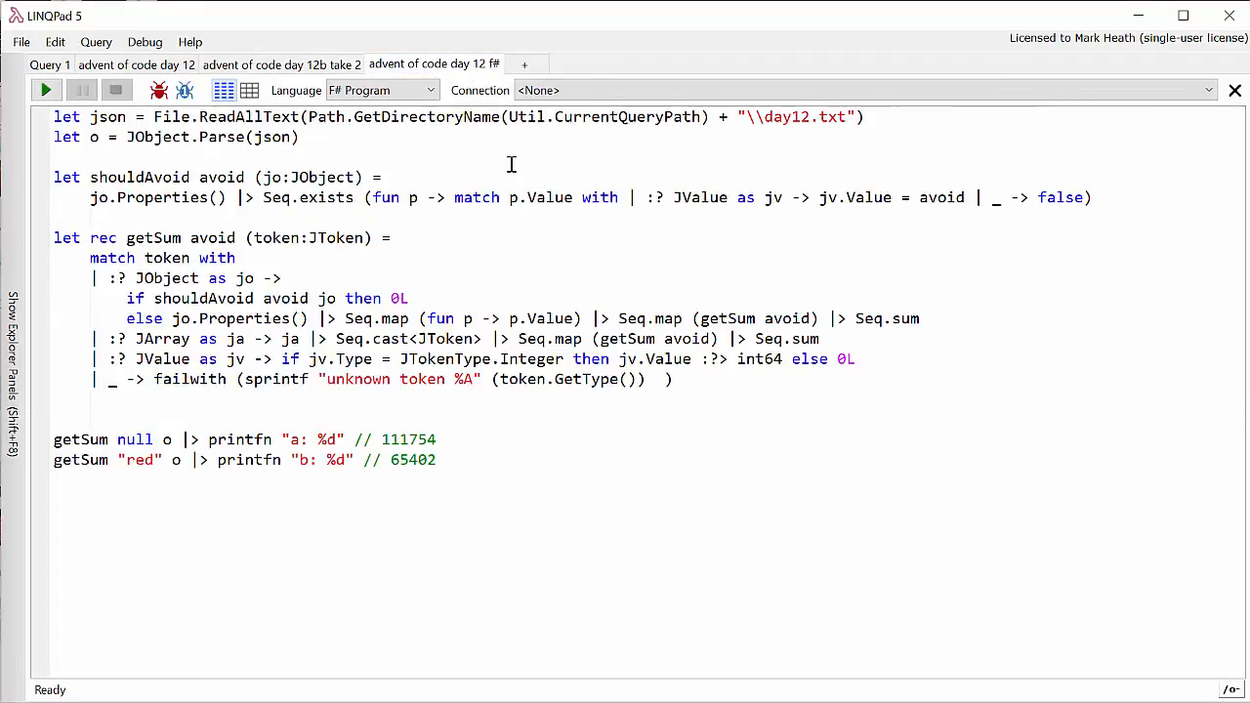
{"action": "left_click", "coordinate": [288, 279]}
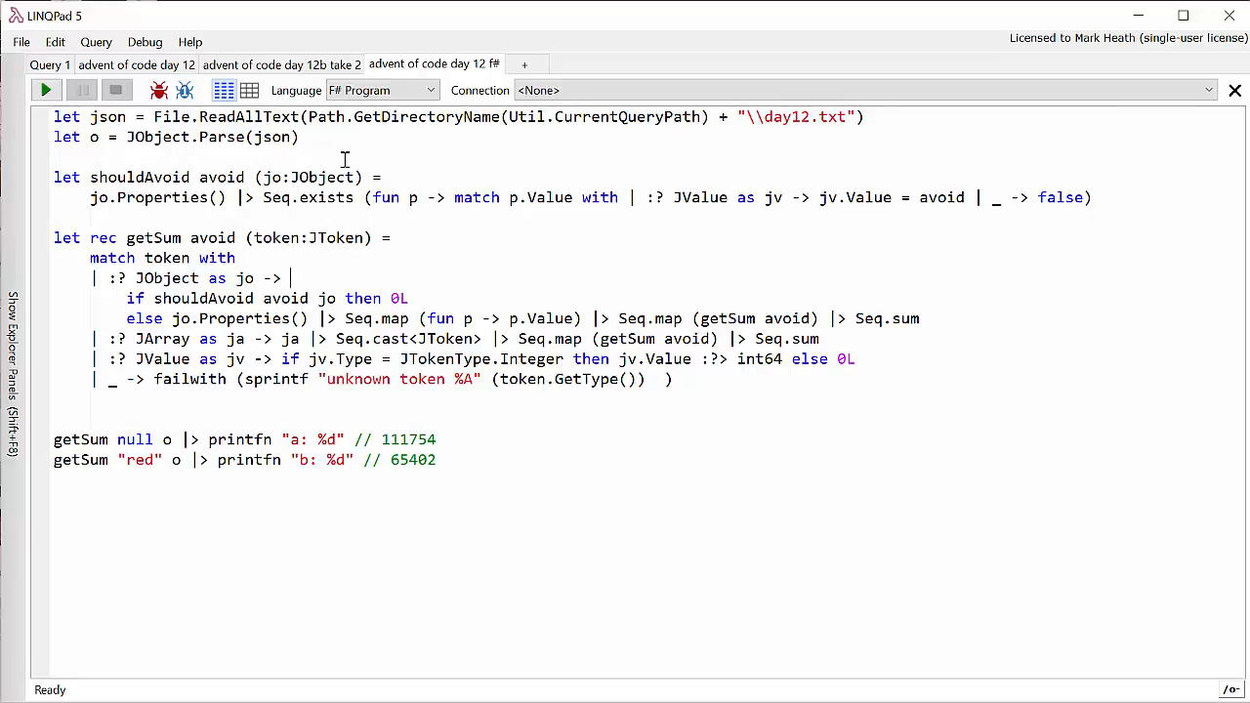
{"action": "mouse_move", "coordinate": [377, 146]}
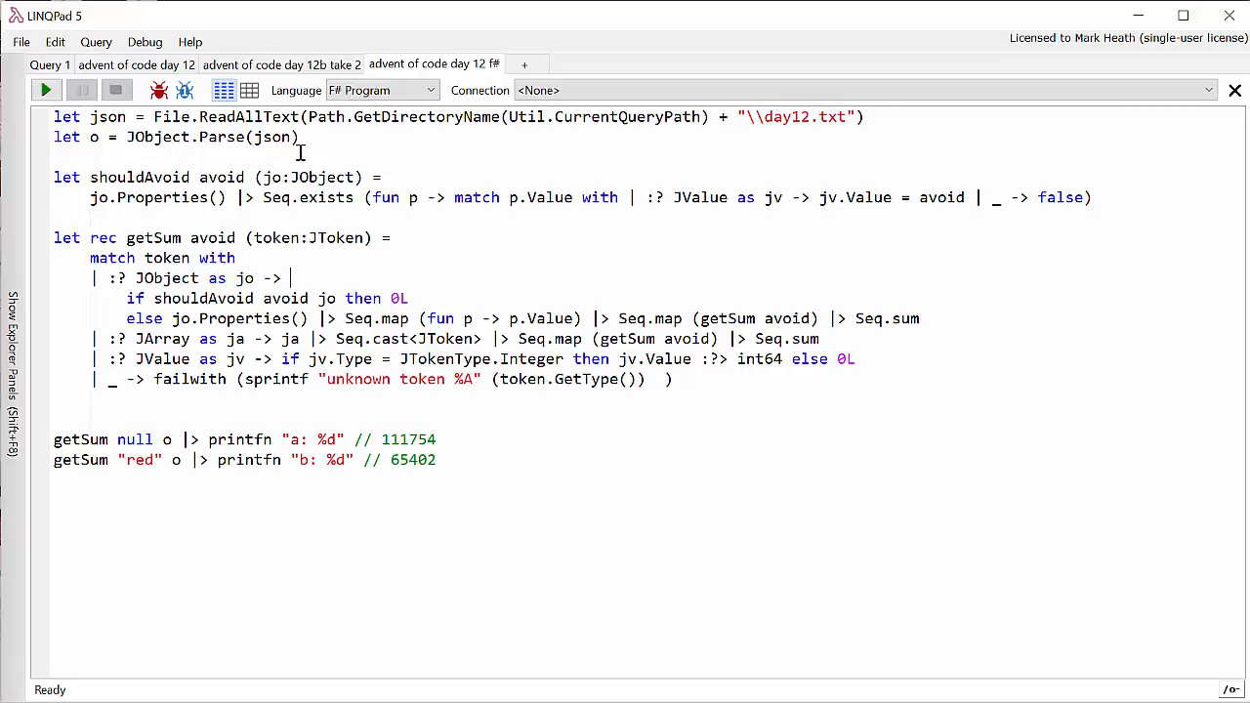
{"action": "mouse_move", "coordinate": [148, 163]}
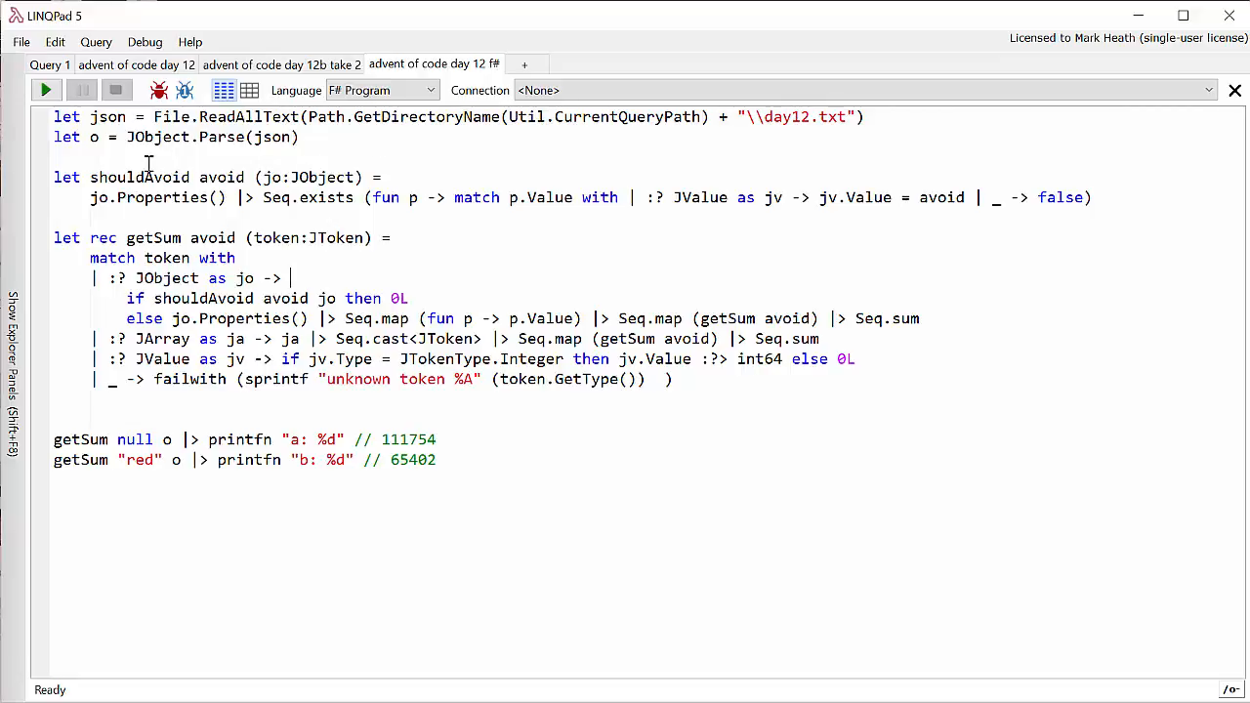
{"action": "mouse_move", "coordinate": [104, 163]}
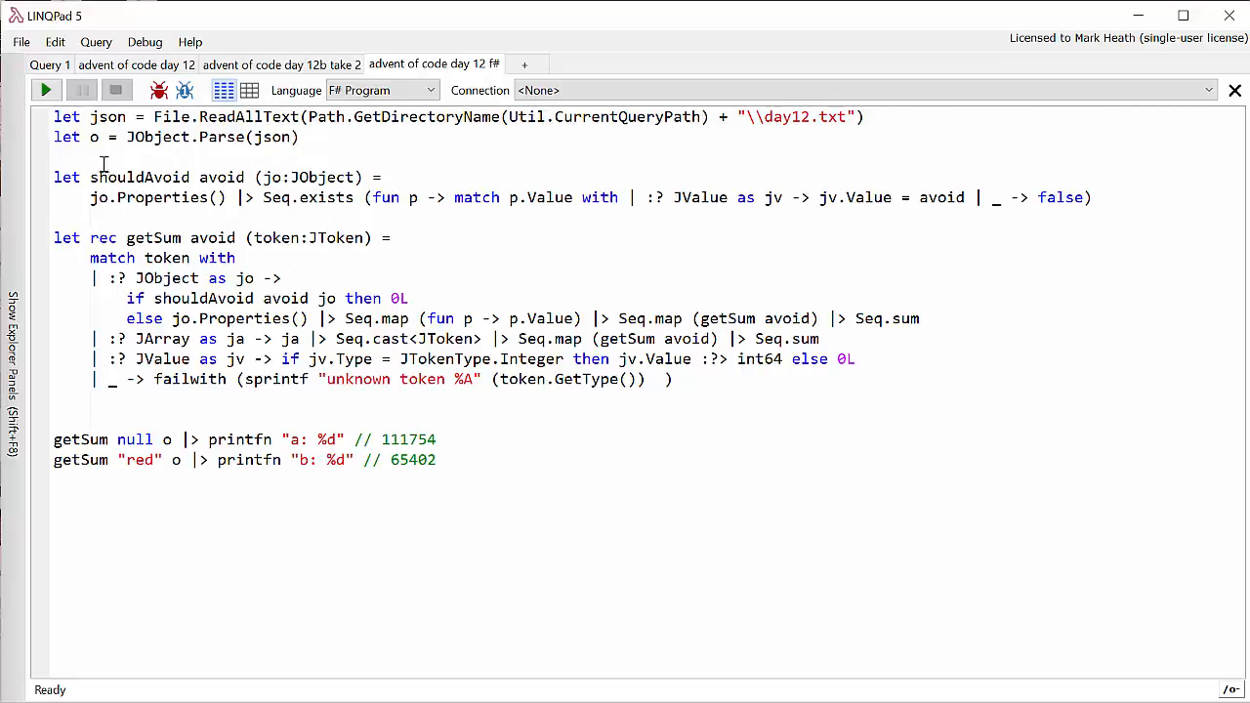
{"action": "mouse_move", "coordinate": [270, 177]}
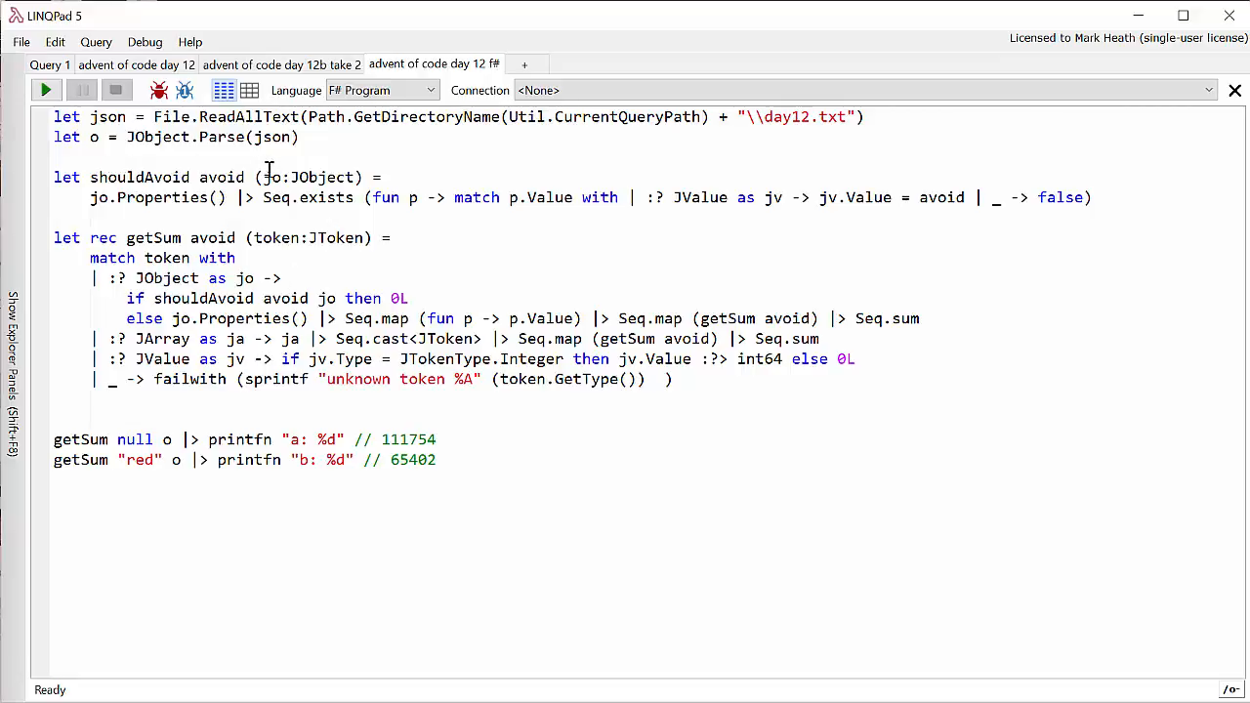
{"action": "mouse_move", "coordinate": [439, 175]}
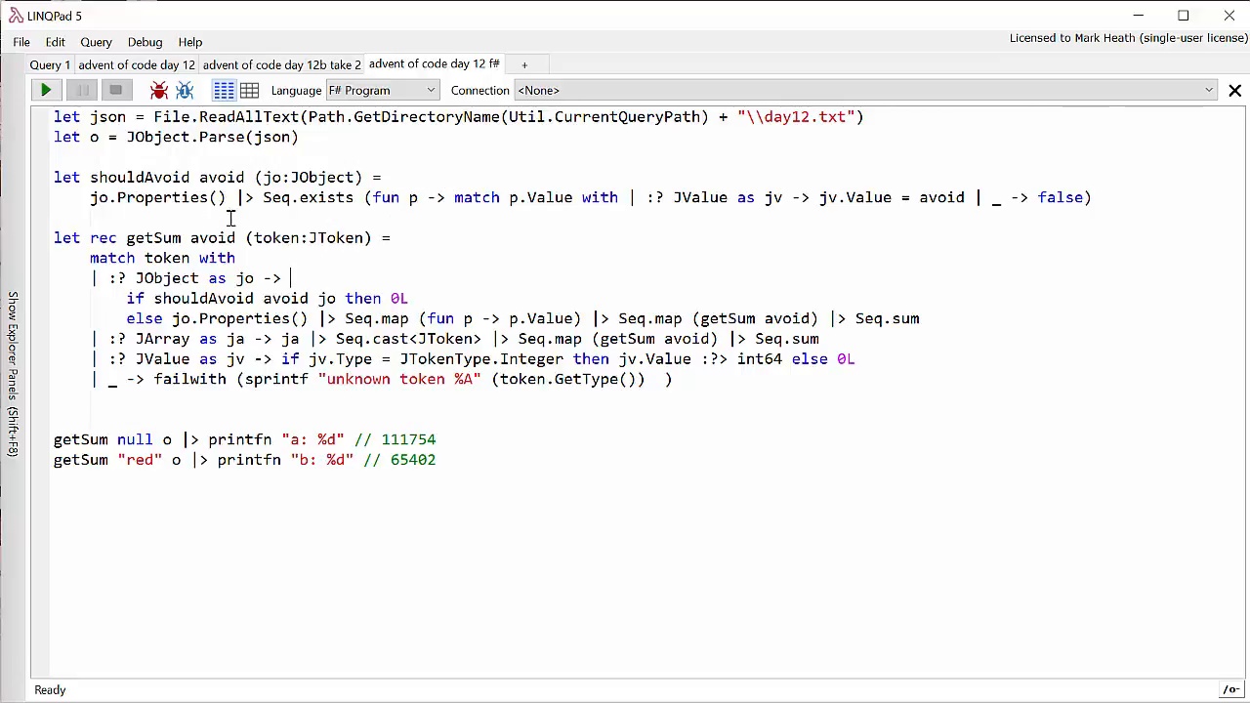
{"action": "mouse_move", "coordinate": [525, 239]}
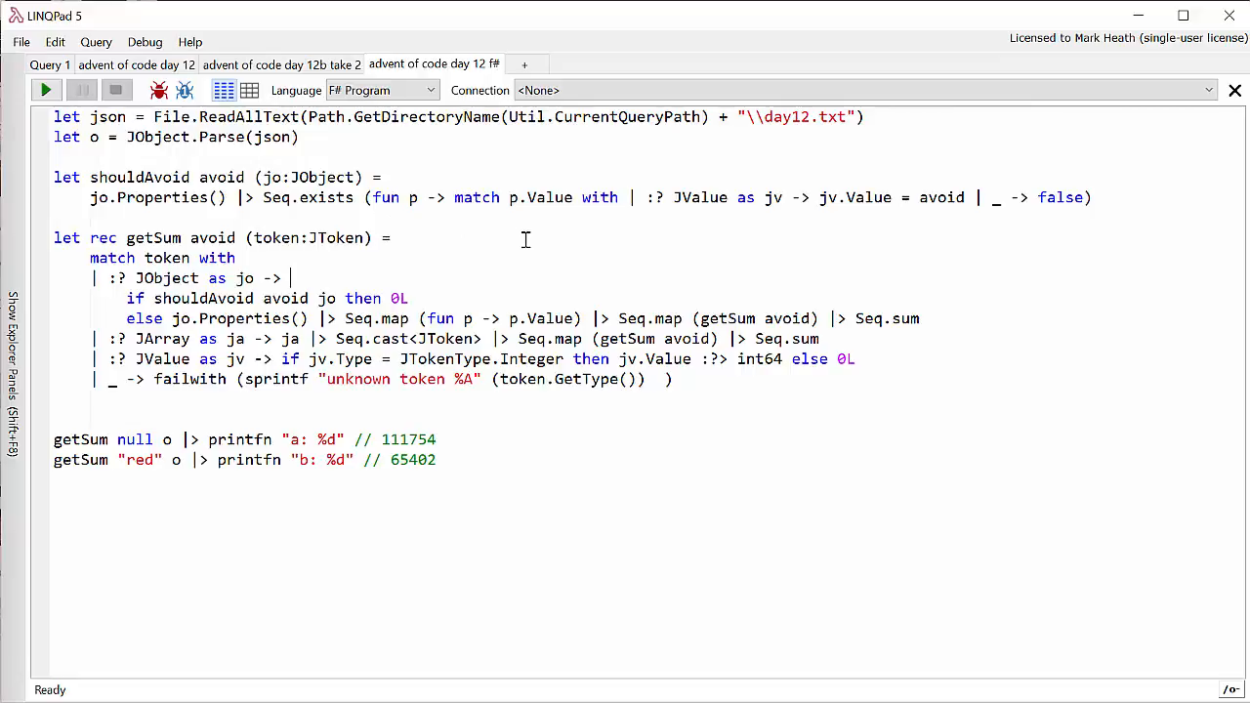
{"action": "mouse_move", "coordinate": [607, 236]}
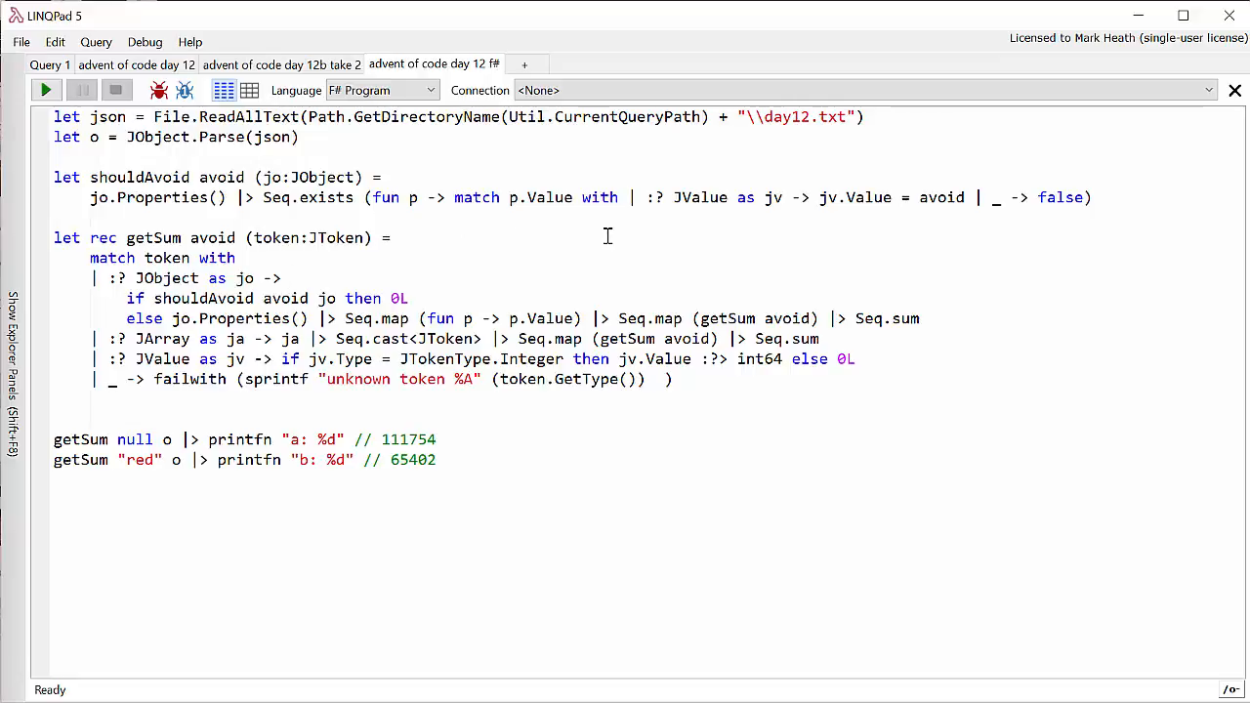
{"action": "mouse_move", "coordinate": [801, 265]}
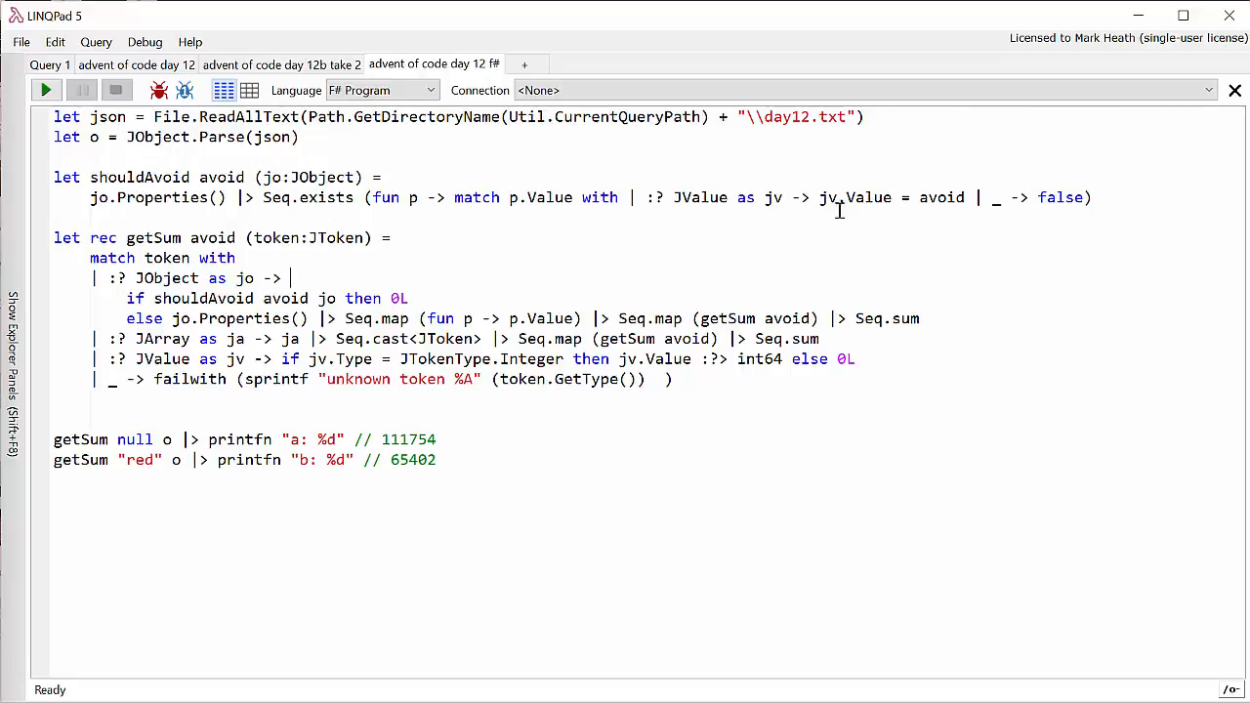
{"action": "mouse_move", "coordinate": [655, 195]}
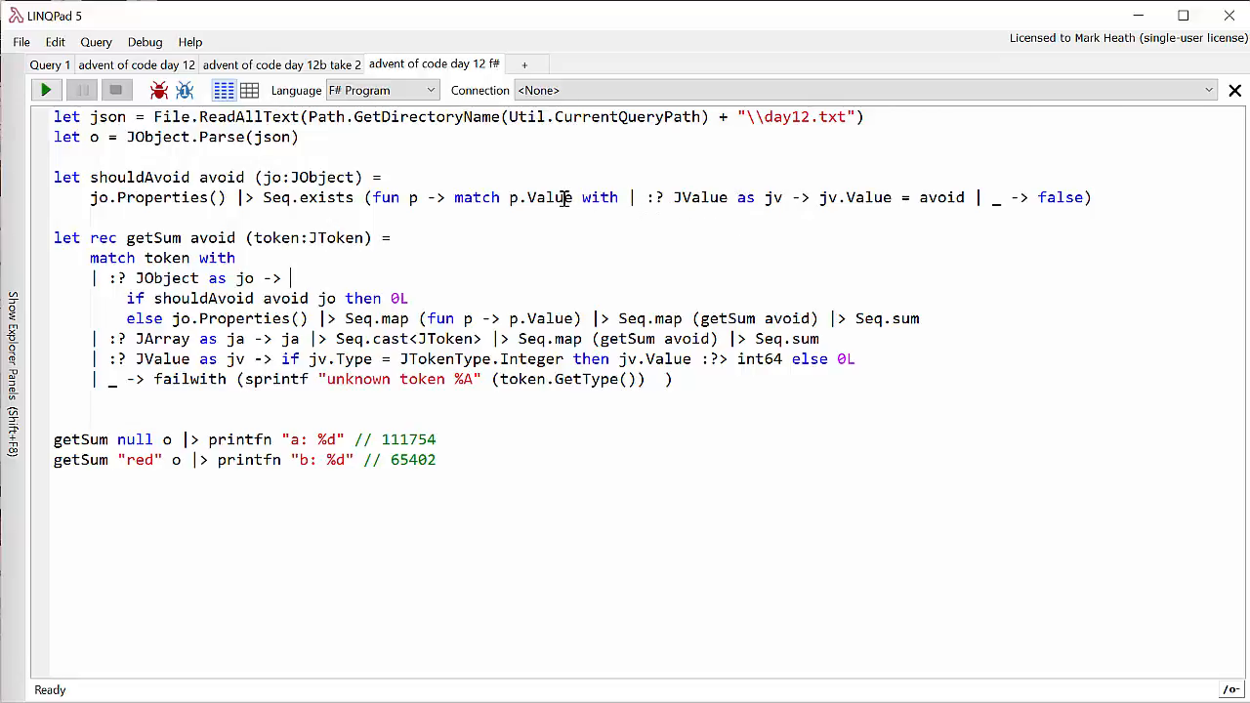
{"action": "mouse_move", "coordinate": [664, 197]}
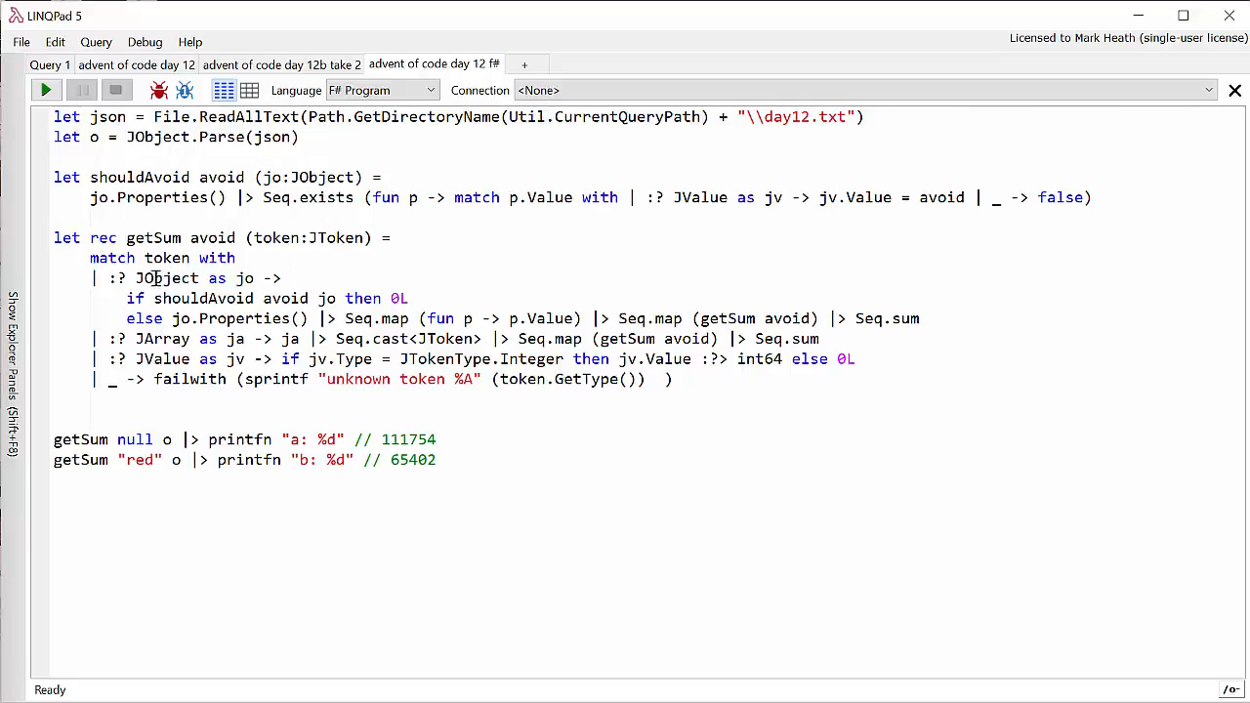
{"action": "mouse_move", "coordinate": [199, 304]}
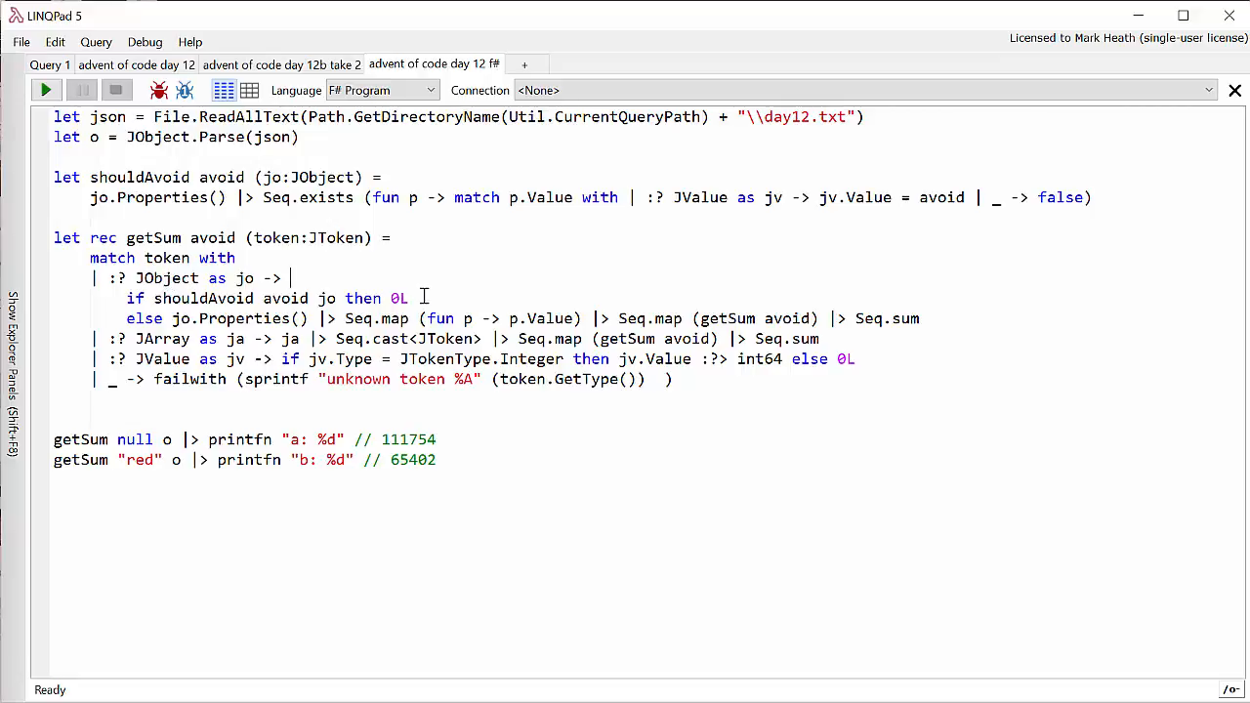
{"action": "mouse_move", "coordinate": [368, 328]}
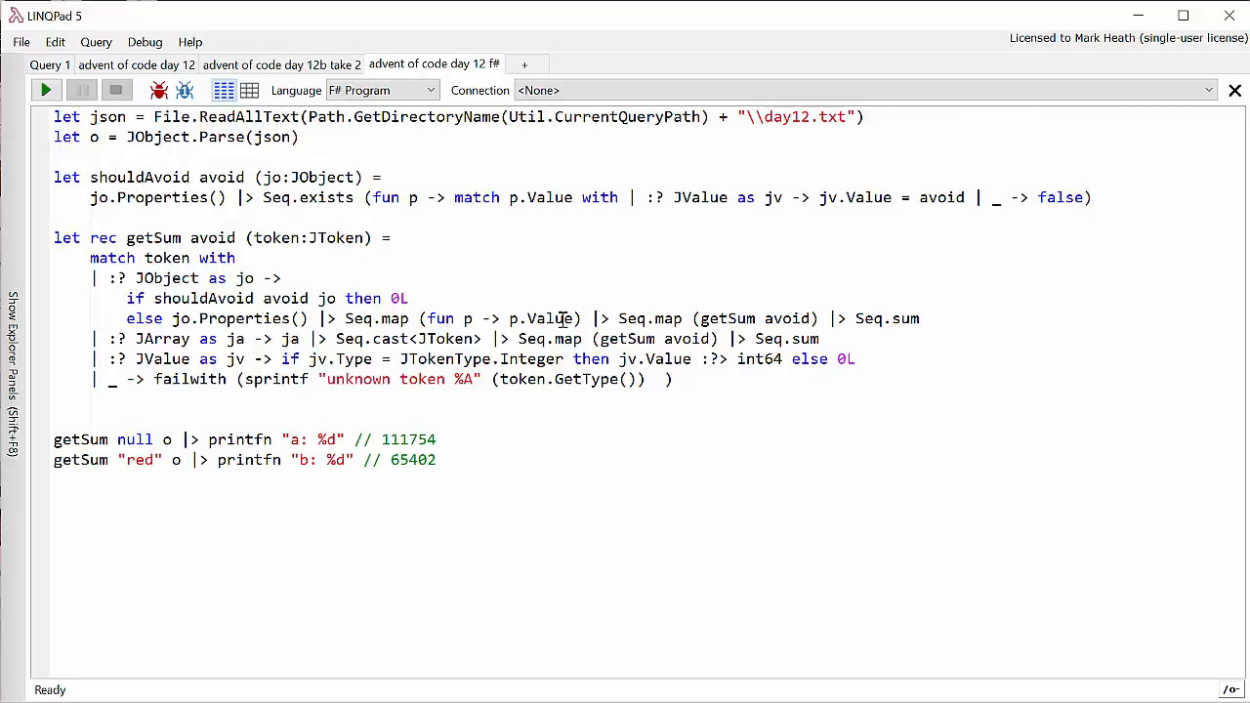
{"action": "mouse_move", "coordinate": [597, 294]}
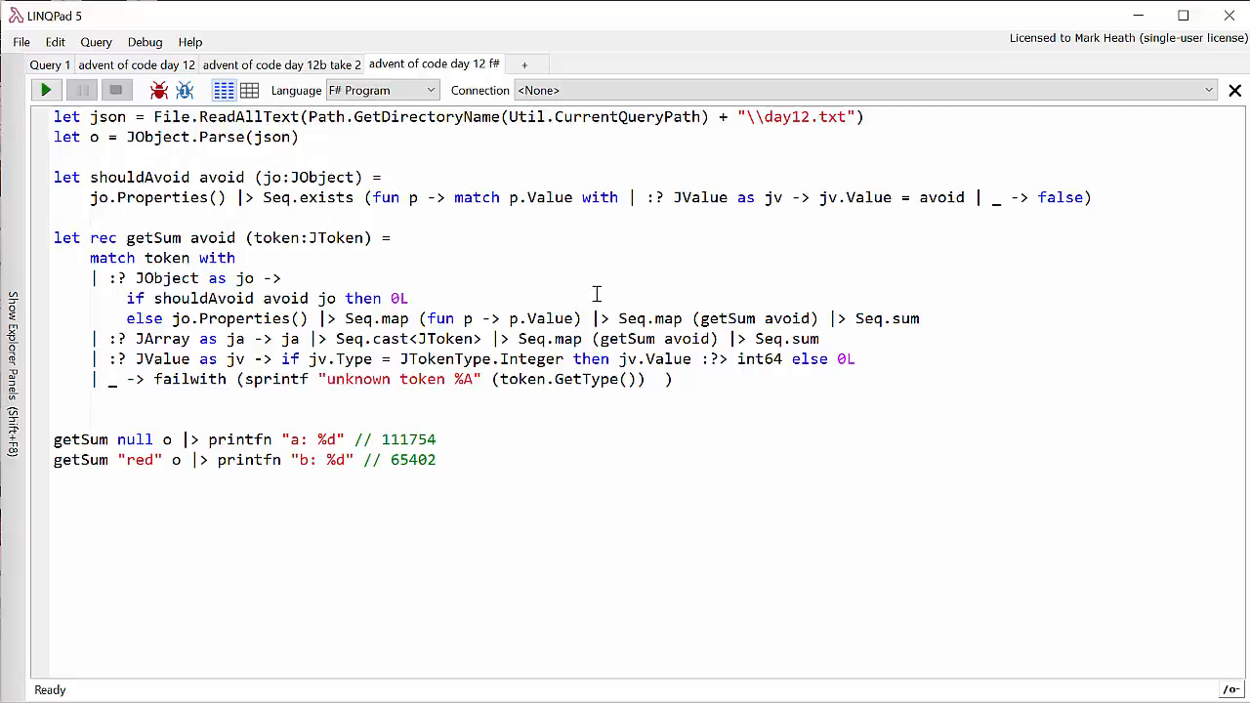
{"action": "mouse_move", "coordinate": [727, 313]}
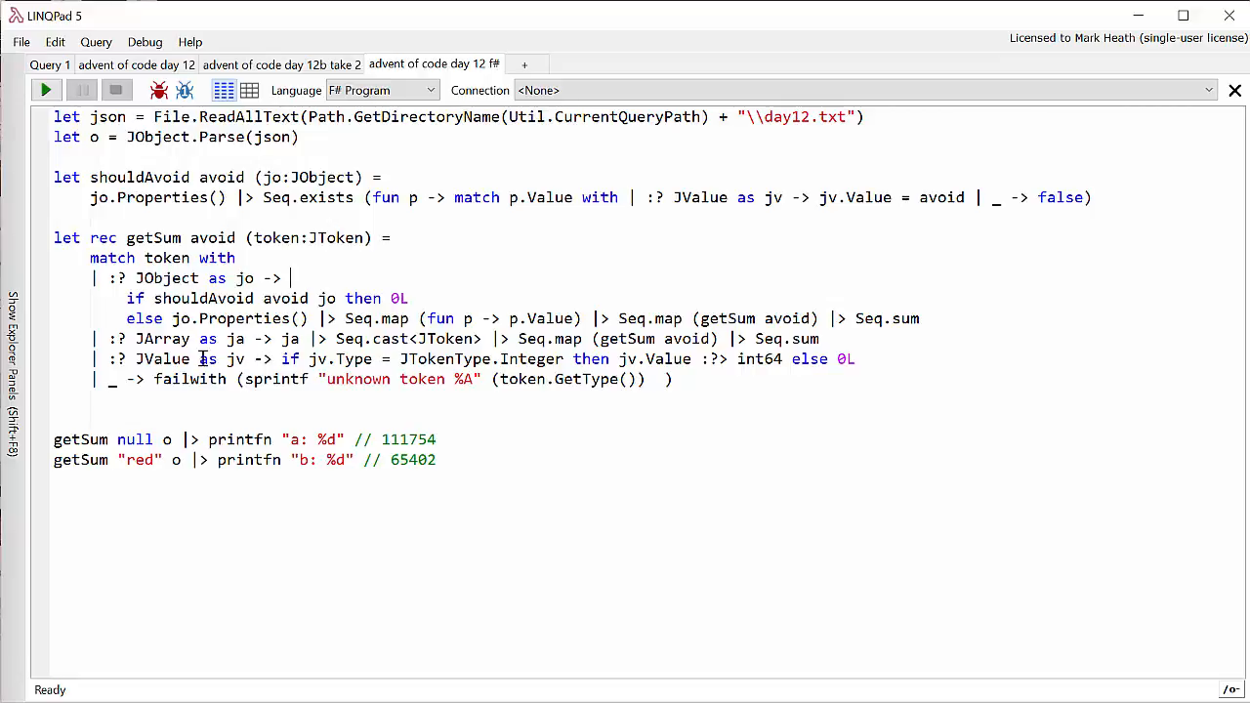
{"action": "mouse_move", "coordinate": [403, 363]}
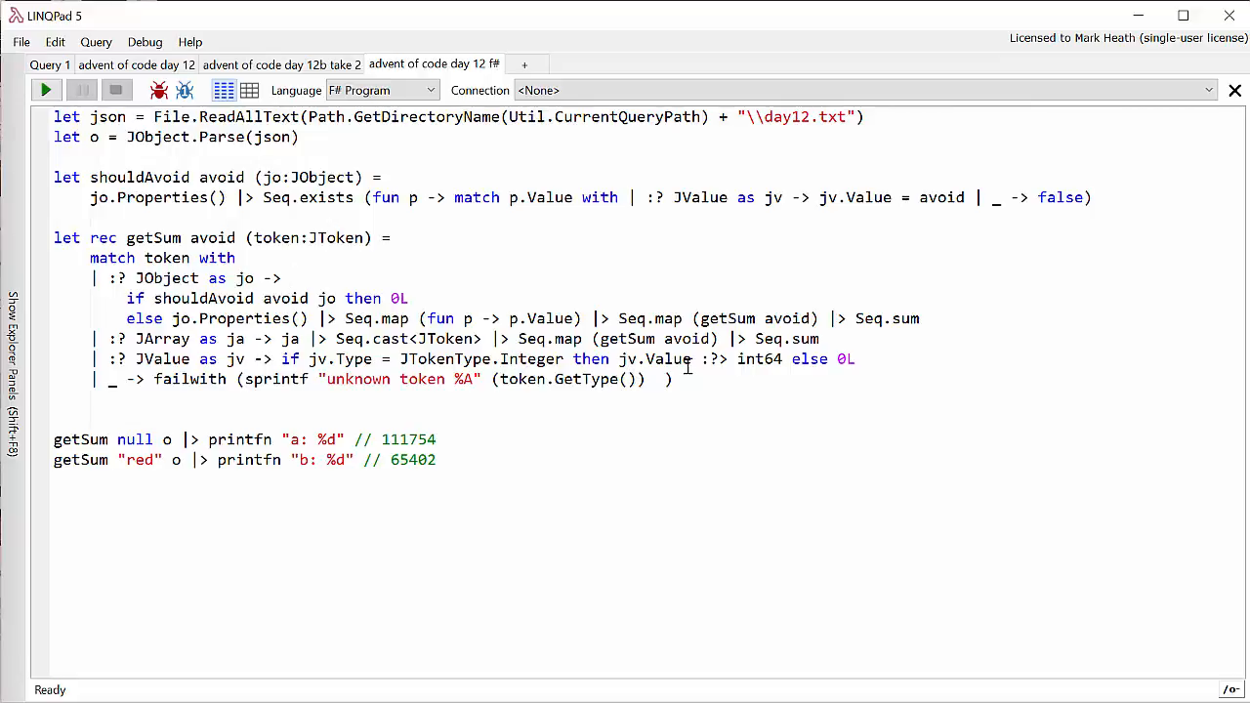
{"action": "mouse_move", "coordinate": [730, 358]}
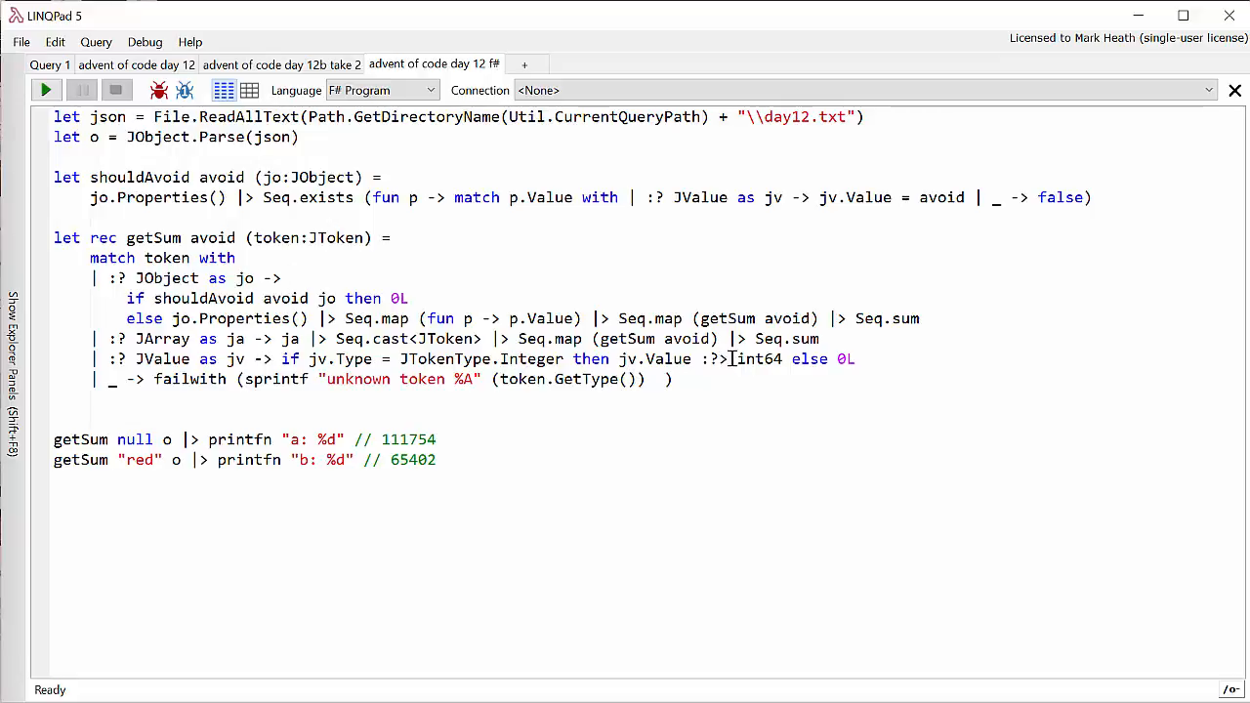
{"action": "double_click", "coordinate": [713, 359]}
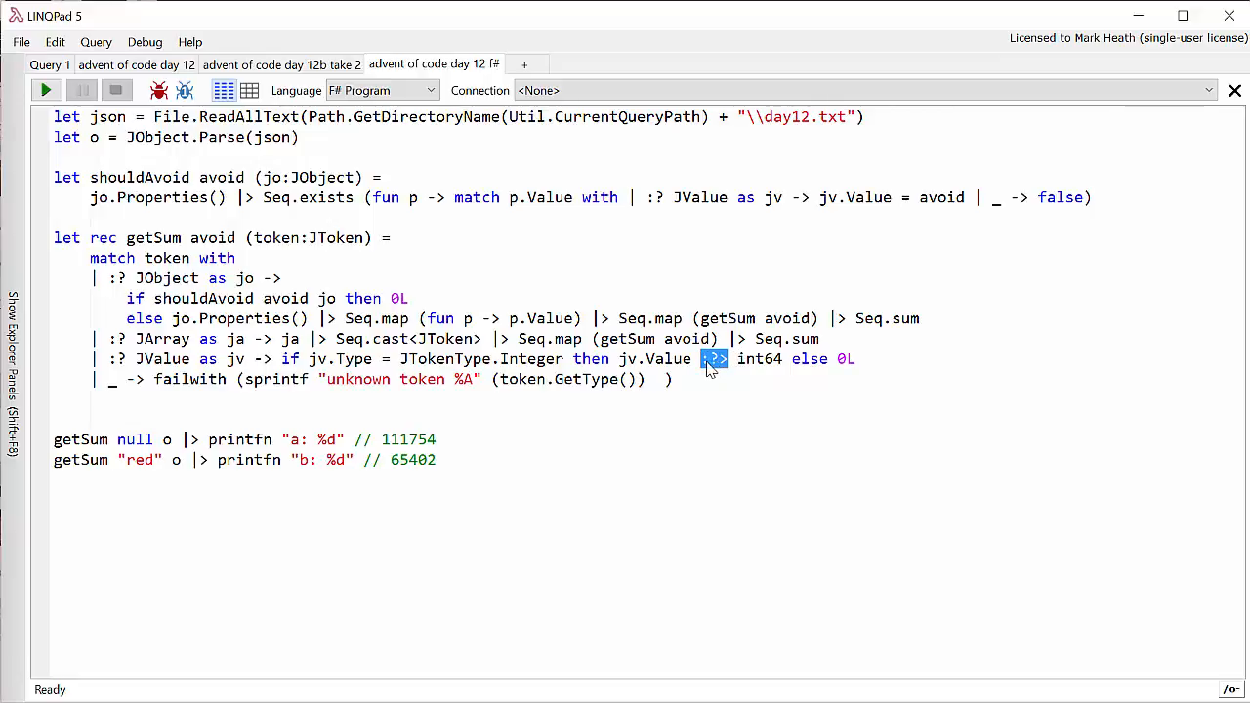
{"action": "left_click", "coordinate": [727, 358]}
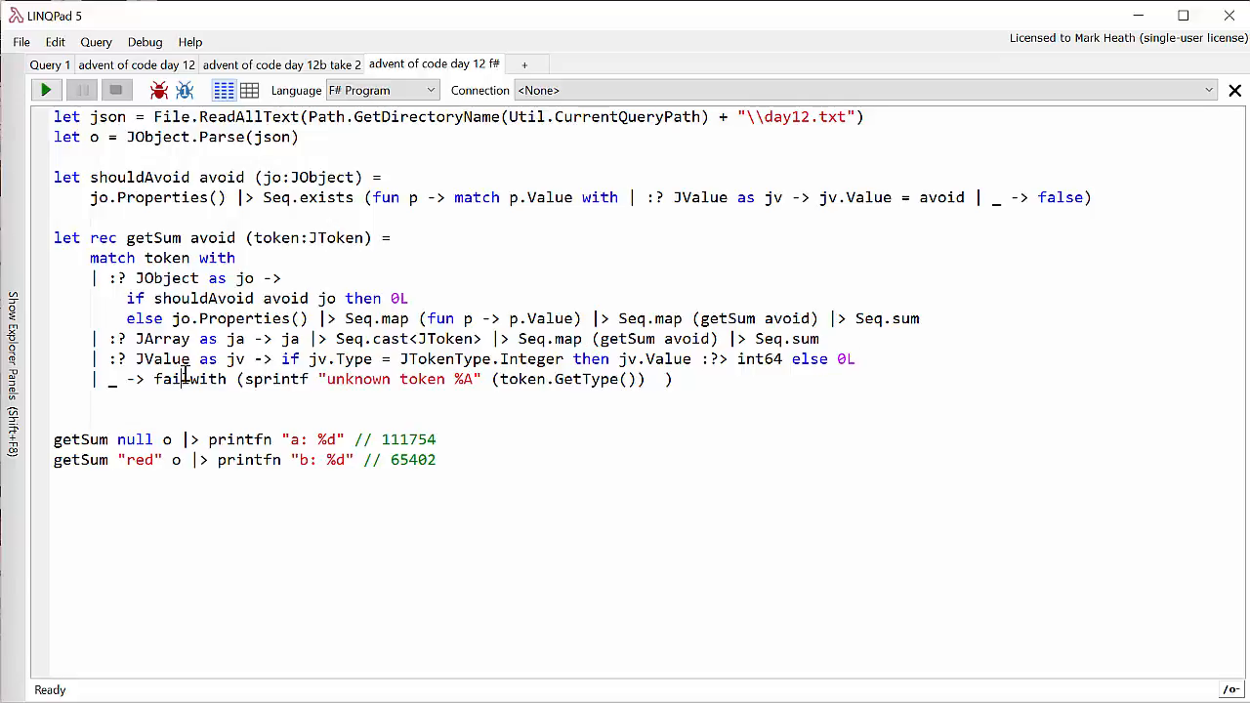
{"action": "double_click", "coordinate": [188, 379]}
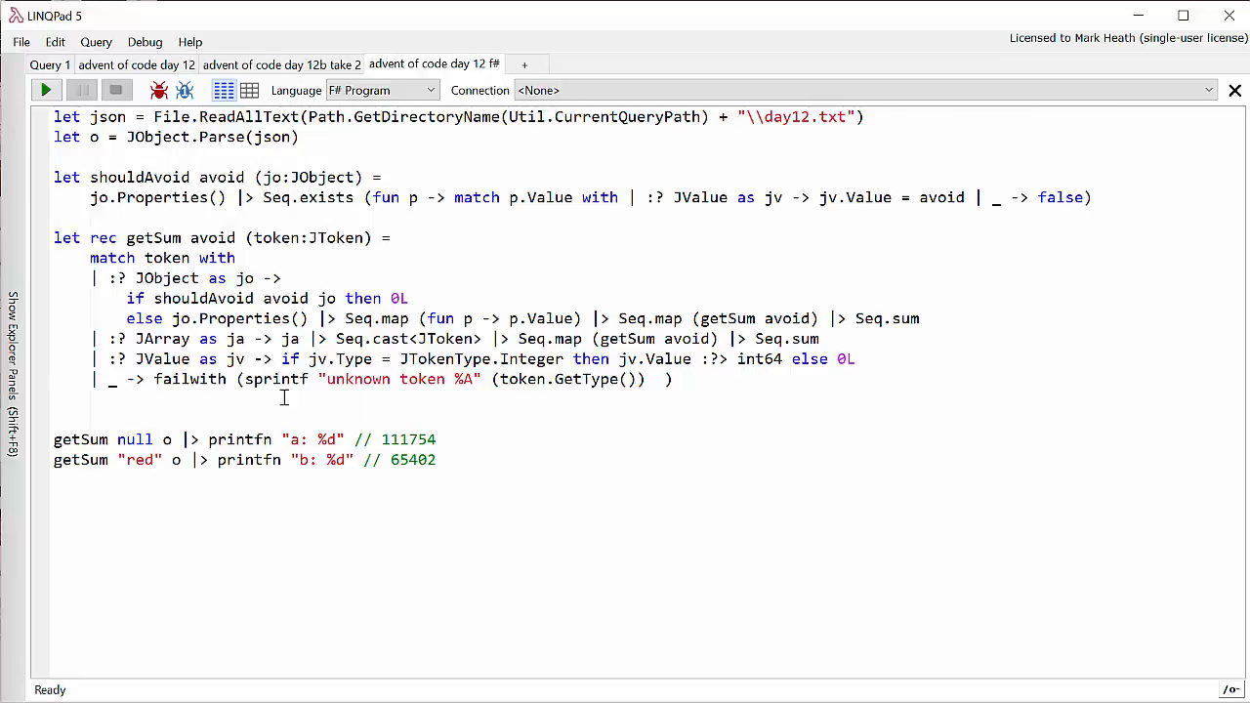
{"action": "mouse_move", "coordinate": [714, 431]}
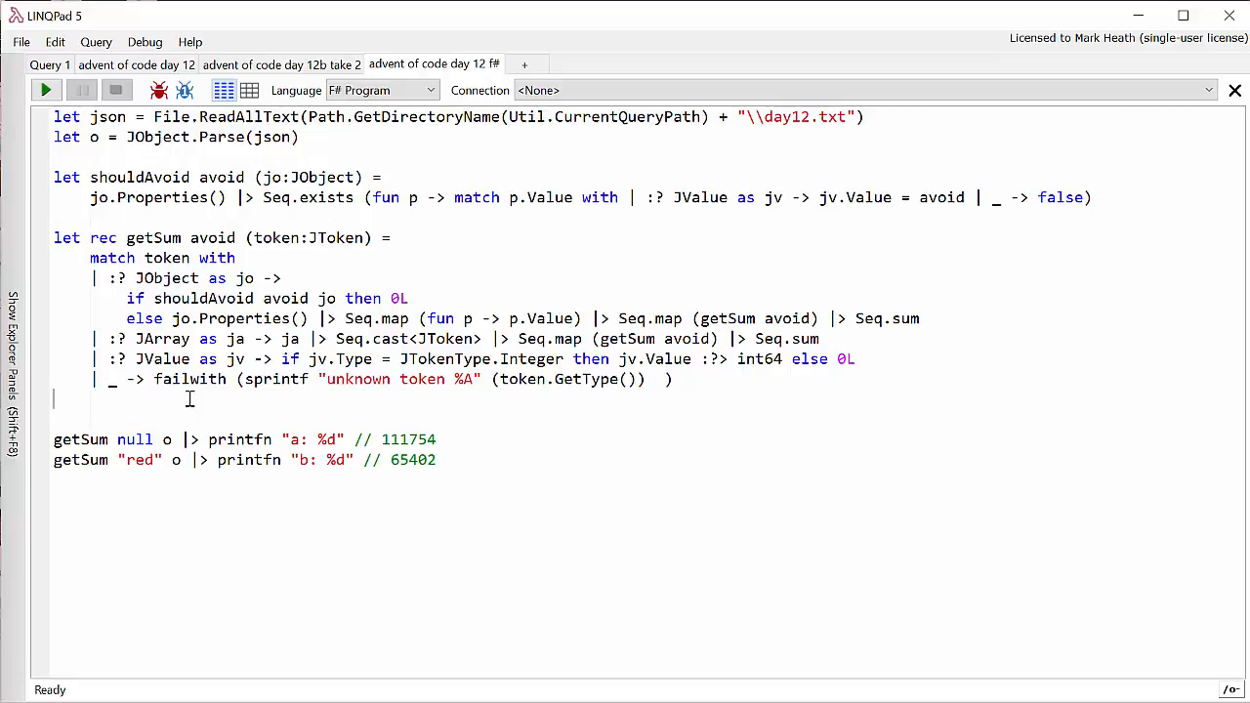
{"action": "mouse_move", "coordinate": [712, 399]}
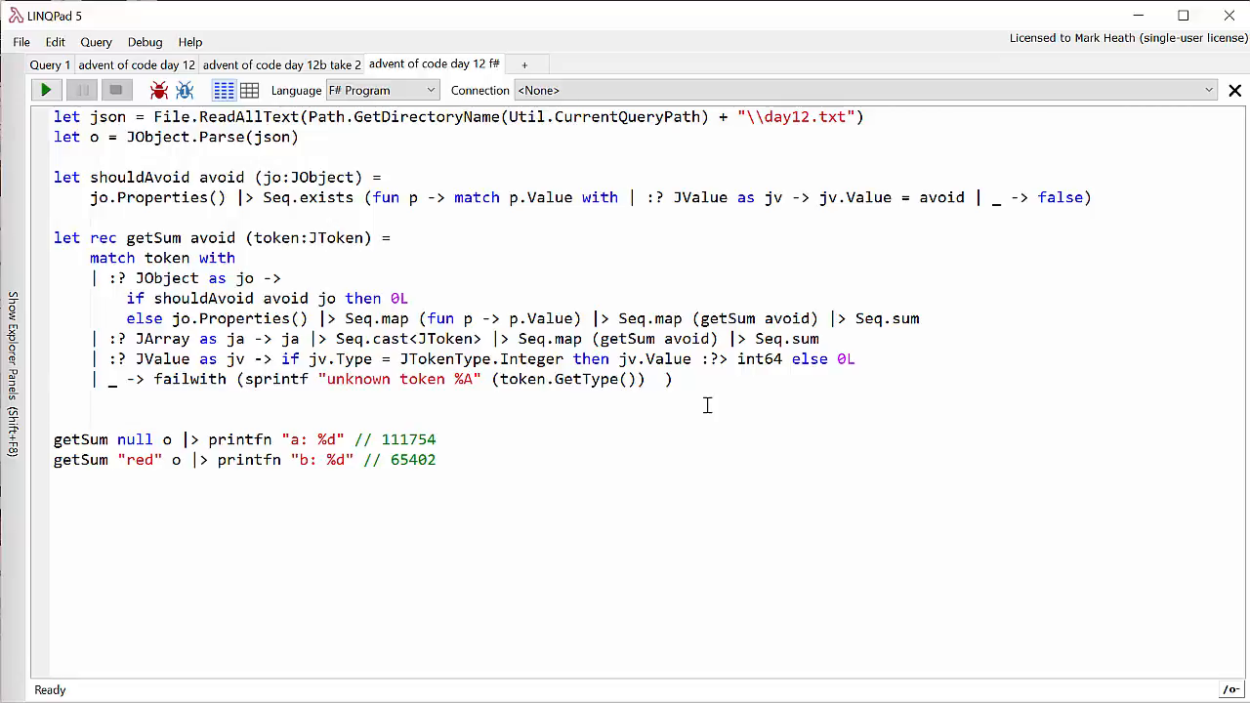
{"action": "left_click", "coordinate": [54, 398]}
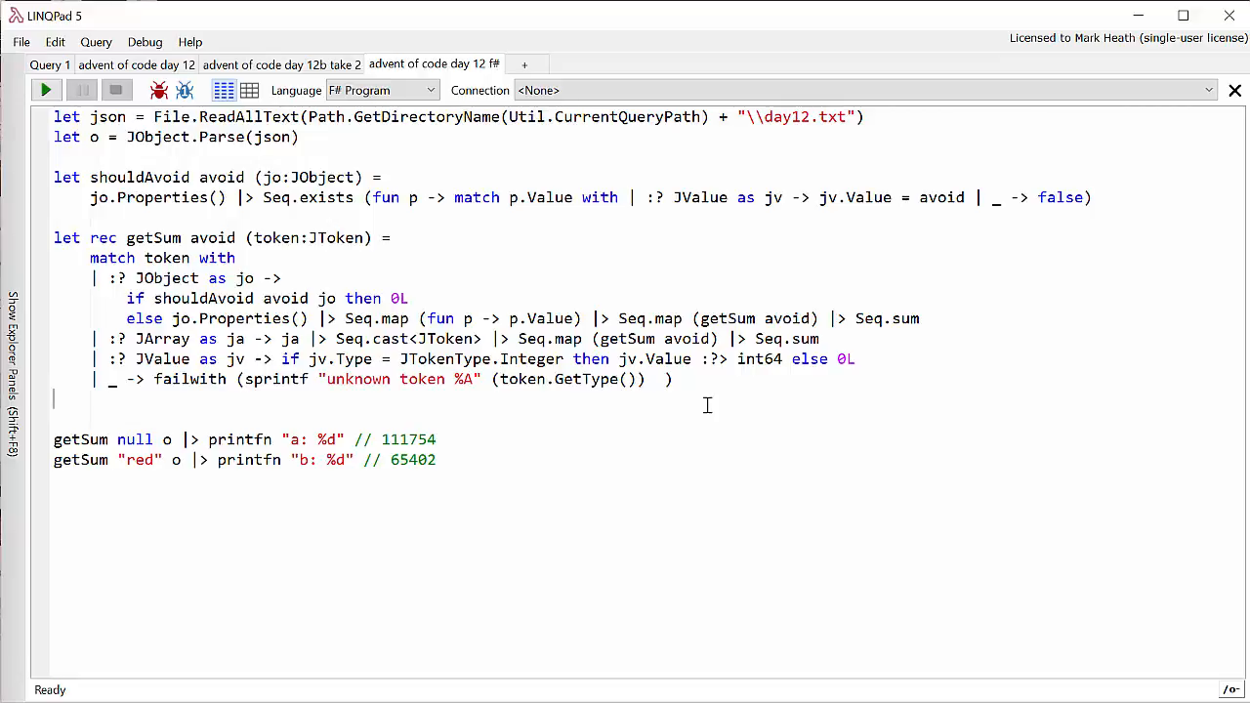